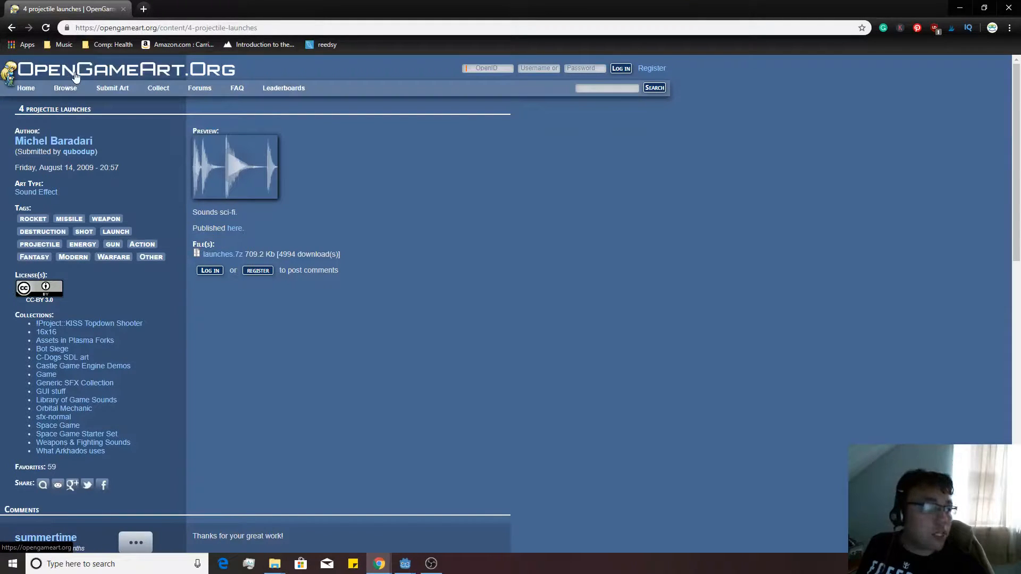
Download the '4 projectile launches' sound pack from the OpenGameArt sound effect results.
left_click(65, 88)
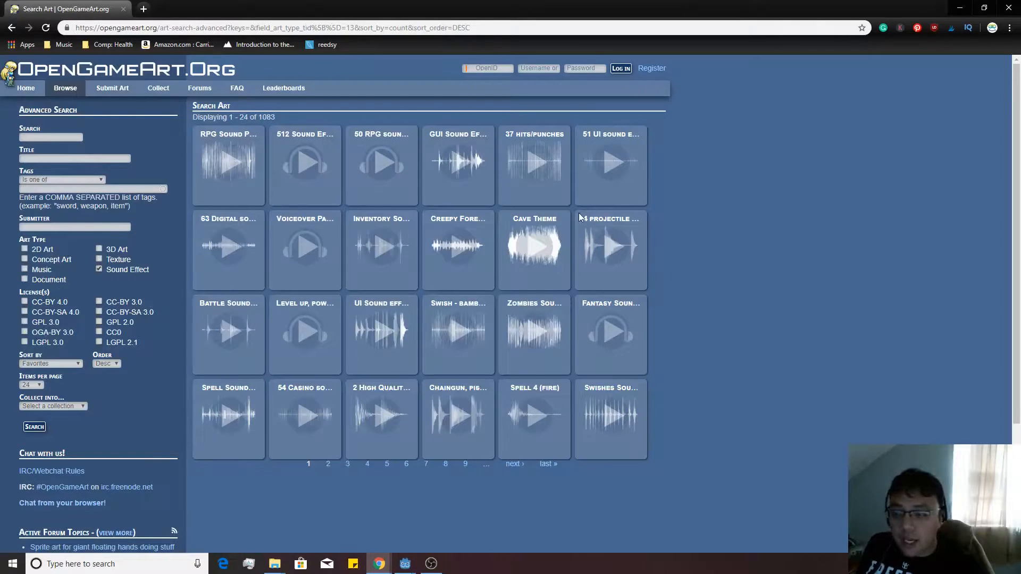
left_click(610, 219)
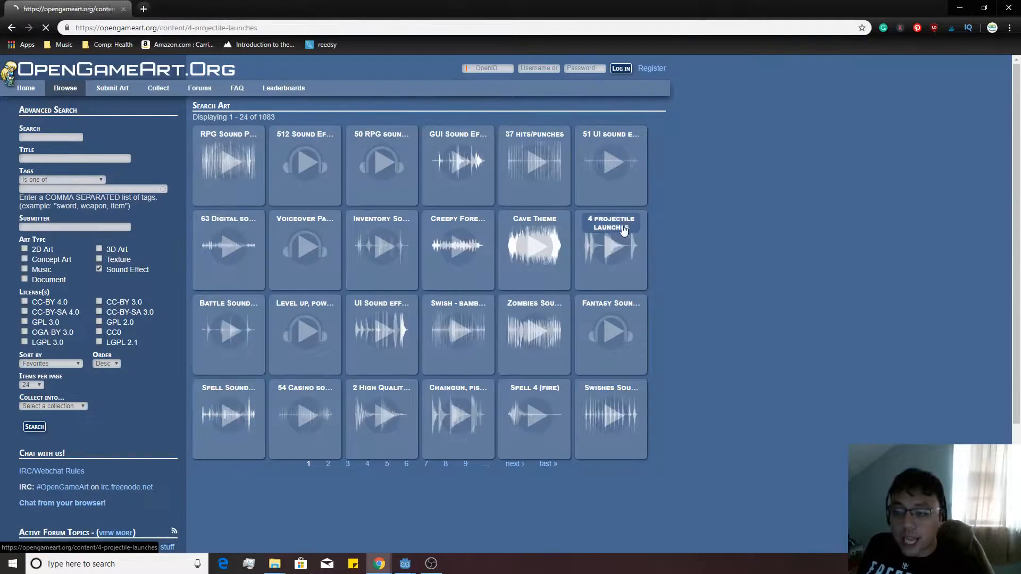
left_click(611, 223)
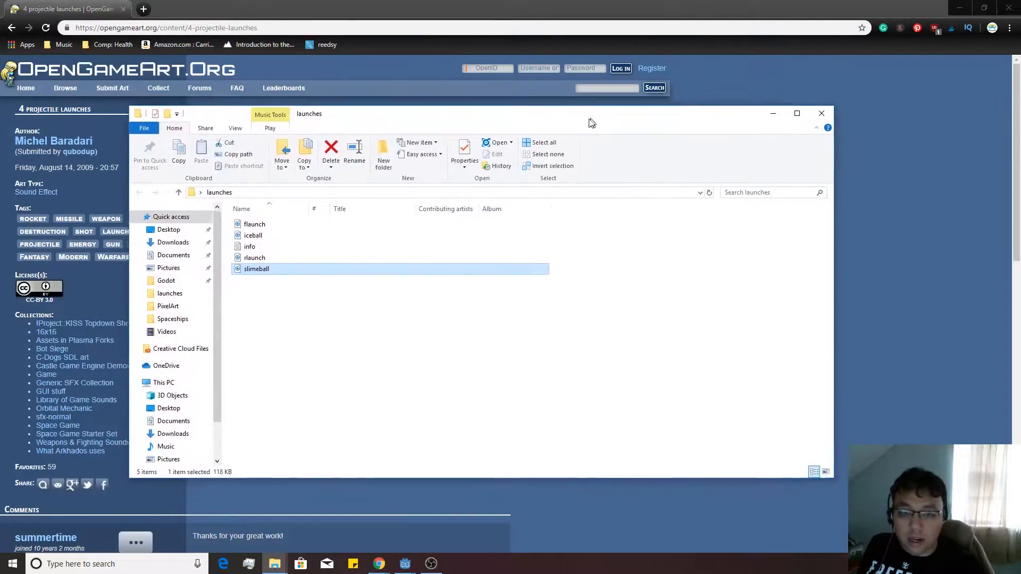
left_click(65, 88)
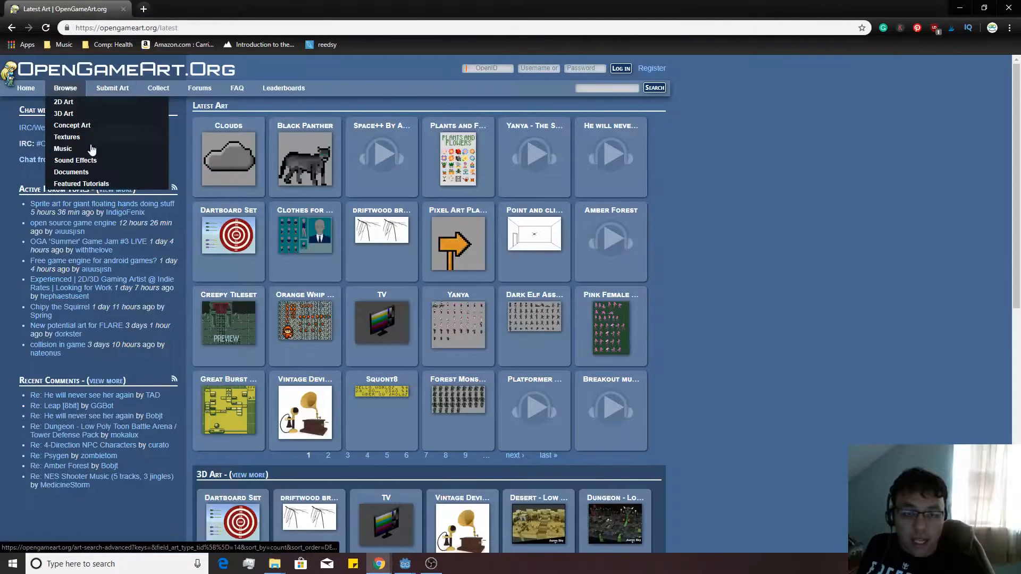
Browse Sound Effects and download the '2 High Quality Explosions' sound pack.
left_click(75, 161)
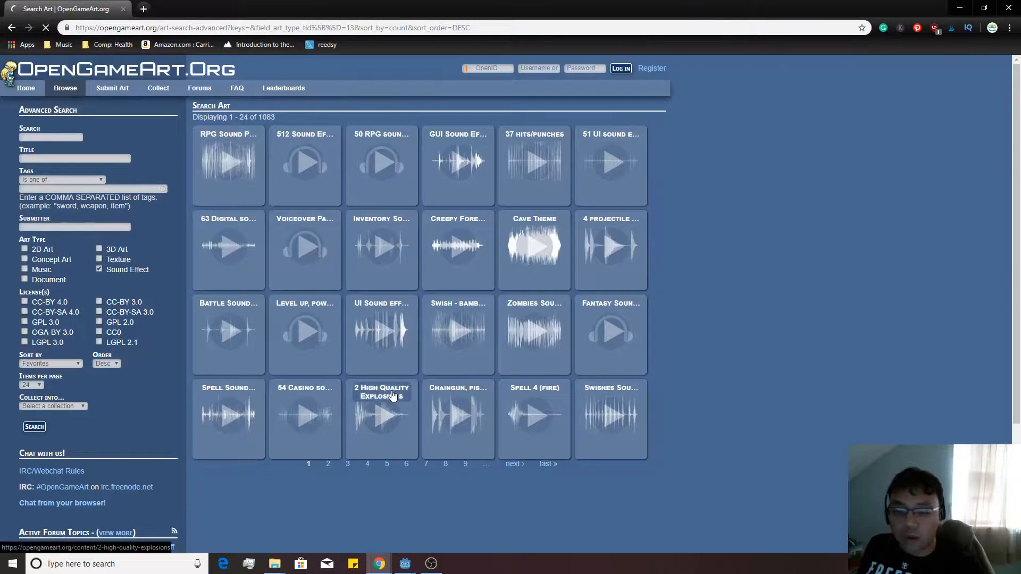
left_click(381, 391)
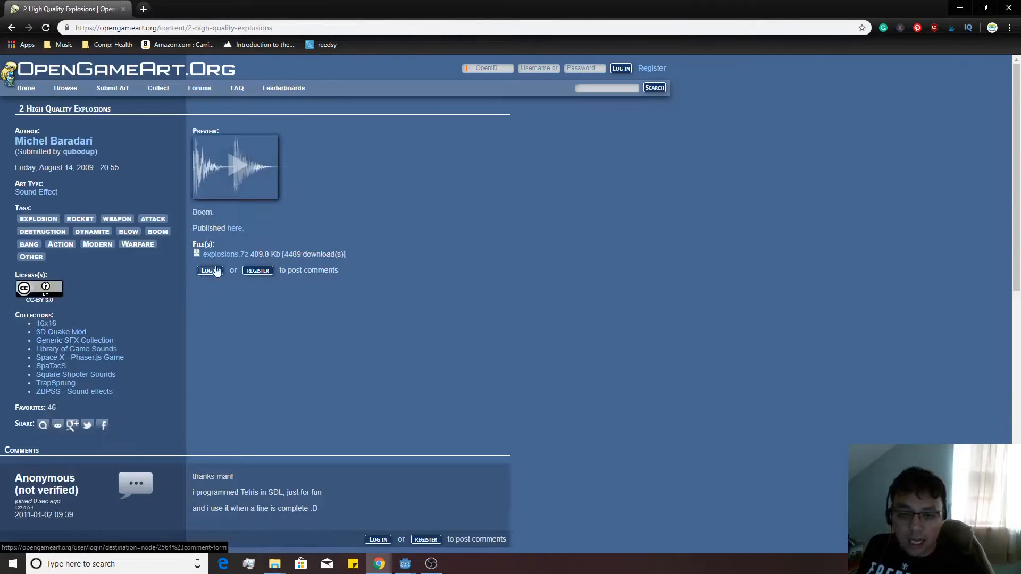
left_click(224, 254)
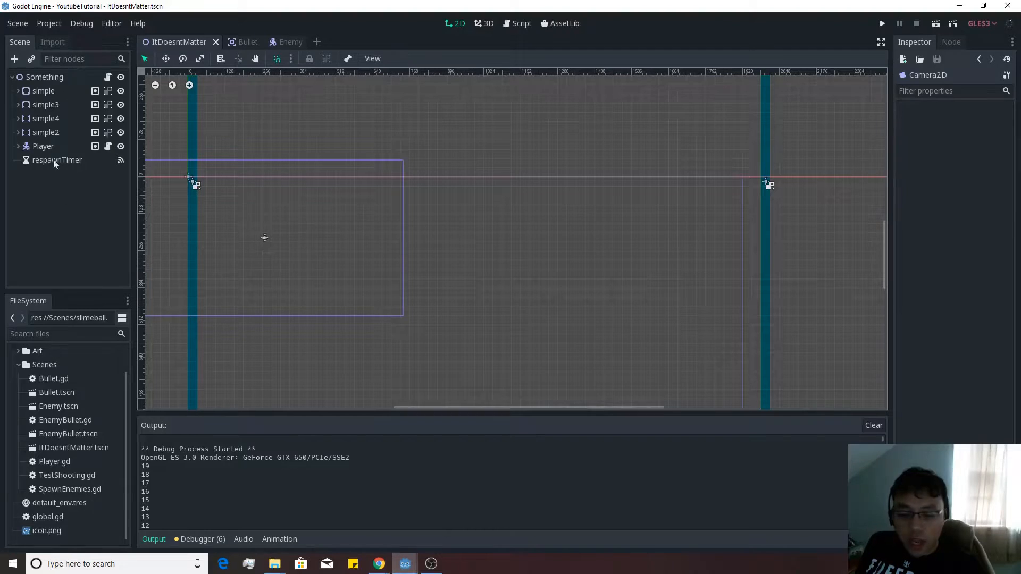
Add an AudioStreamPlayer2D child under Player and rename it laserSound.
left_click(18, 145)
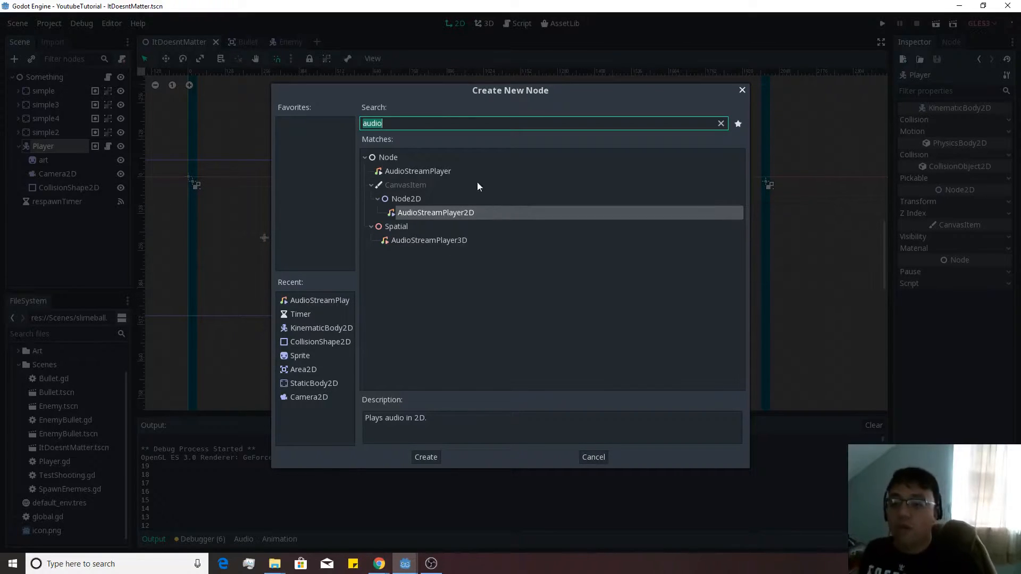
left_click(425, 456)
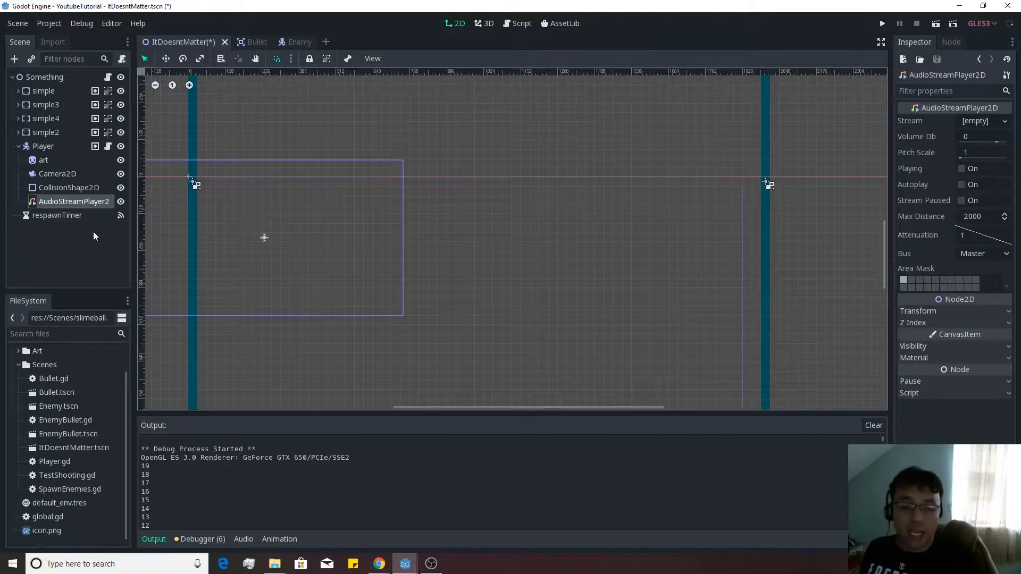
double_click(74, 201)
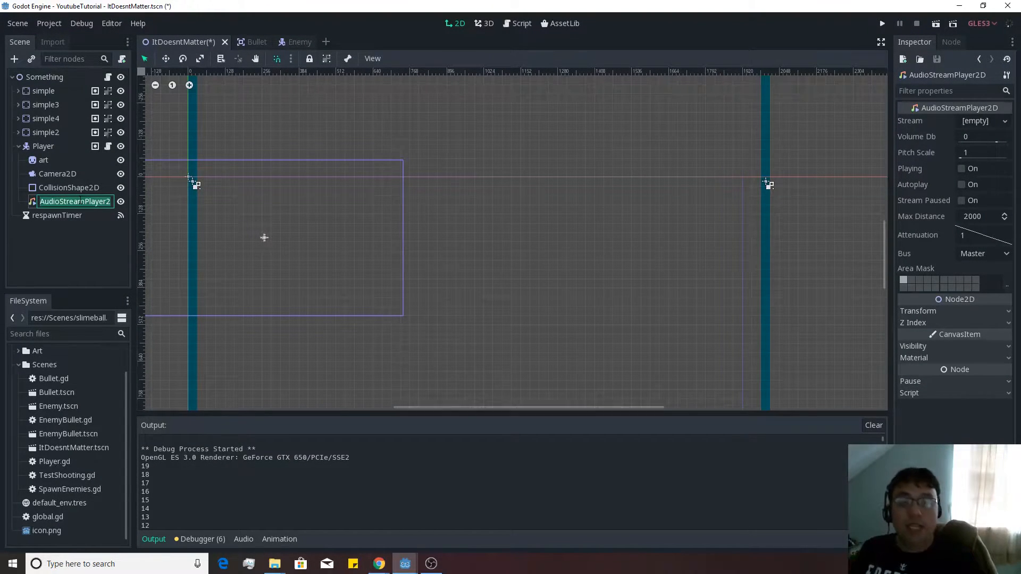
type("laserSound")
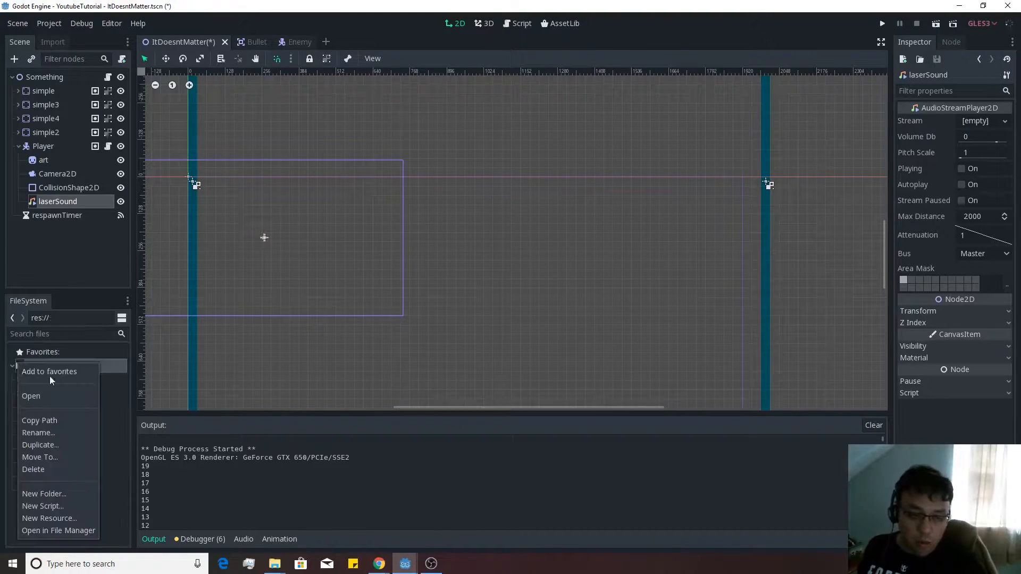
Create a Sounds folder and move the wav files into it, overwriting the existing file.
left_click(44, 494)
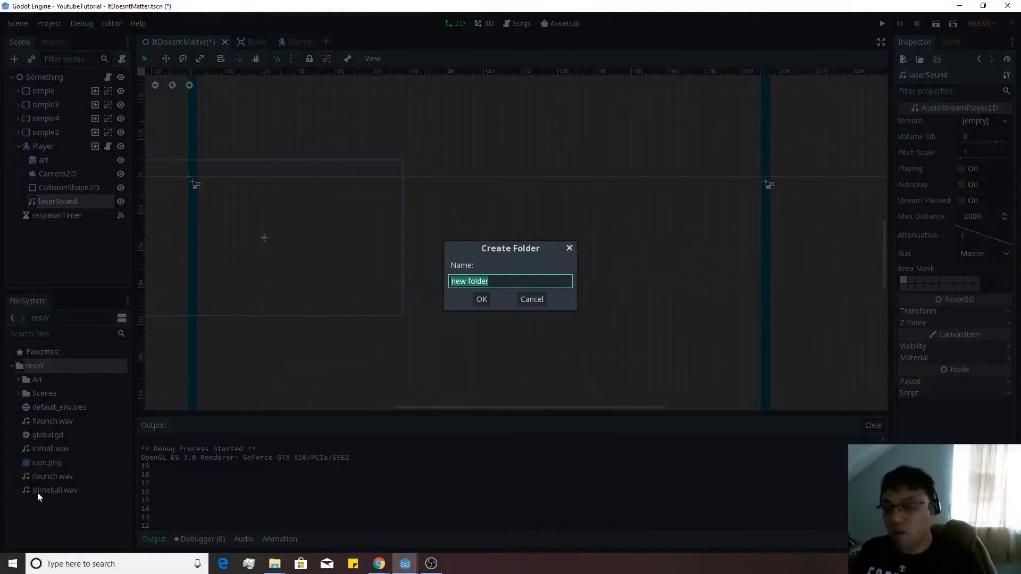
left_click(481, 299)
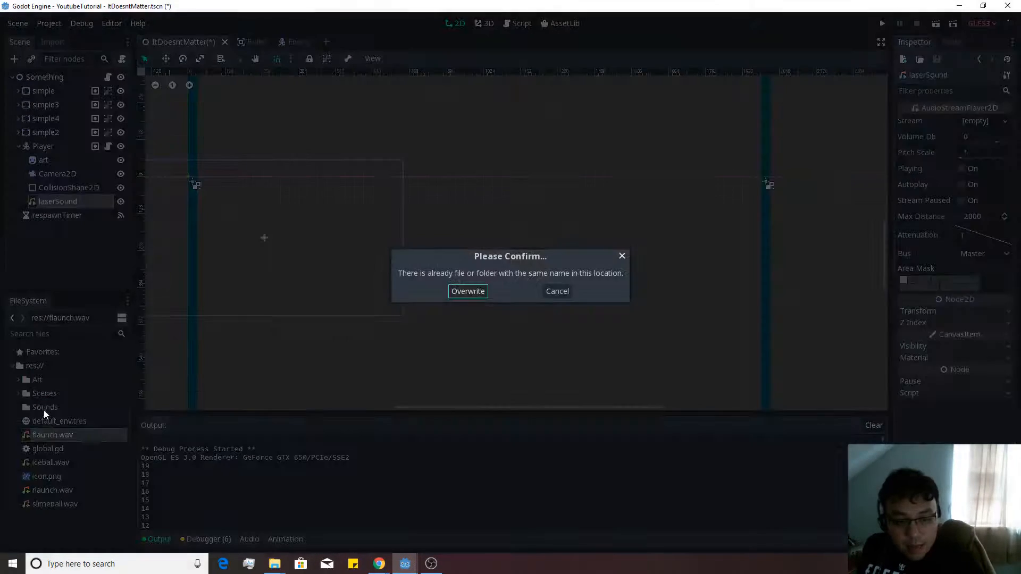
left_click(468, 291)
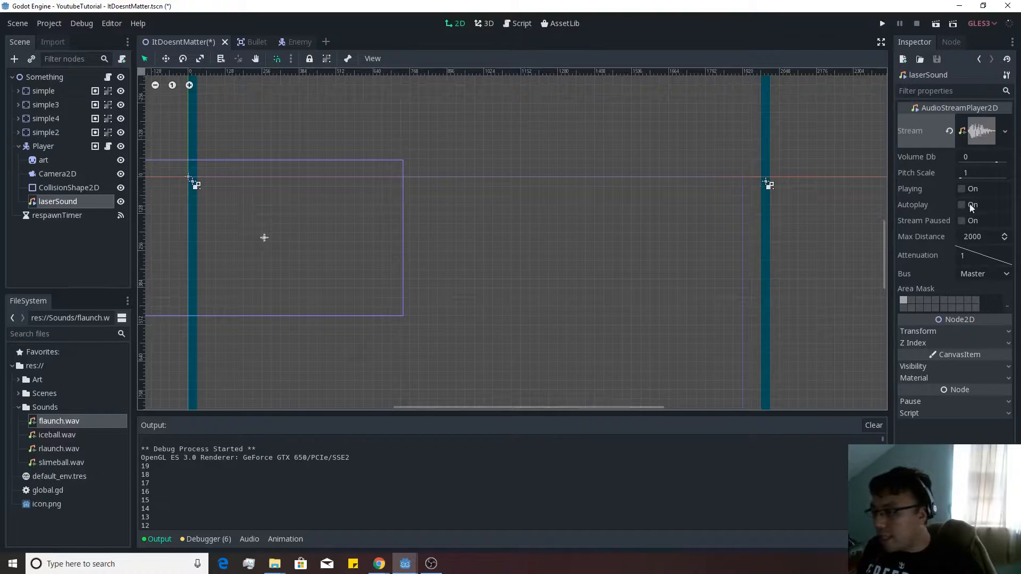
Assign flaunch.wav as laserSound's stream and preview it by toggling Playing.
left_click(964, 189)
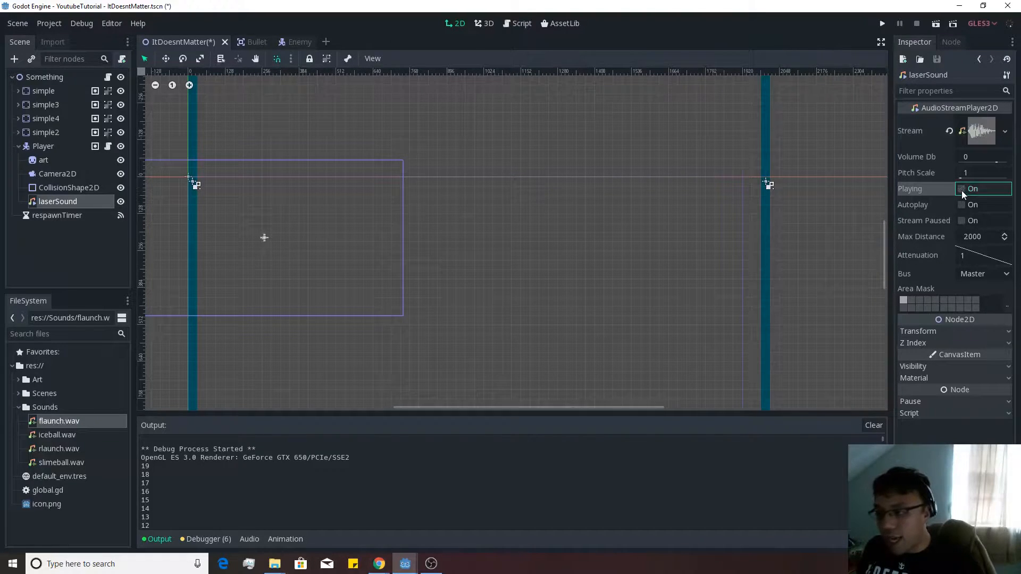
left_click(961, 189)
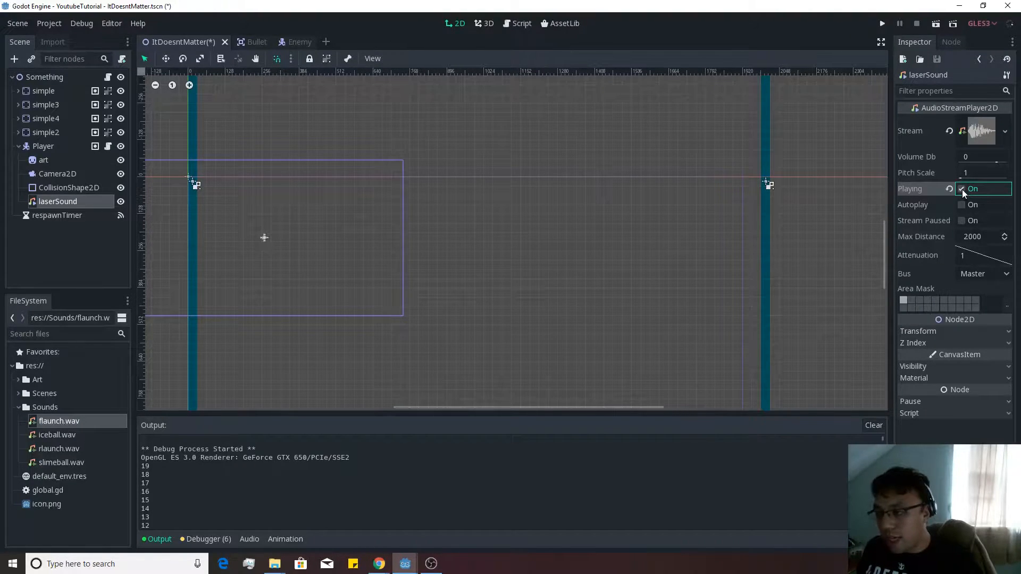
left_click(962, 189)
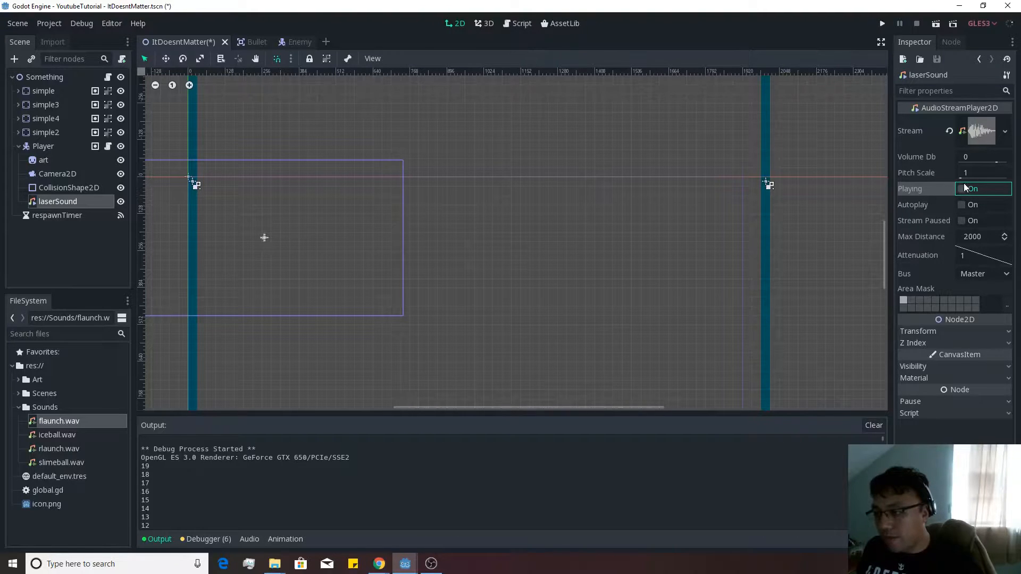
left_click(962, 188)
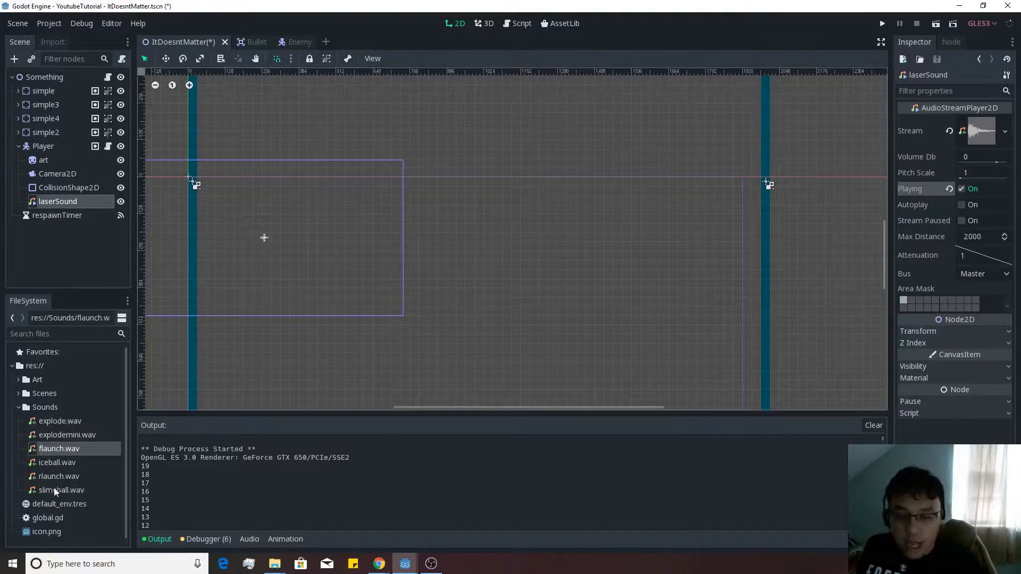
left_click(58, 463)
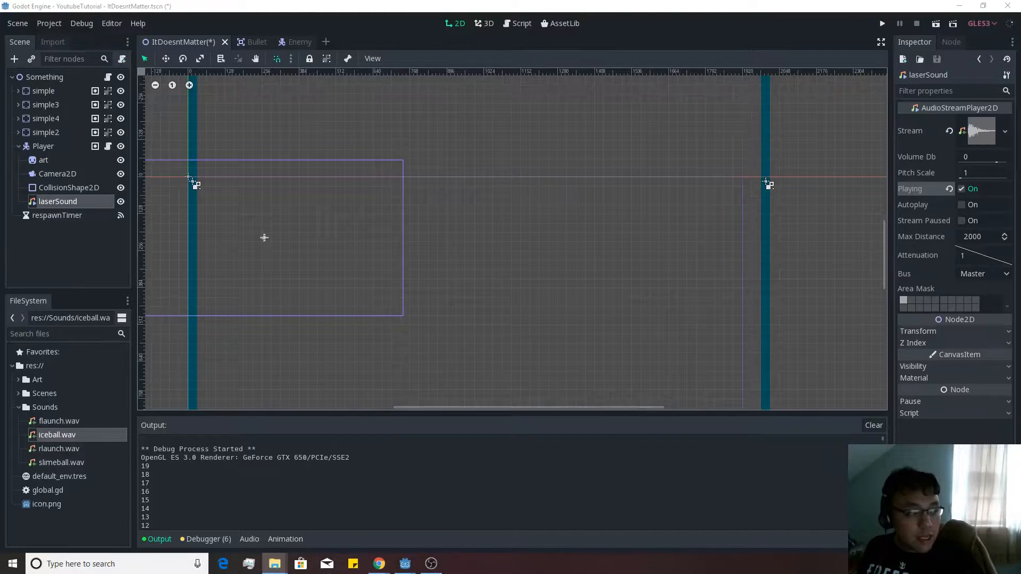
Add $laserSound.play() as the first line of the i_shoot block in Player.gd.
left_click(521, 23)
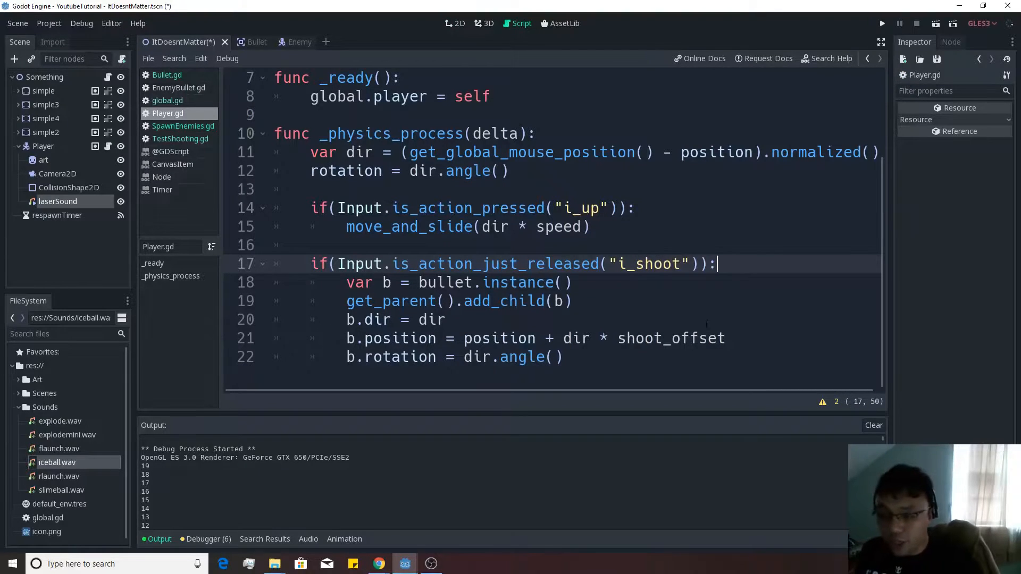
key("enter")
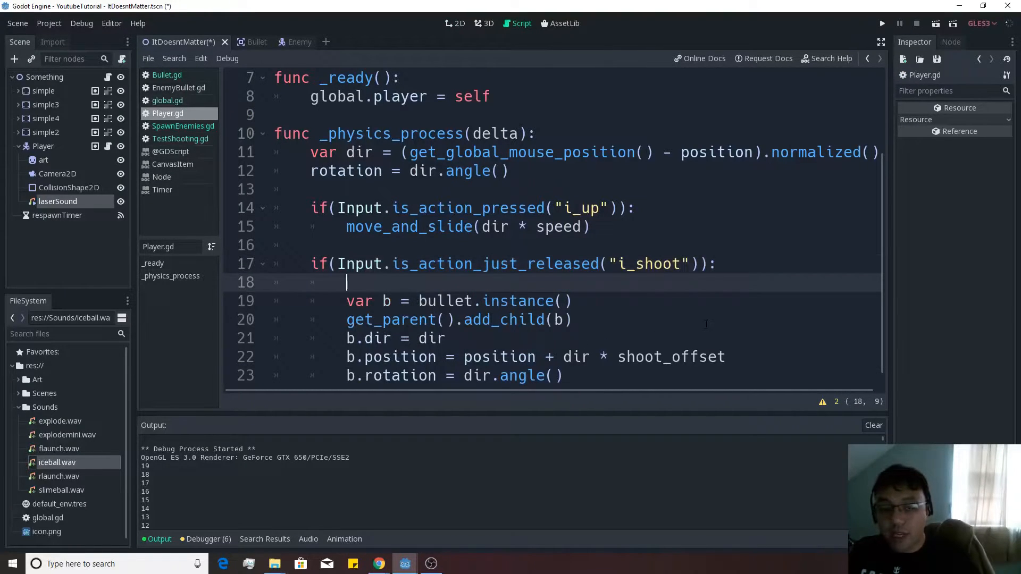
type("$laserSound.play(")
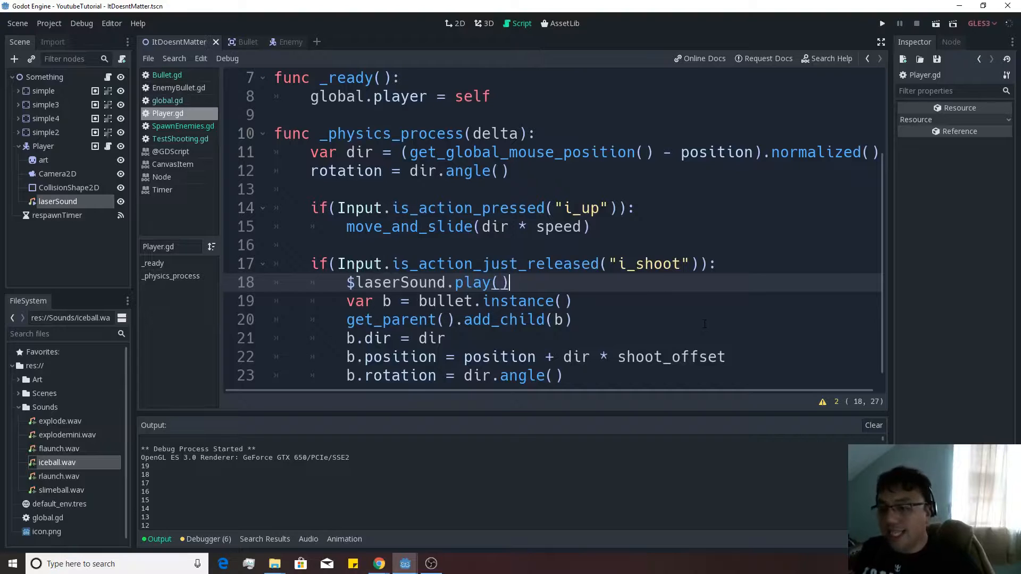
scroll("down", 3)
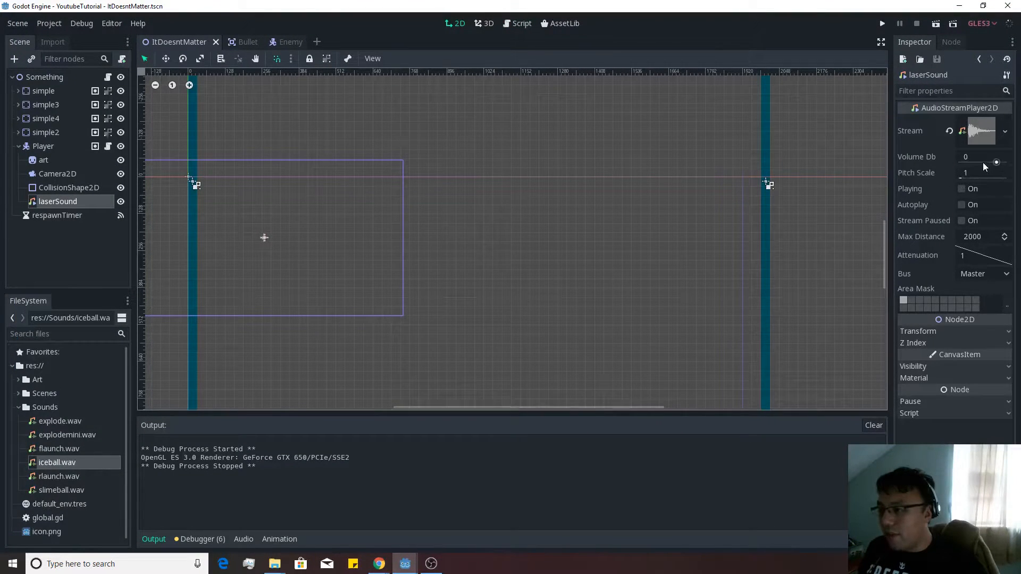
Lower laserSound's Volume Db to -8 and save the scene.
left_click_drag(997, 161, 991, 162)
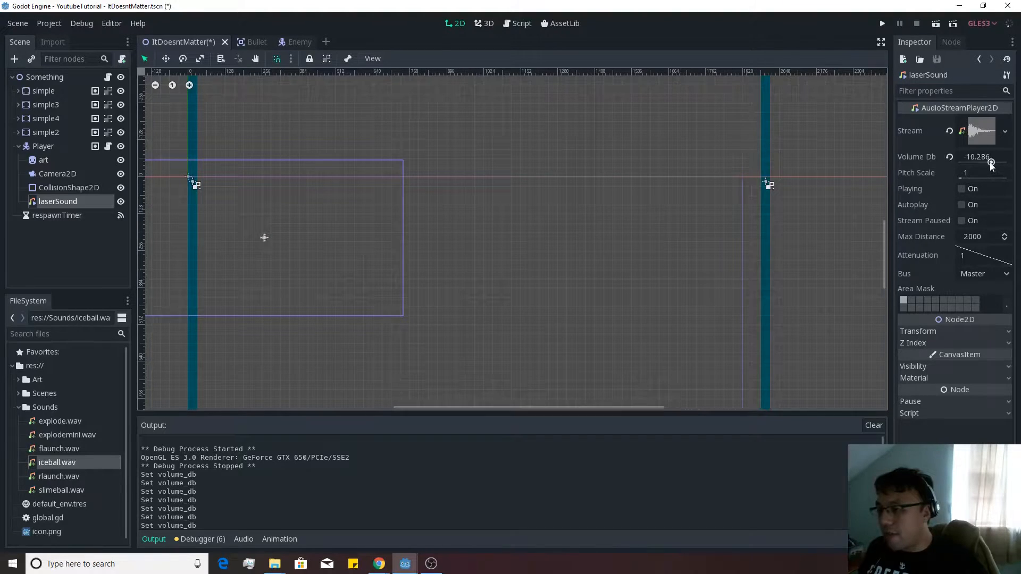
key("ctrl+s")
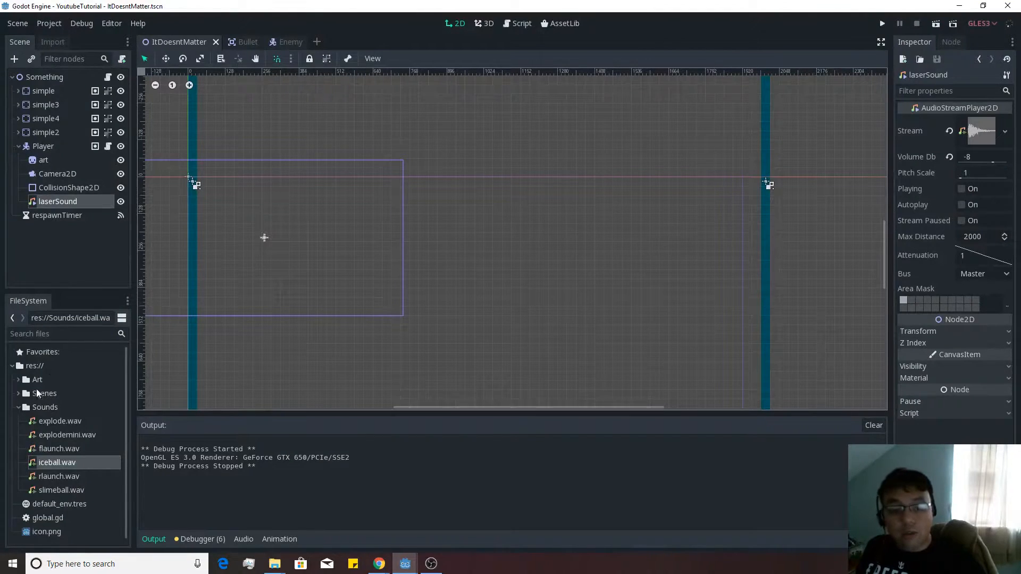
Switch to the Bullet scene and bring up its Bullet.gd script.
left_click(236, 42)
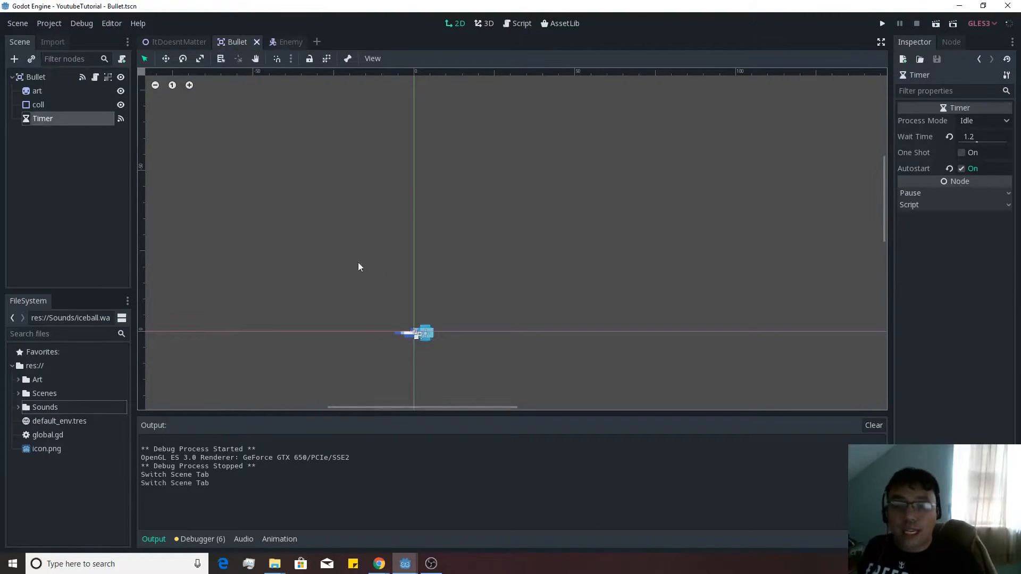
left_click(521, 23)
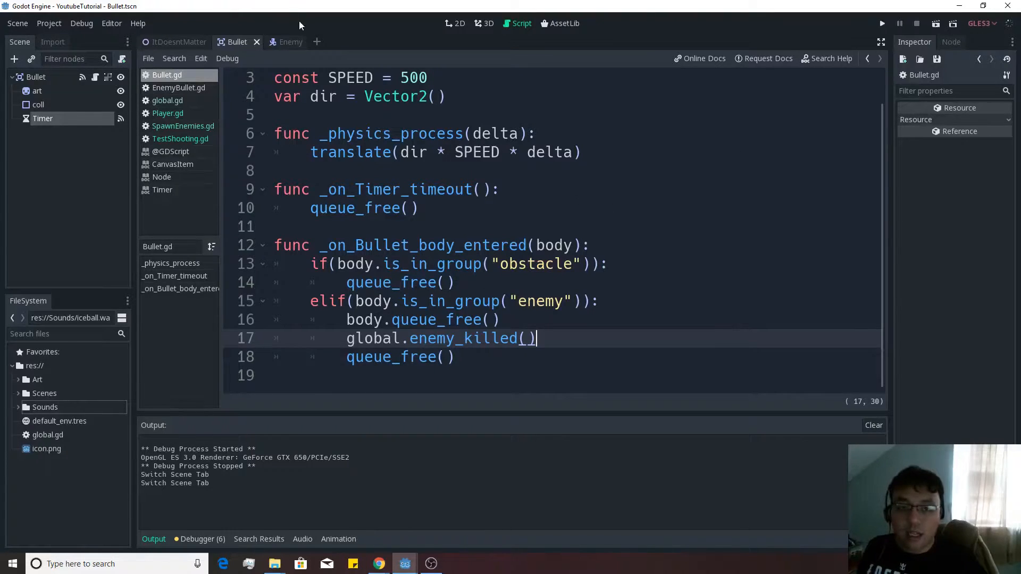
Add an AudioStreamPlayer2D child under Enemy named explosionSound.
type("audio")
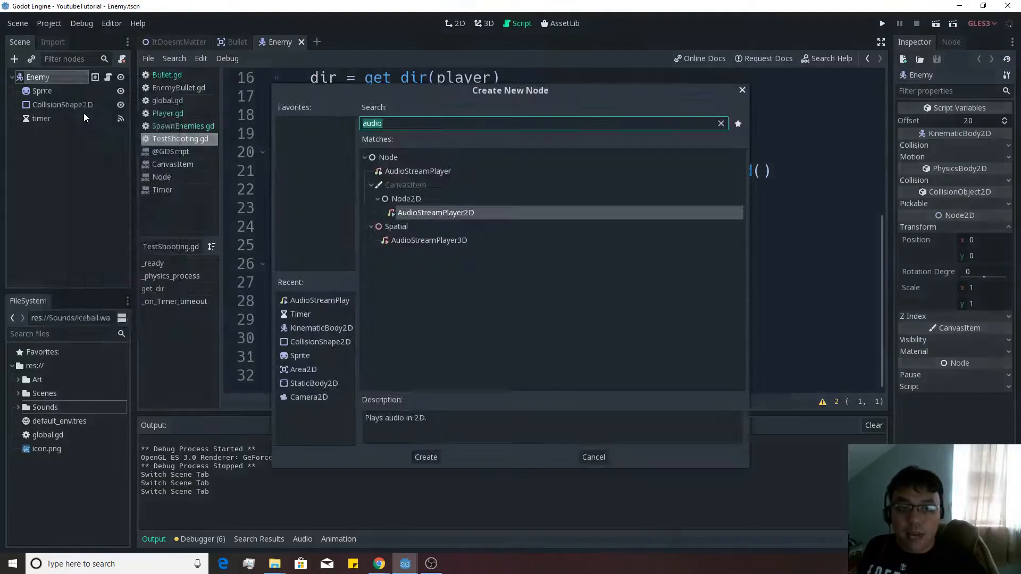
left_click(426, 457)
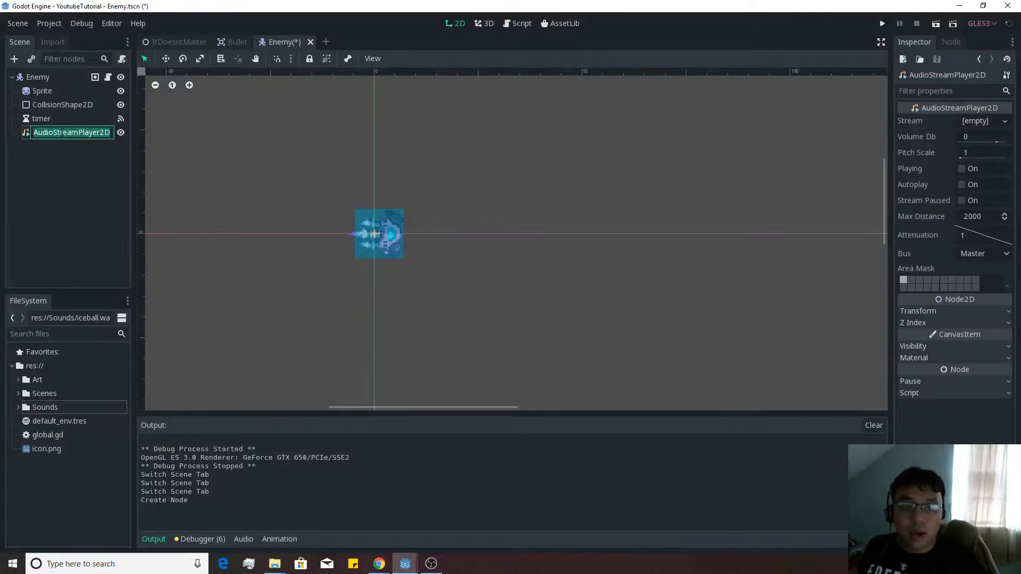
type("explosionSound")
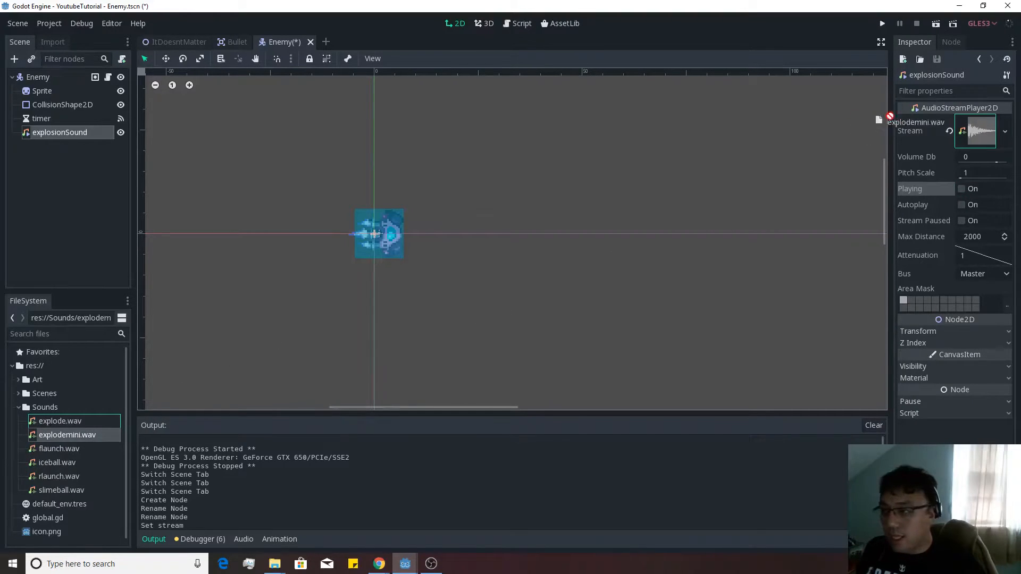
Preview explosionSound's explodemini.wav stream by toggling Playing, then return to the Bullet script.
left_click(962, 189)
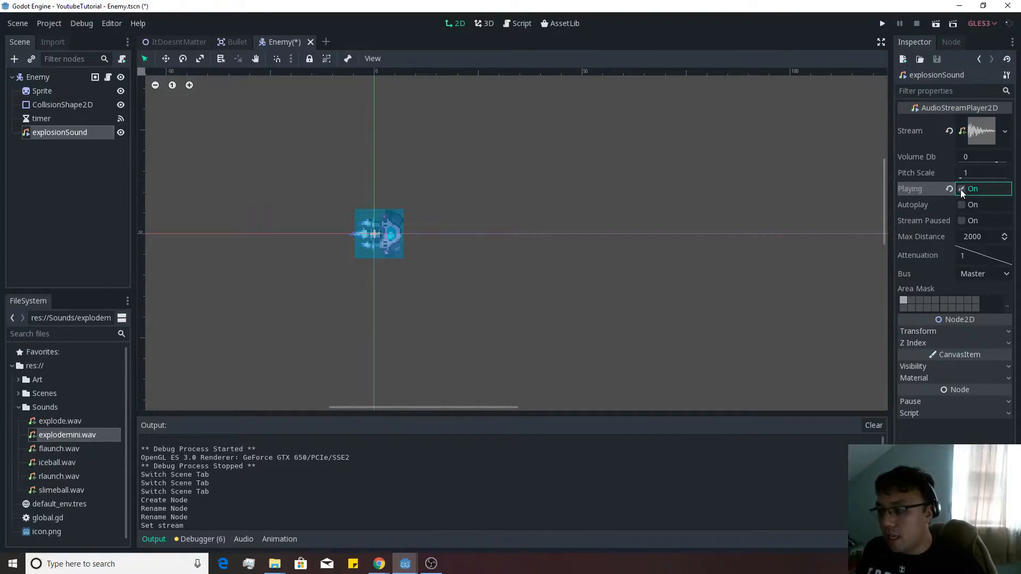
left_click(962, 190)
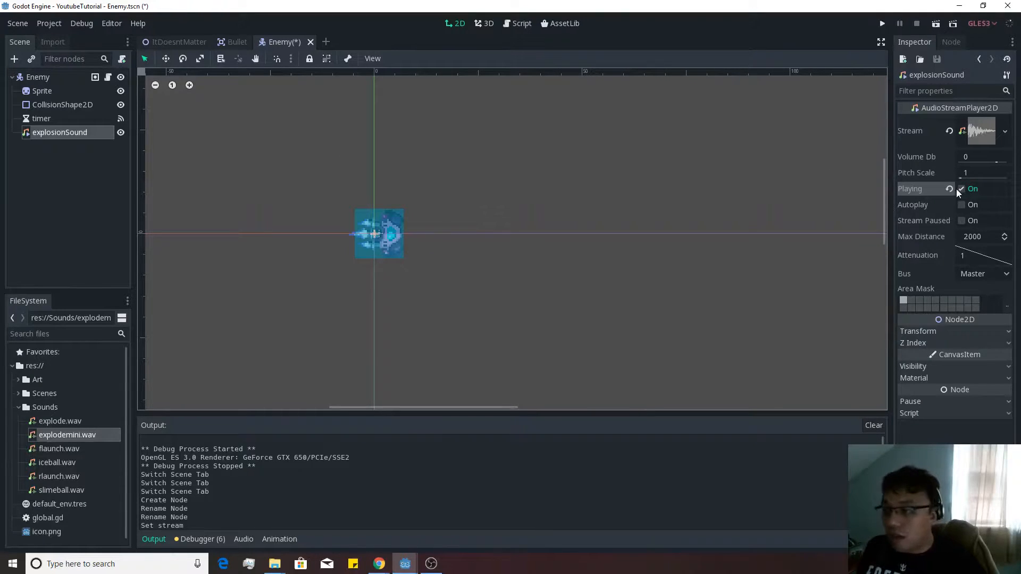
left_click(963, 188)
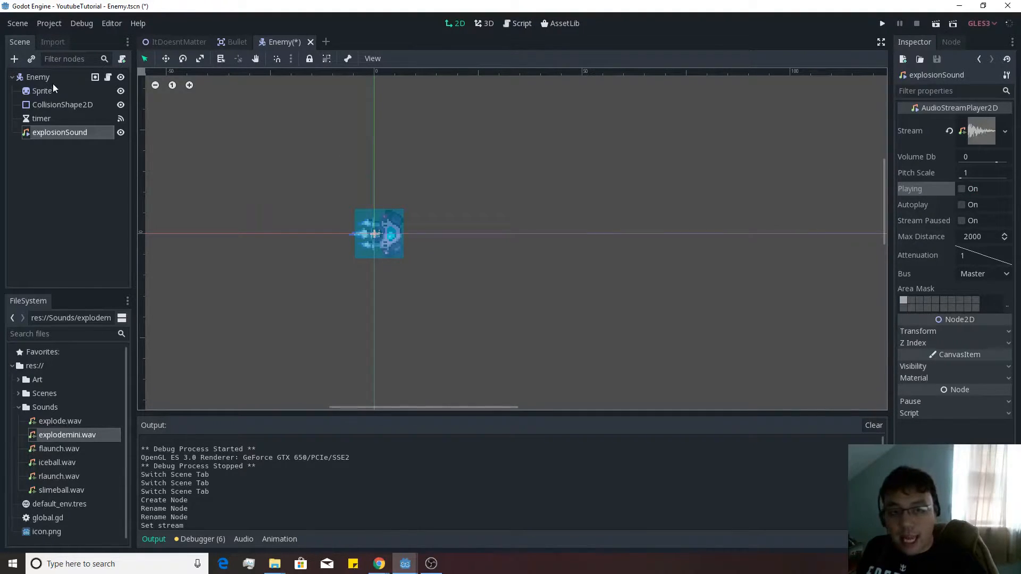
left_click(237, 41)
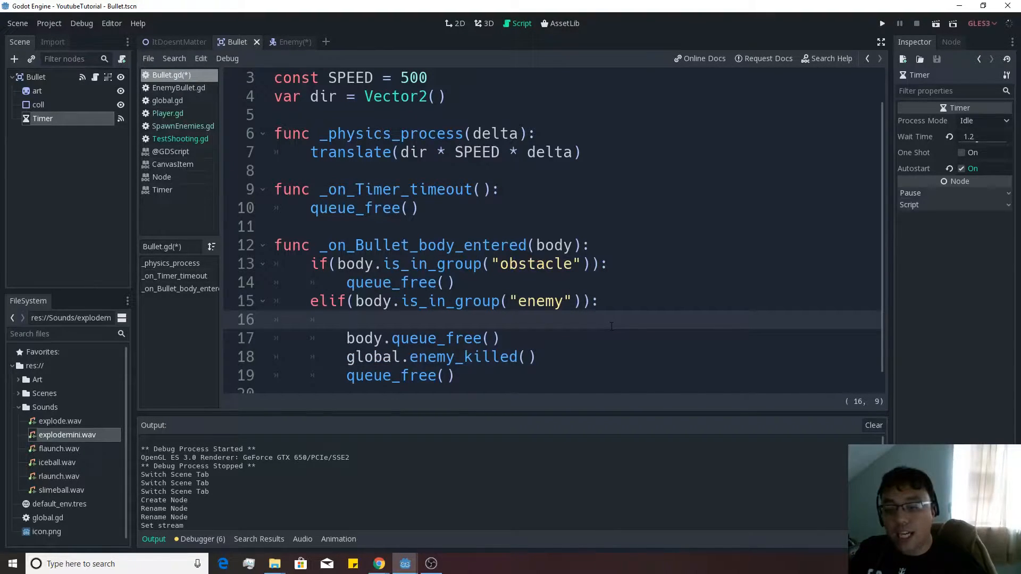
Save the Bullet script changes and switch to the Enemy scene's script.
key("ctrl+s")
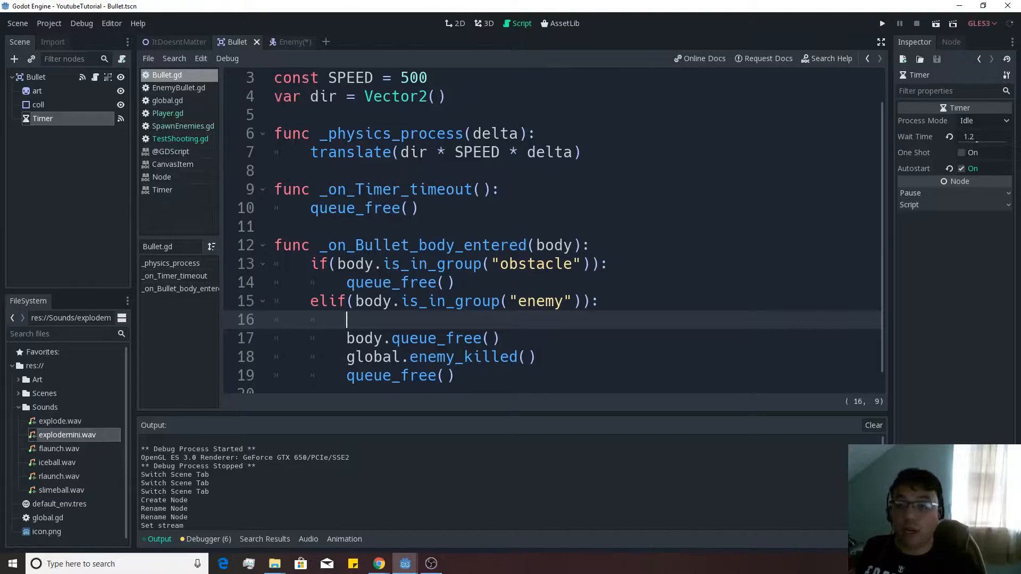
left_click(284, 41)
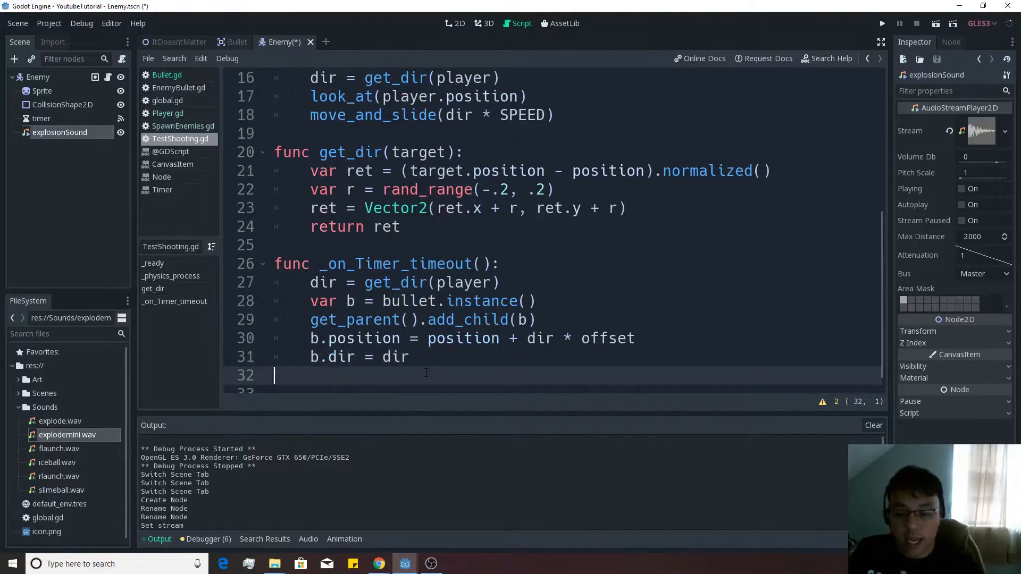
Add a health variable and a shot() function that decrements health in TestShooting.gd.
type("func ge")
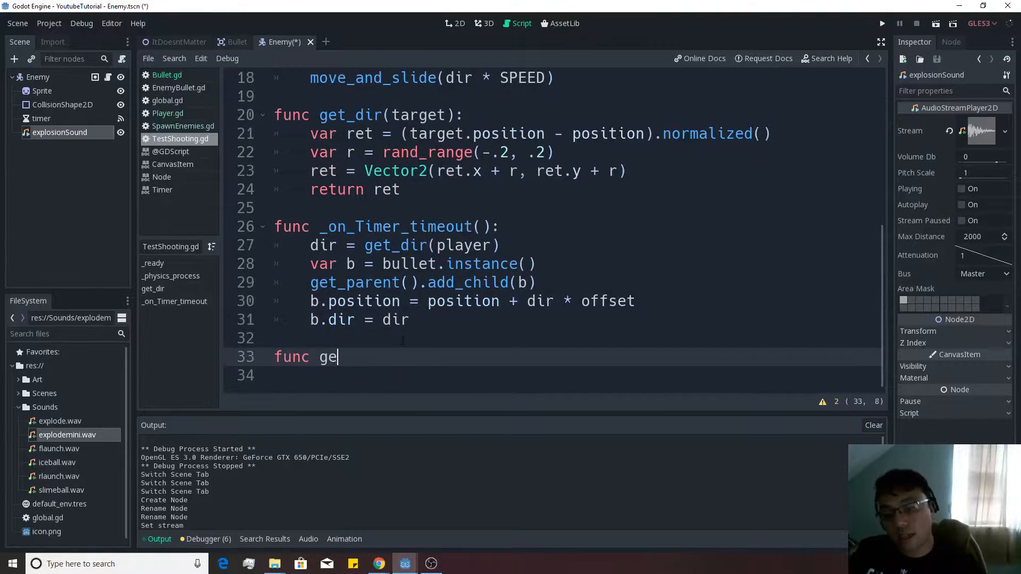
type("shot(")
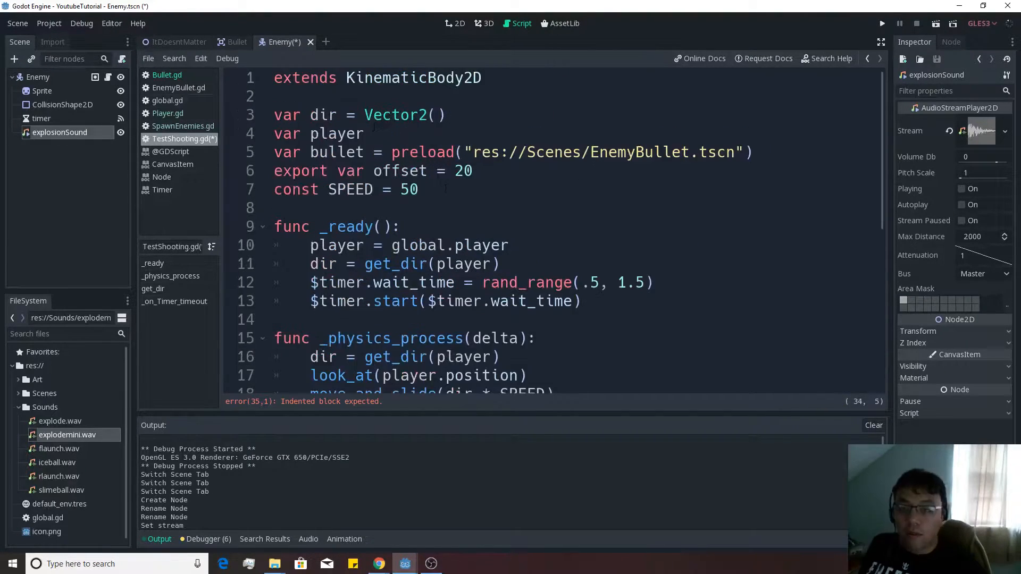
type("var")
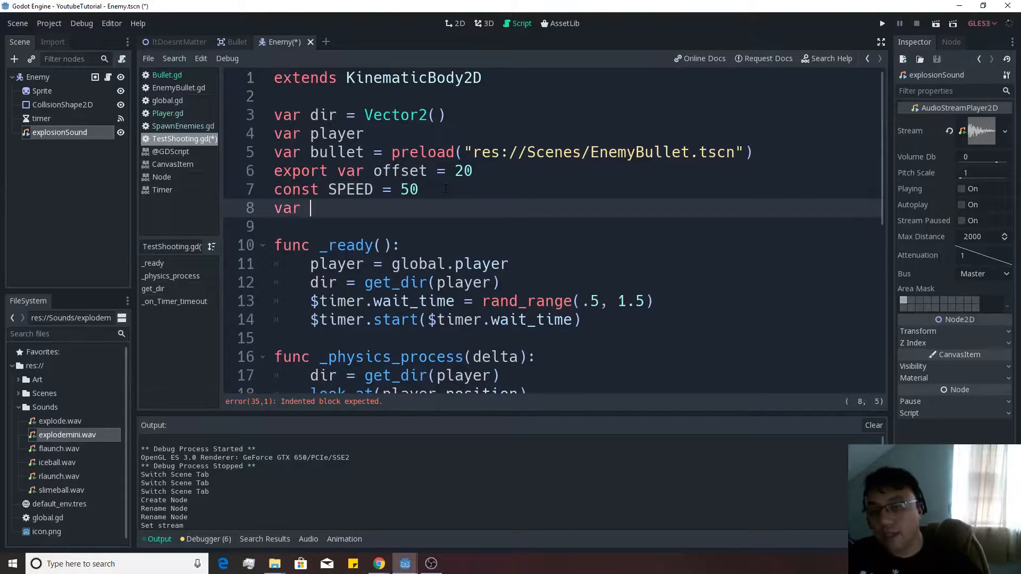
type("health = 0")
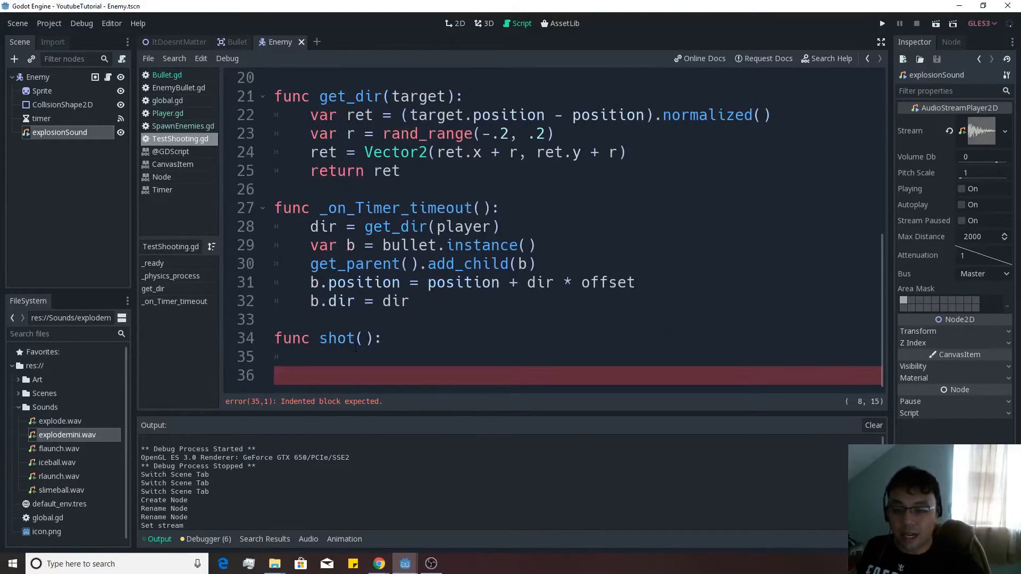
type("health -= 1")
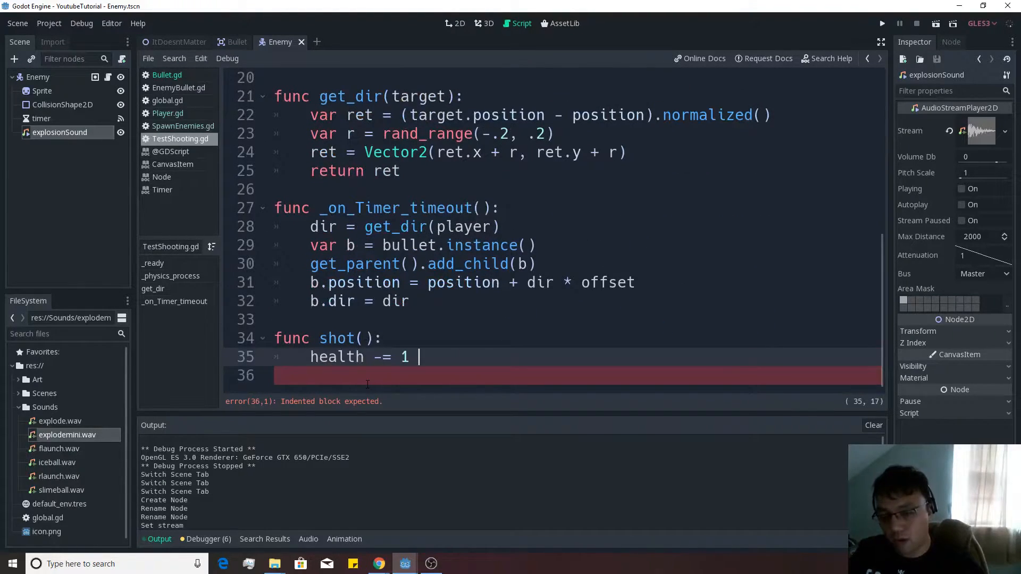
key("enter")
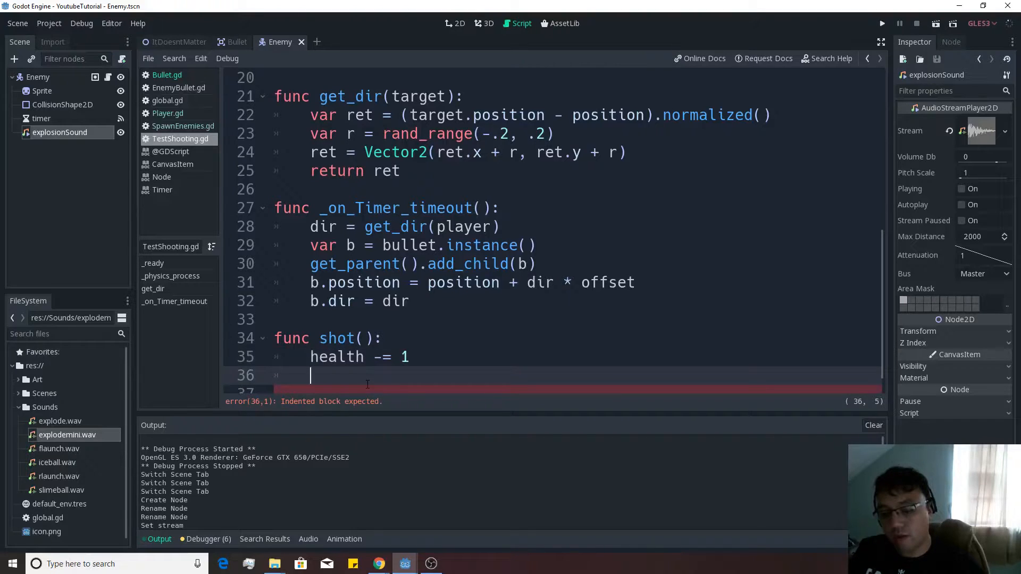
When health <= 0, call $explosionSound.play() before queue_free(), then return to the Bullet script.
type("if)(")
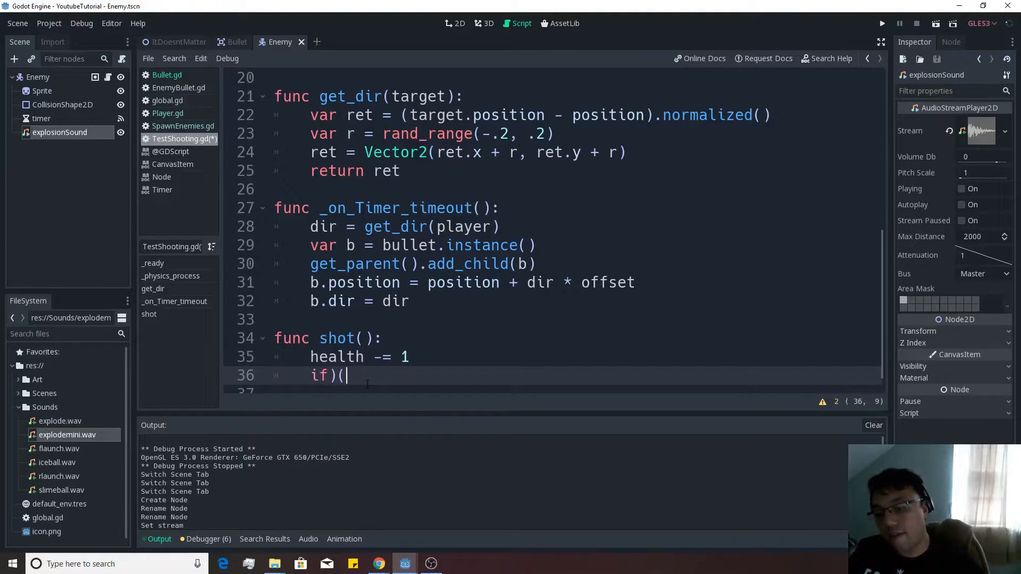
type("health")
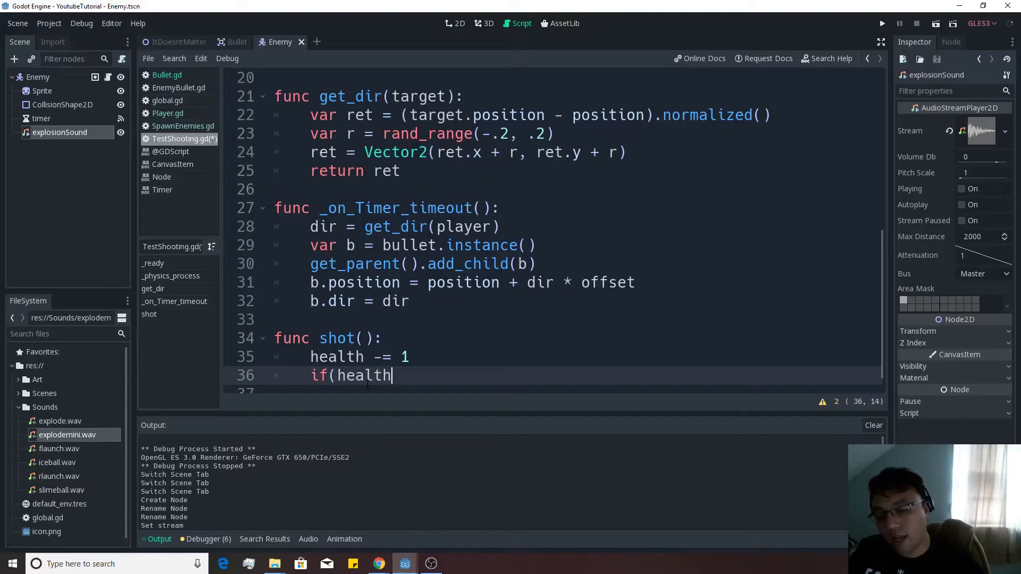
type("<=")
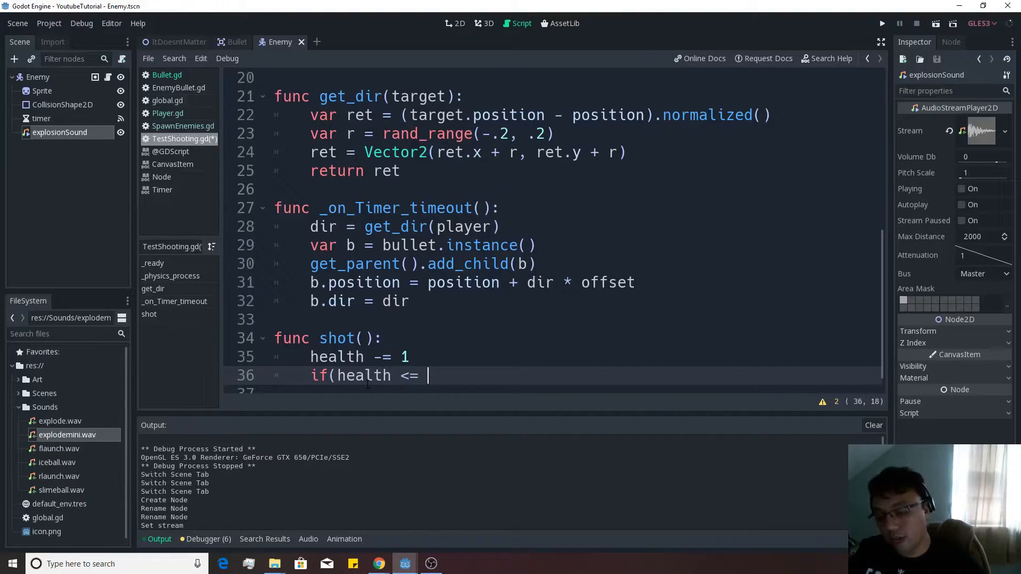
type("0):")
type("queue_free())")
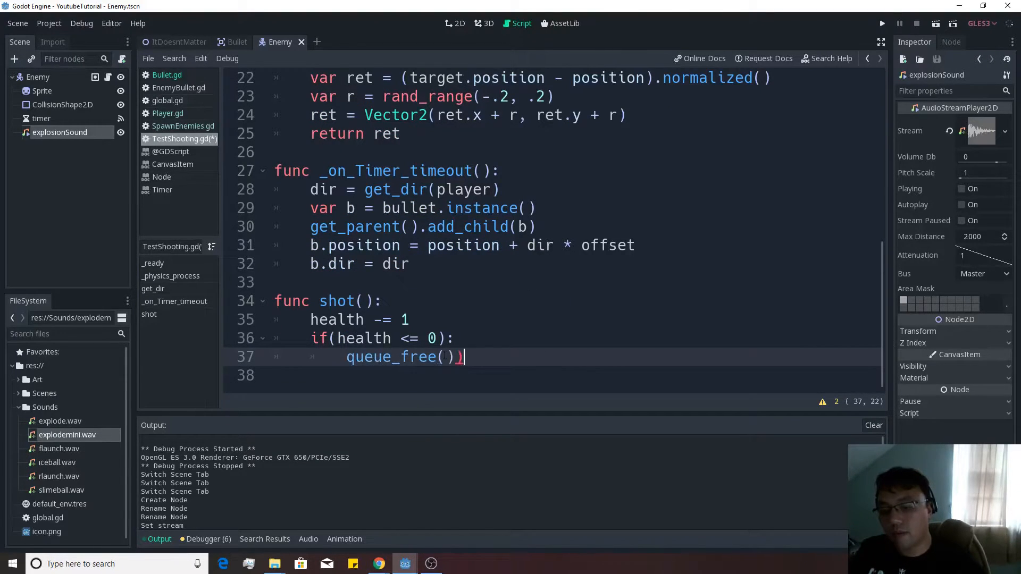
key("enter")
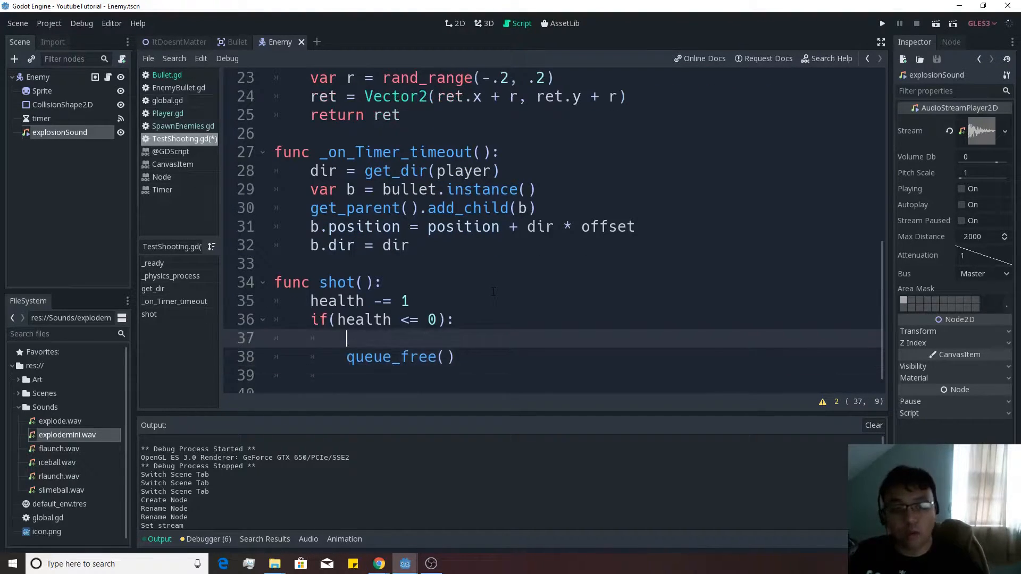
type("explosion")
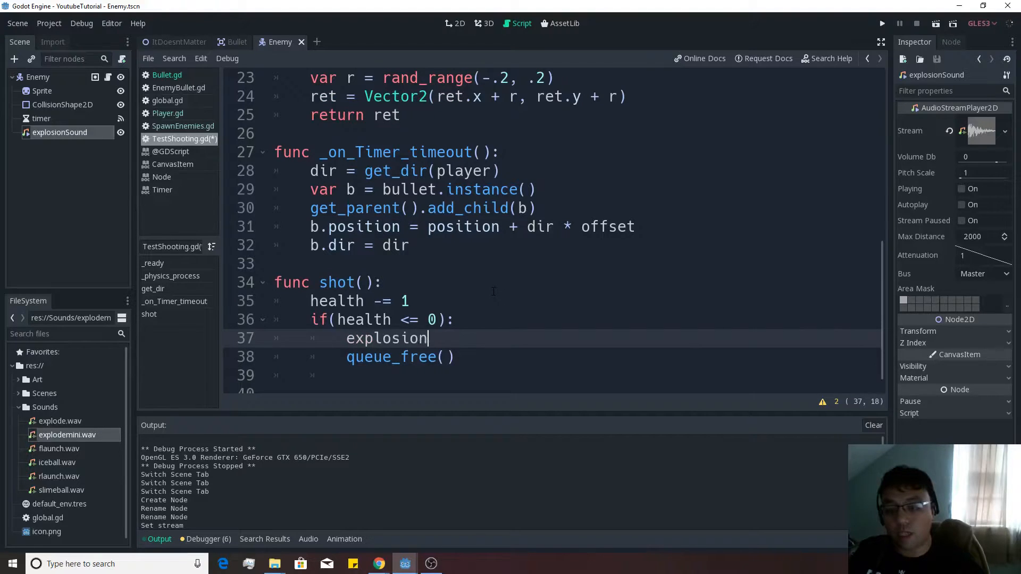
type("Sound")
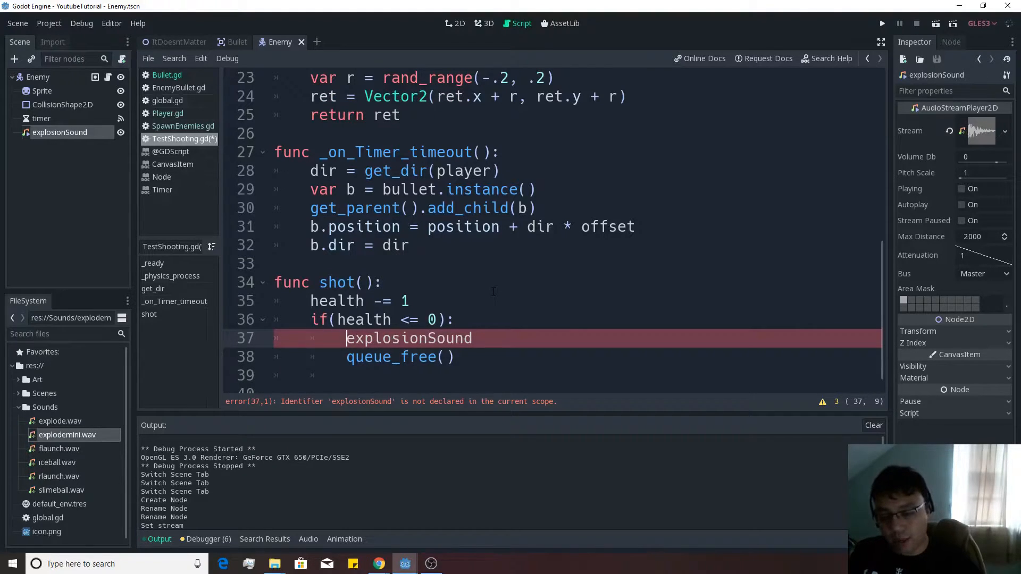
type("$")
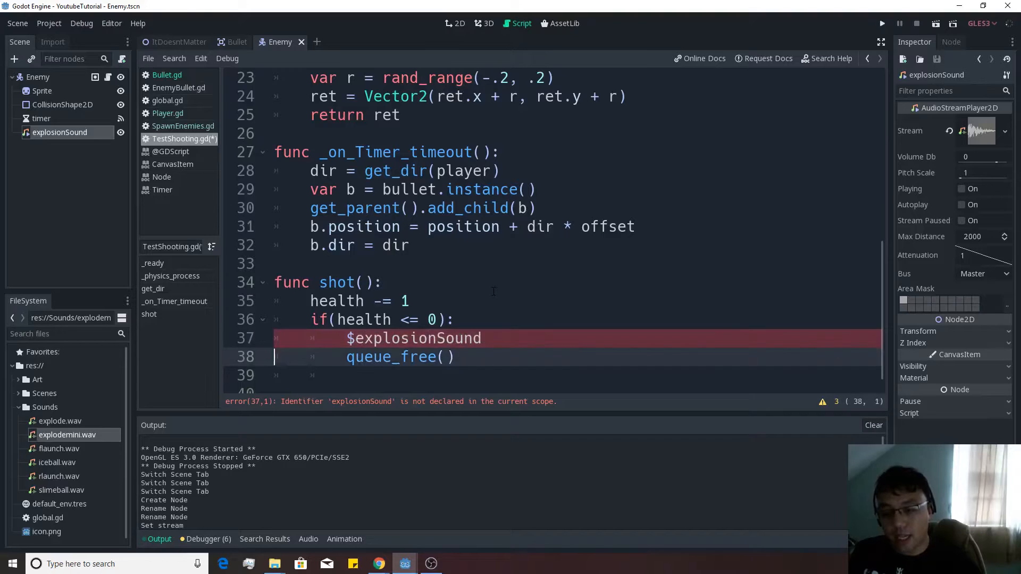
type(".play()")
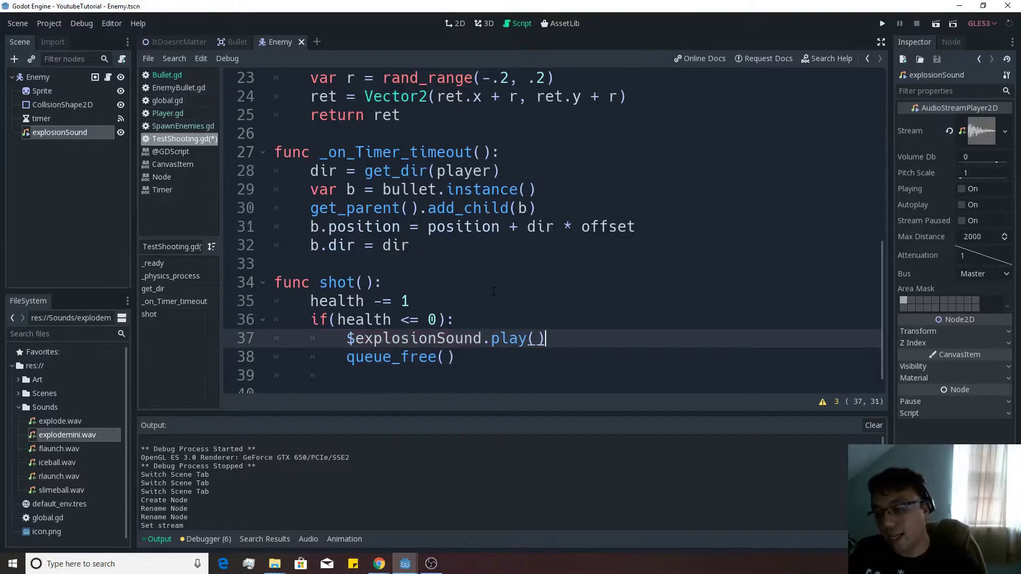
left_click(236, 41)
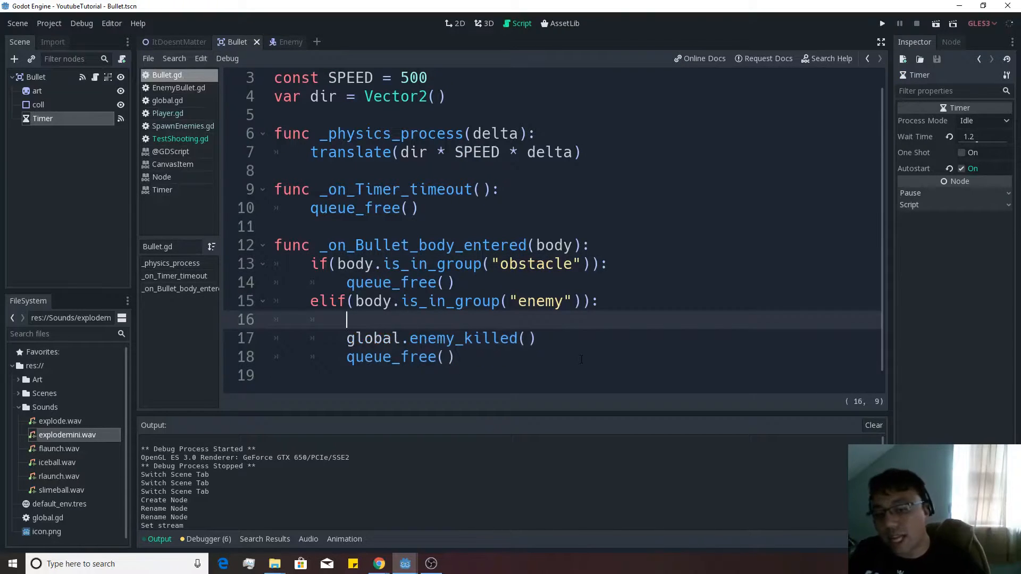
Make the bullet call shot() on the enemy body instead of freeing it, then run the game.
type("body.")
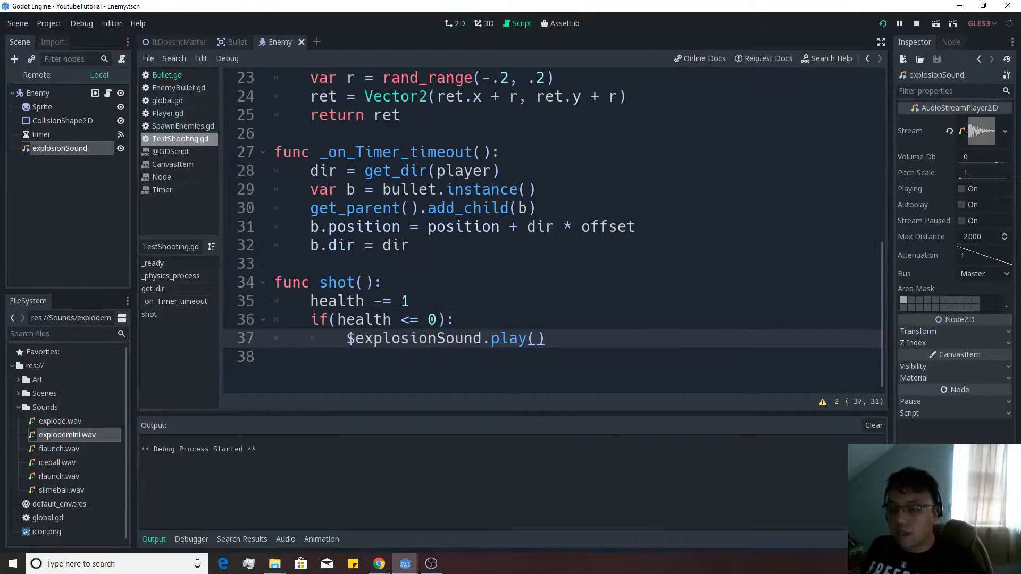
left_click(901, 23)
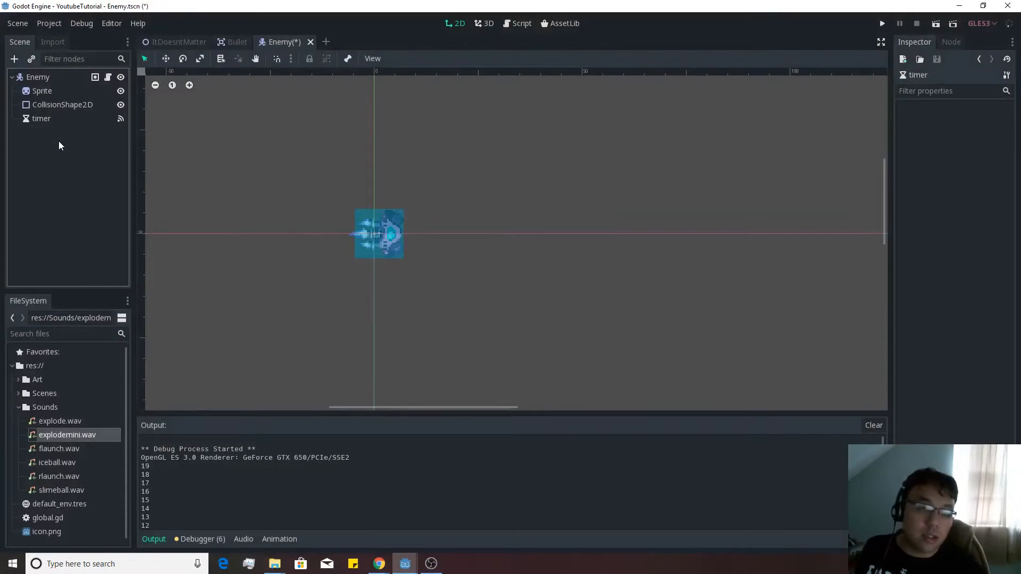
In the Enemy script's shot function, replace $explosionSound.play() with queue_free().
left_click(521, 23)
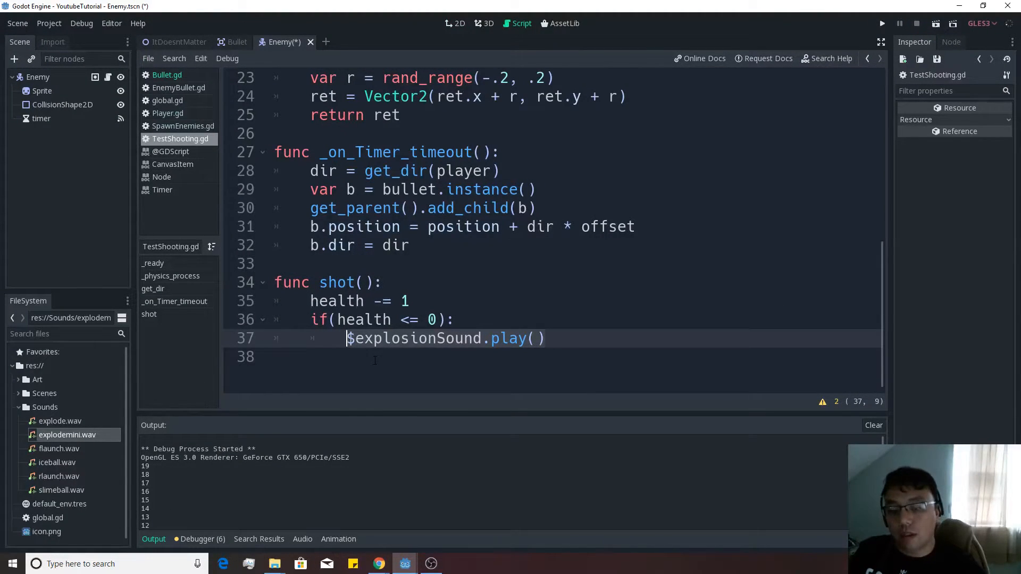
type("qui")
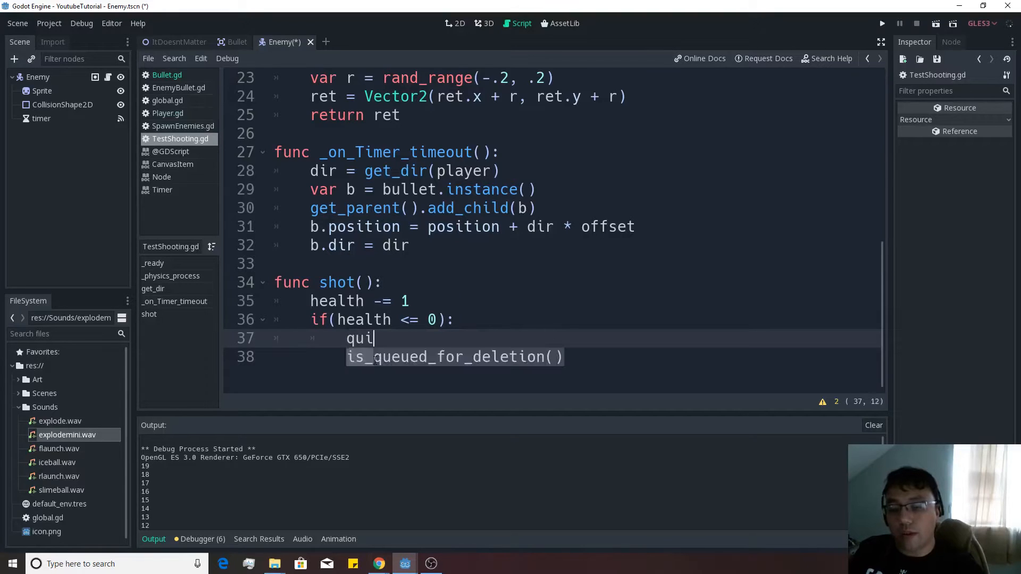
type("queue_free(")
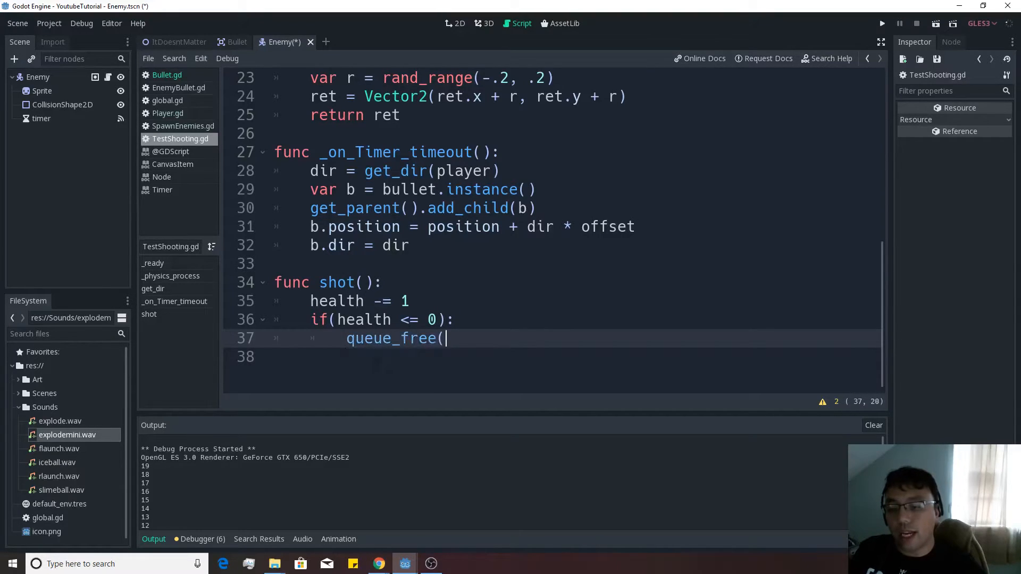
type(")")
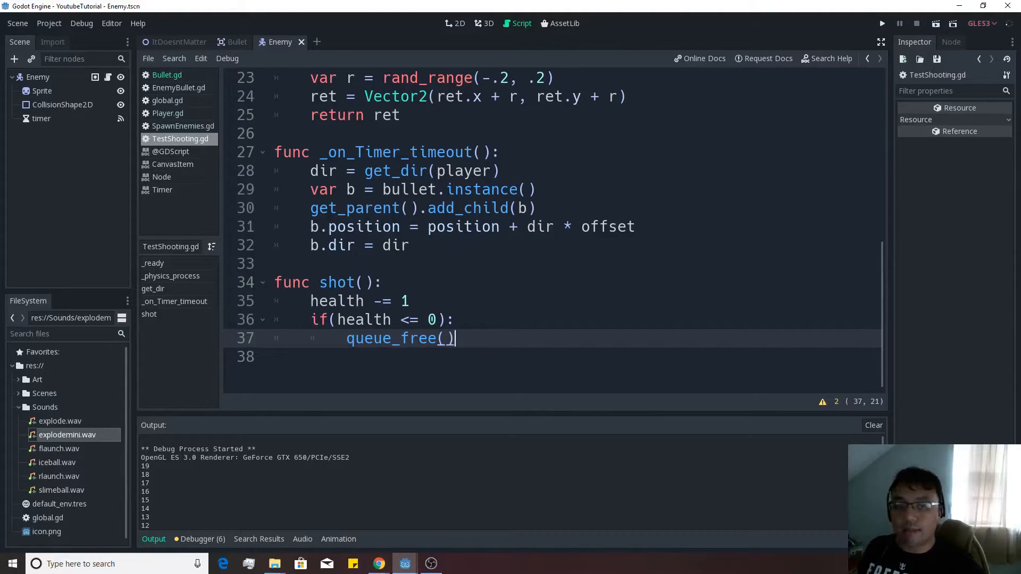
mouse_move(137, 170)
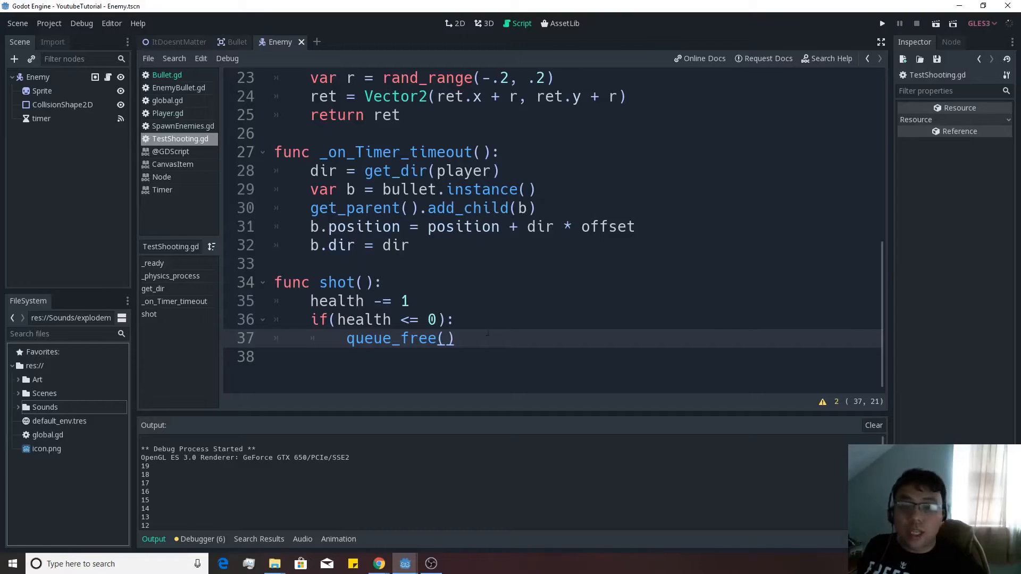
Save the Enemy scene and switch to the ItDoesntMatter scene.
key("ctrl+s")
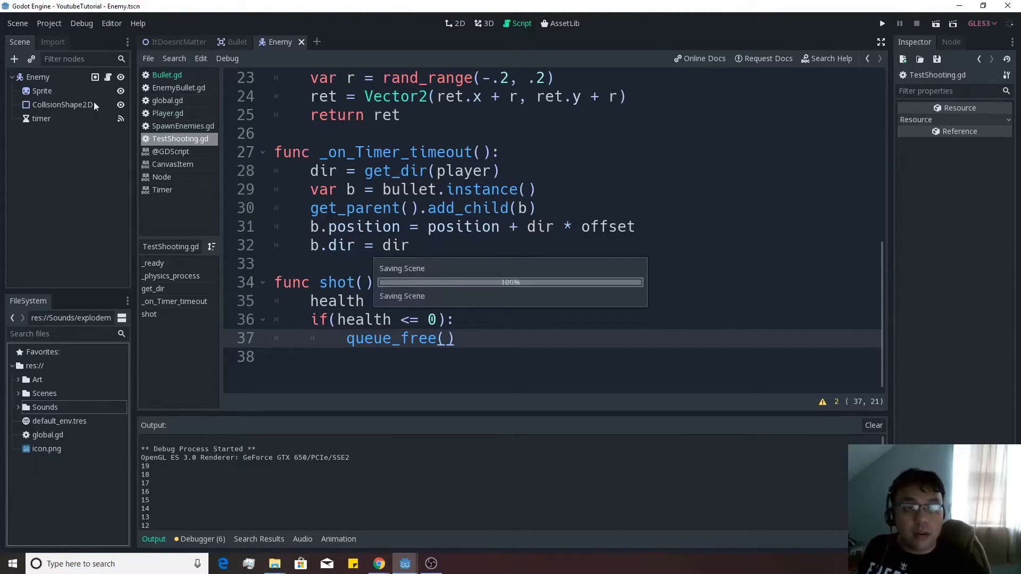
left_click(177, 42)
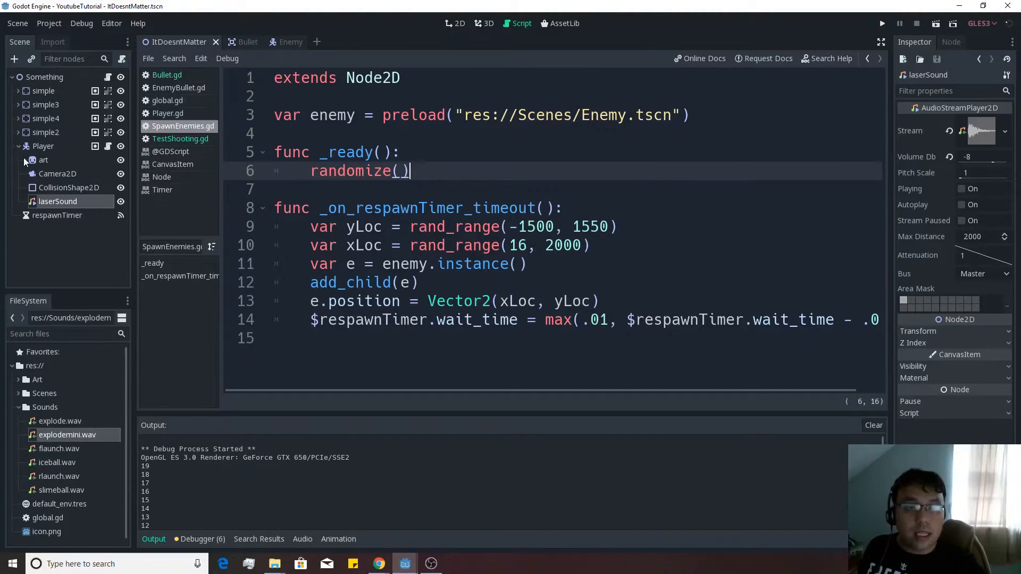
Add a Sprite child node to the scene root in the 2D view.
left_click(455, 23)
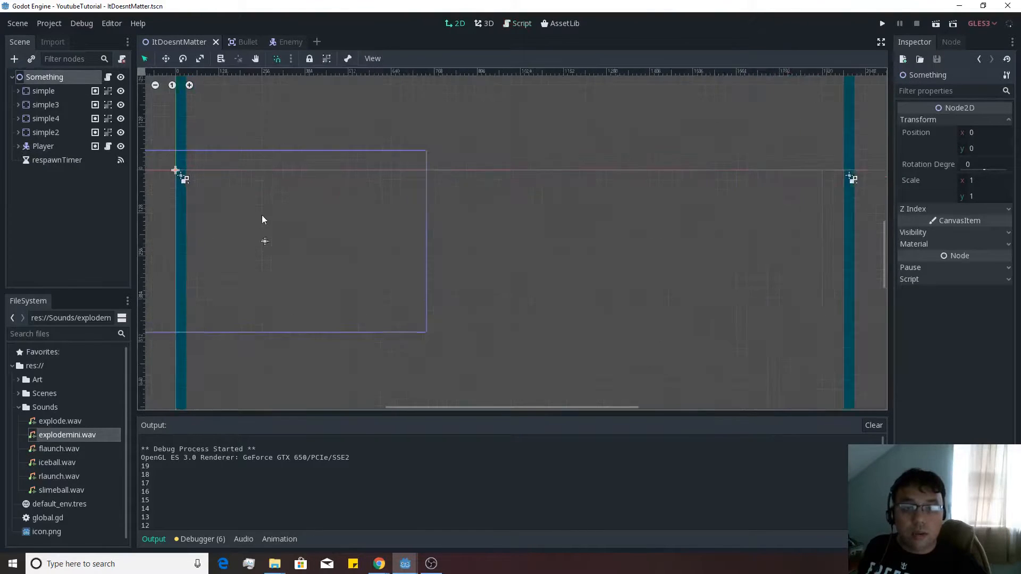
right_click(44, 77)
type("spri")
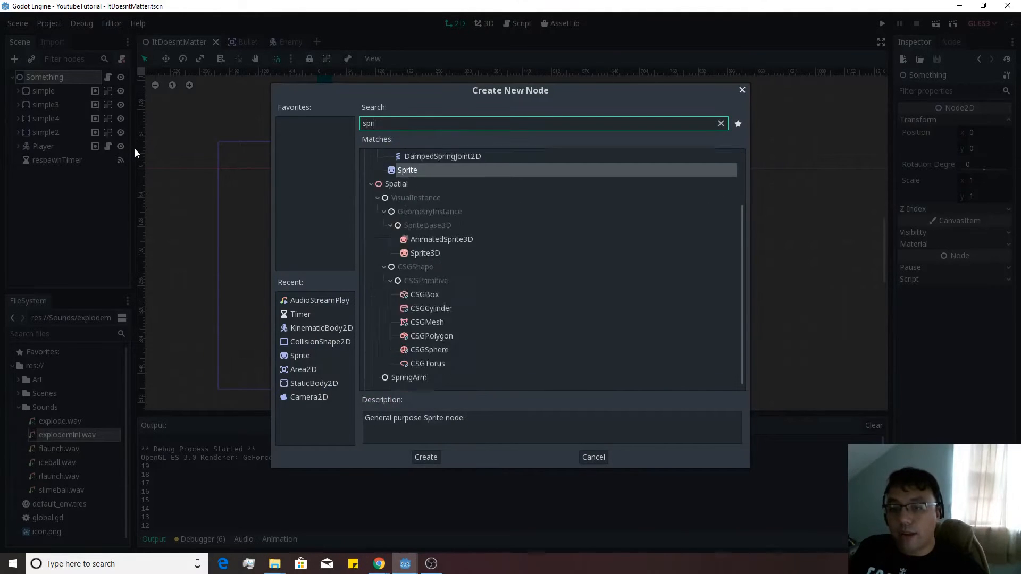
left_click(425, 456)
type("Explosion")
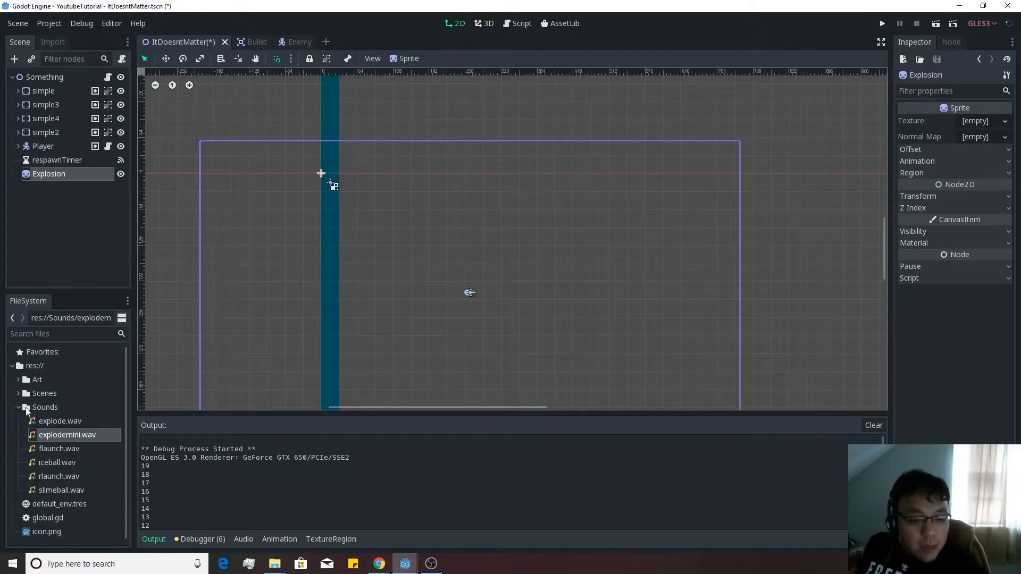
Assign explosion.png as the sprite's texture with 5 horizontal animation frames.
left_click(37, 380)
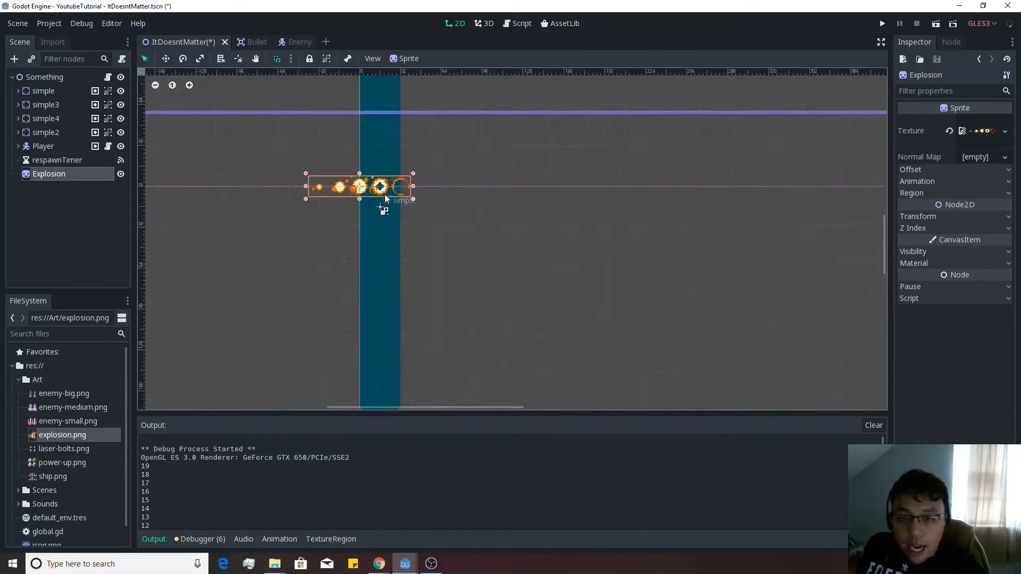
left_click(917, 181)
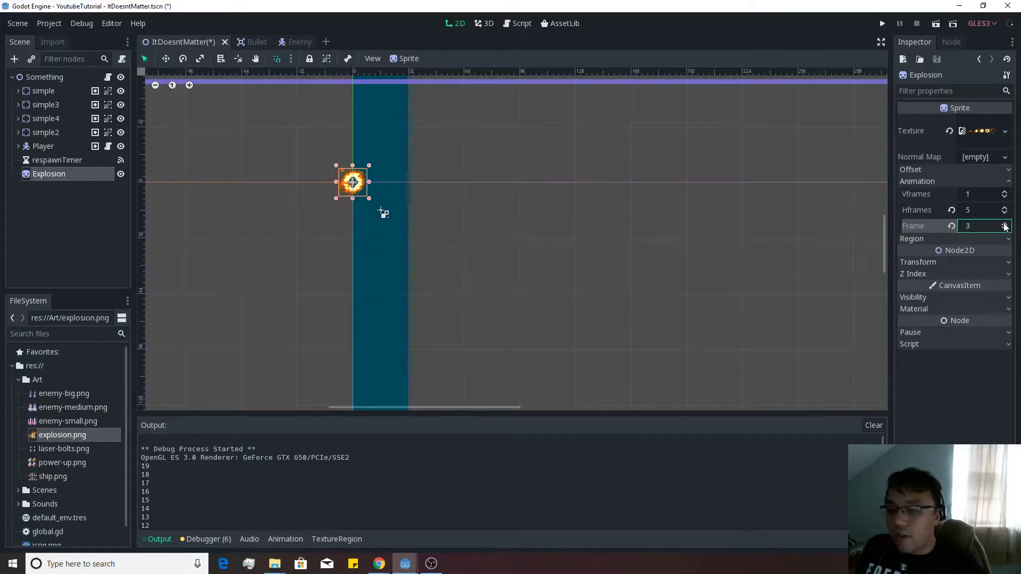
left_click(1006, 229)
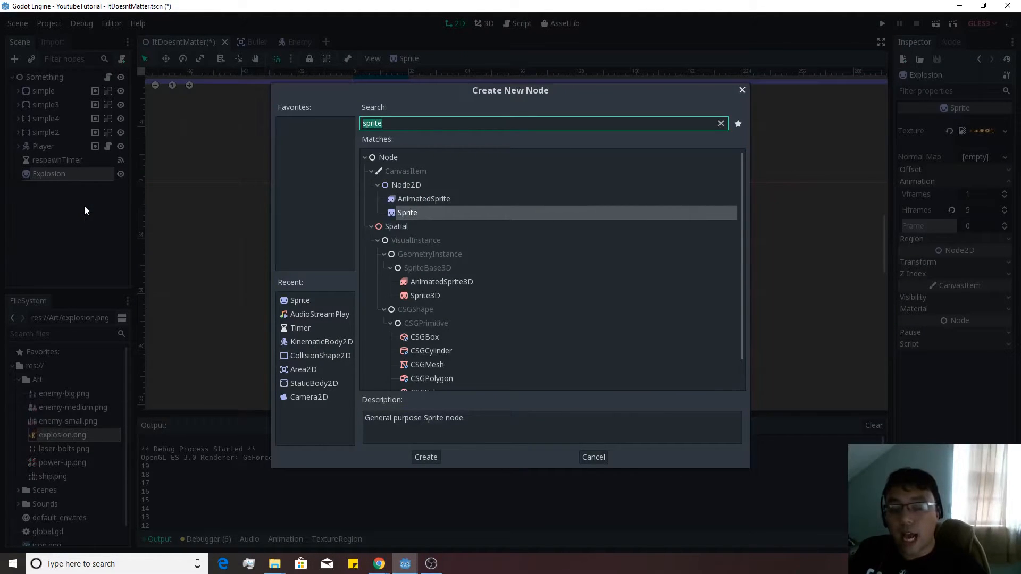
Add an AudioStreamPlayer2D child under Explosion named explosionSound.
type("audio")
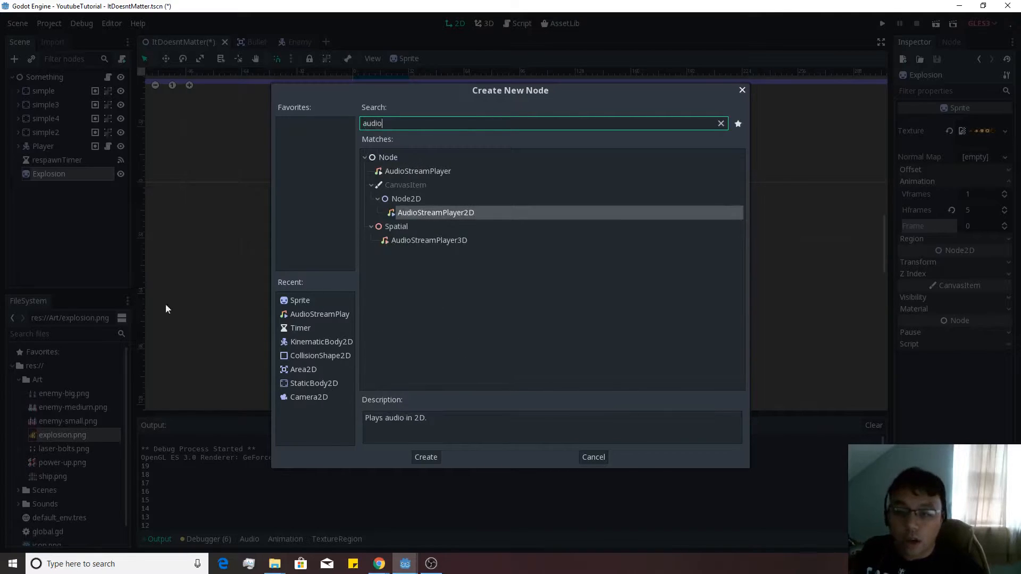
left_click(425, 458)
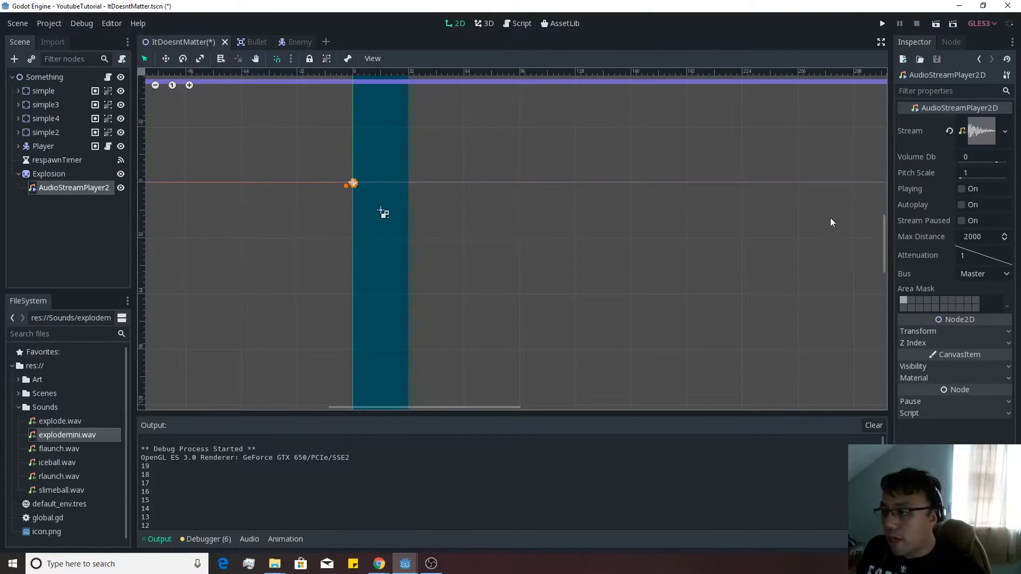
double_click(75, 187)
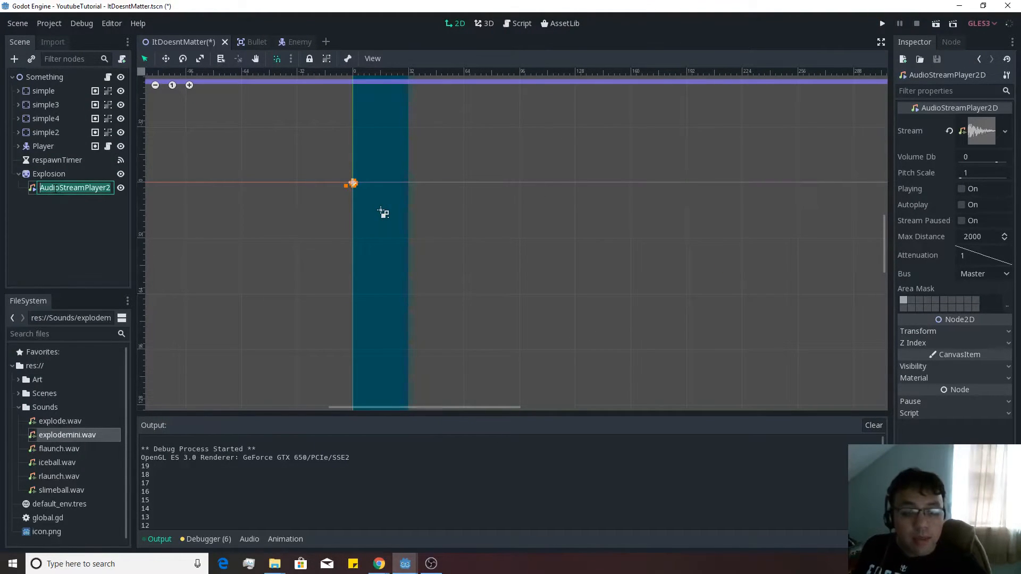
type("explosionSound")
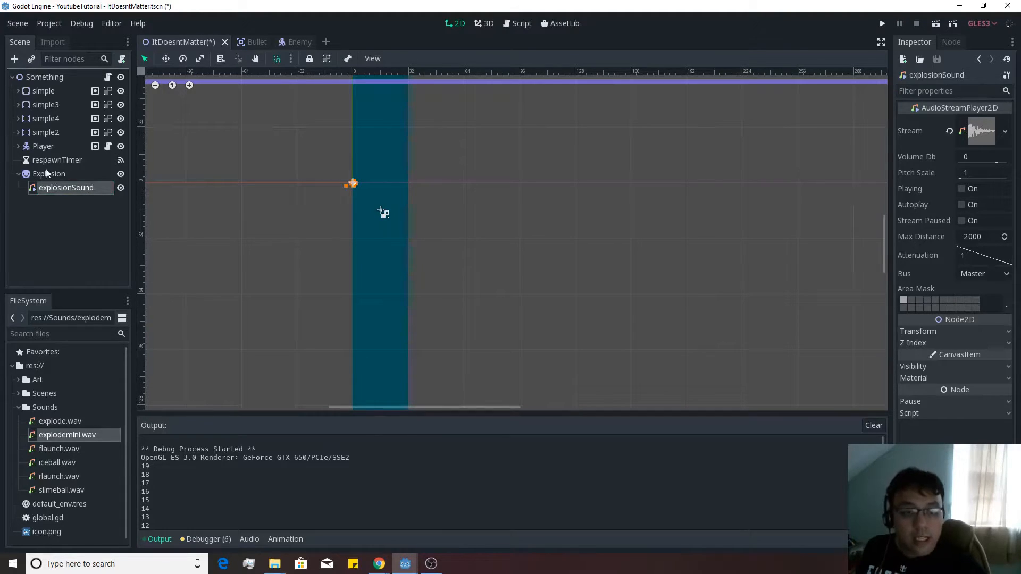
left_click(48, 173)
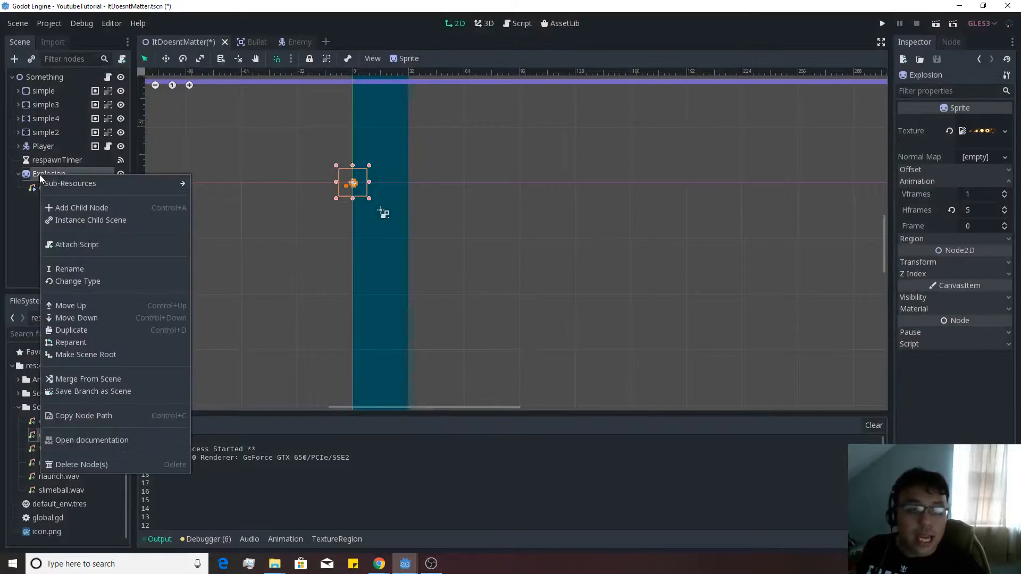
Add an AnimationPlayer child under Explosion named anim.
left_click(82, 208)
type("anima")
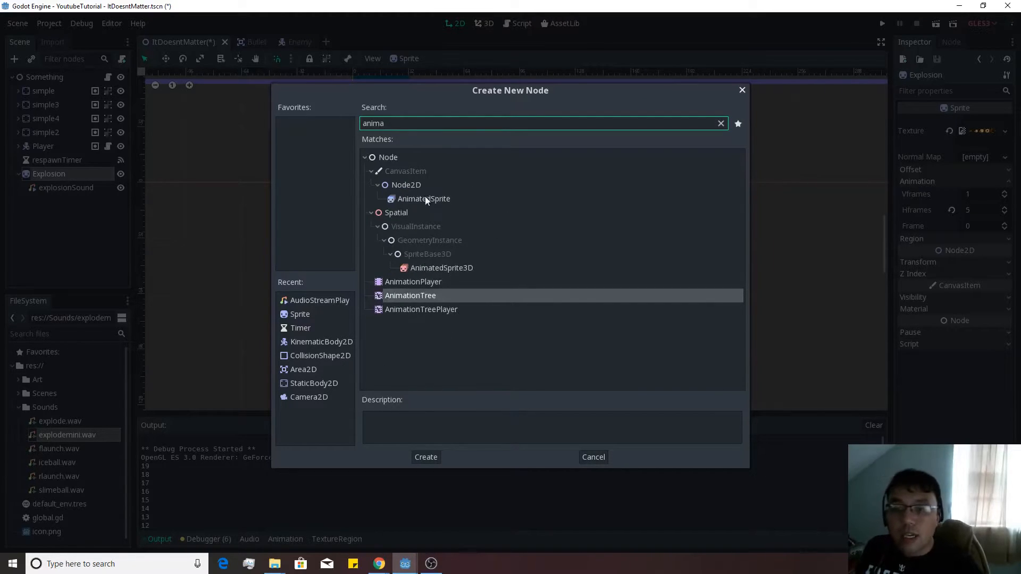
mouse_move(438, 286)
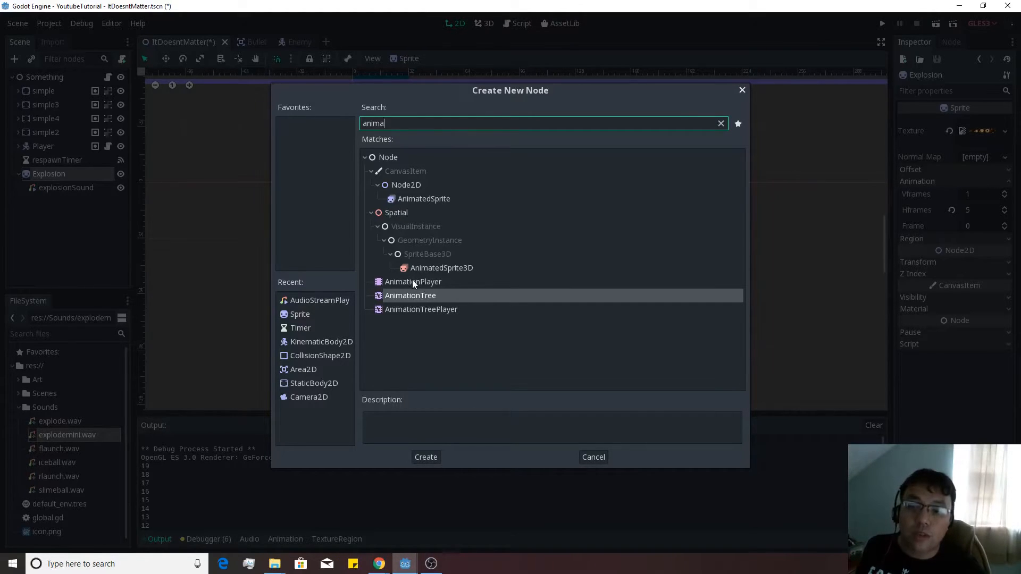
left_click(425, 457)
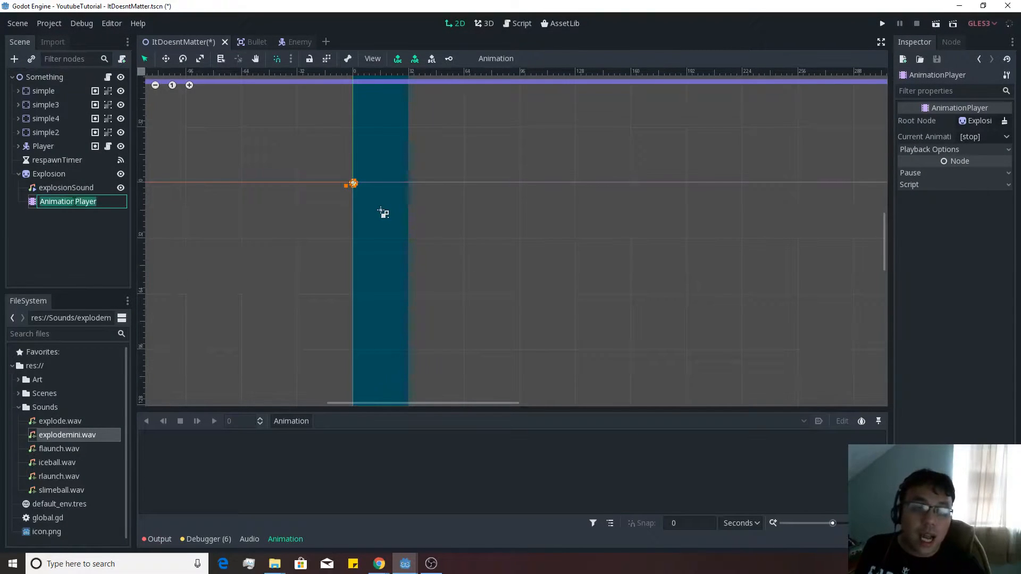
type("anim")
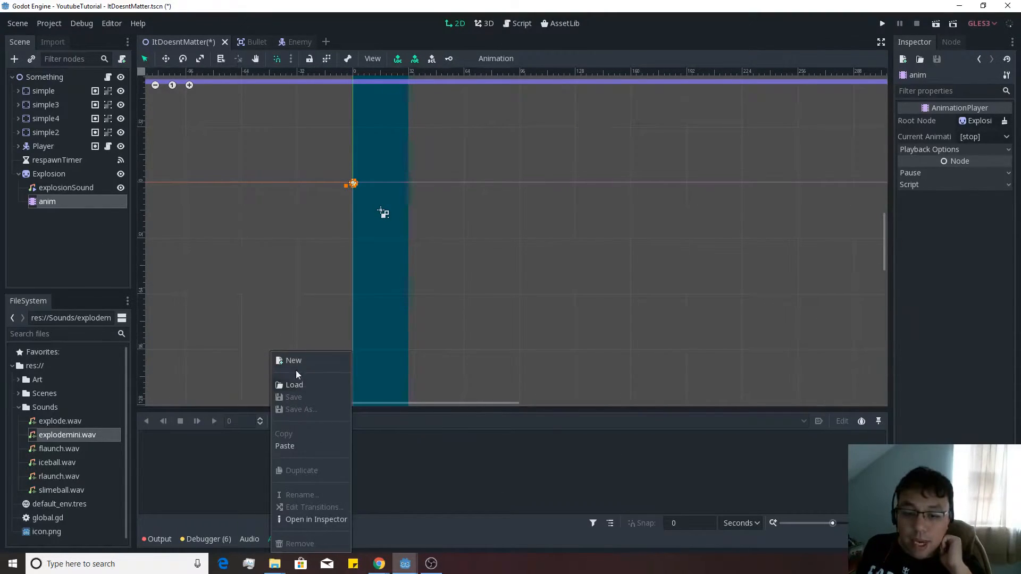
Create an animation named explosion with a property track on the Explosion sprite.
left_click(293, 360)
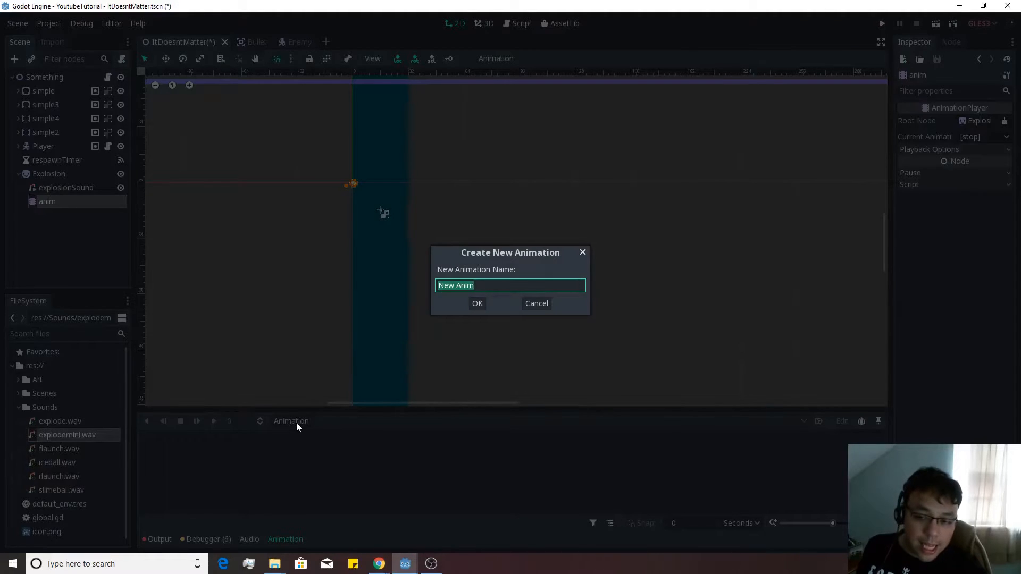
type("e")
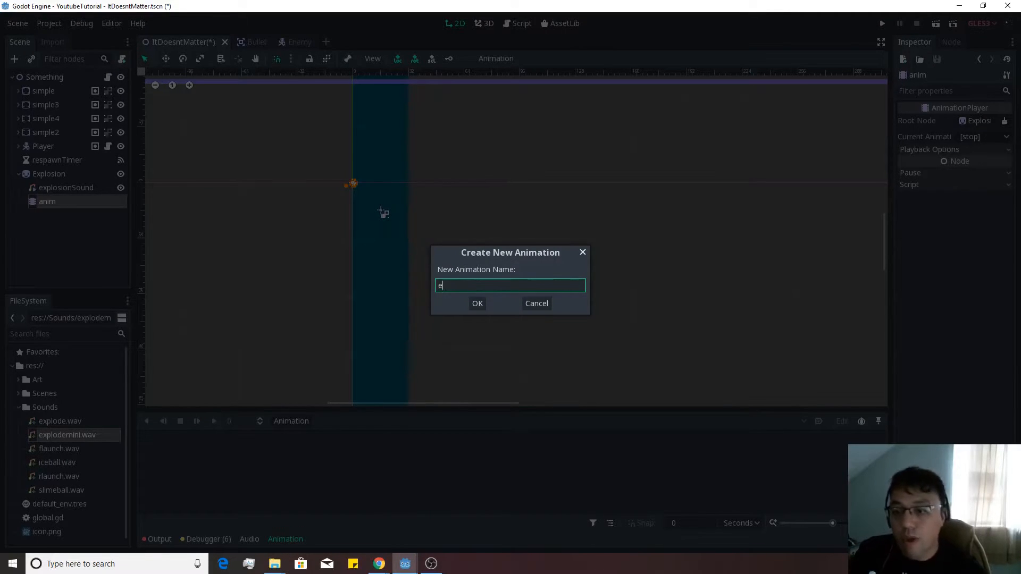
type("xplosion")
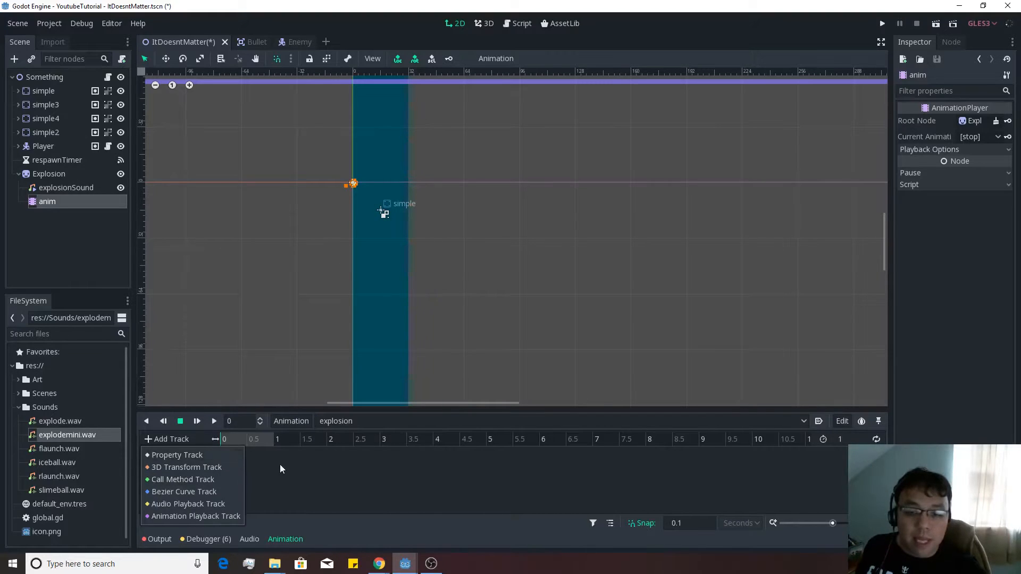
left_click(177, 454)
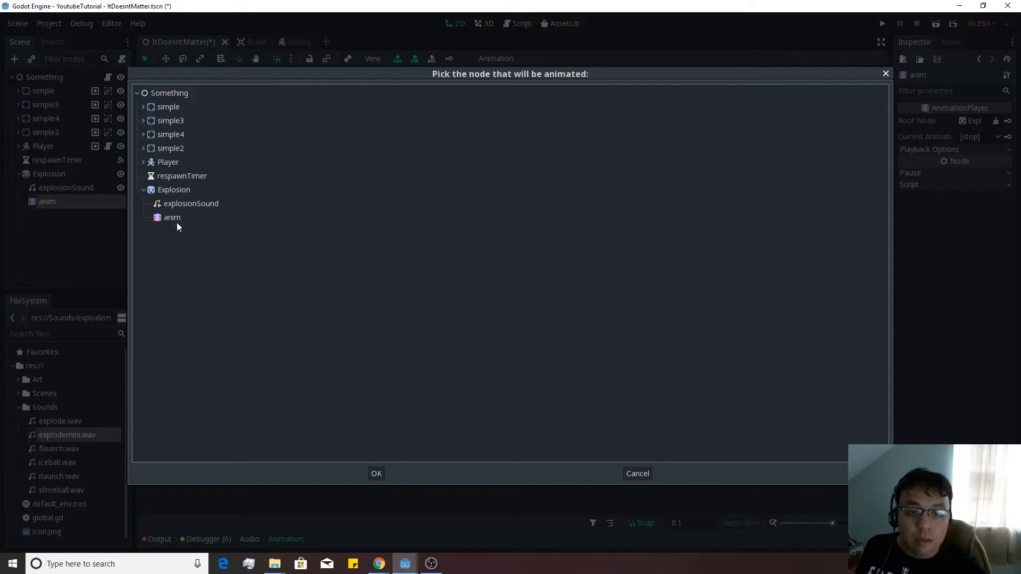
left_click(173, 190)
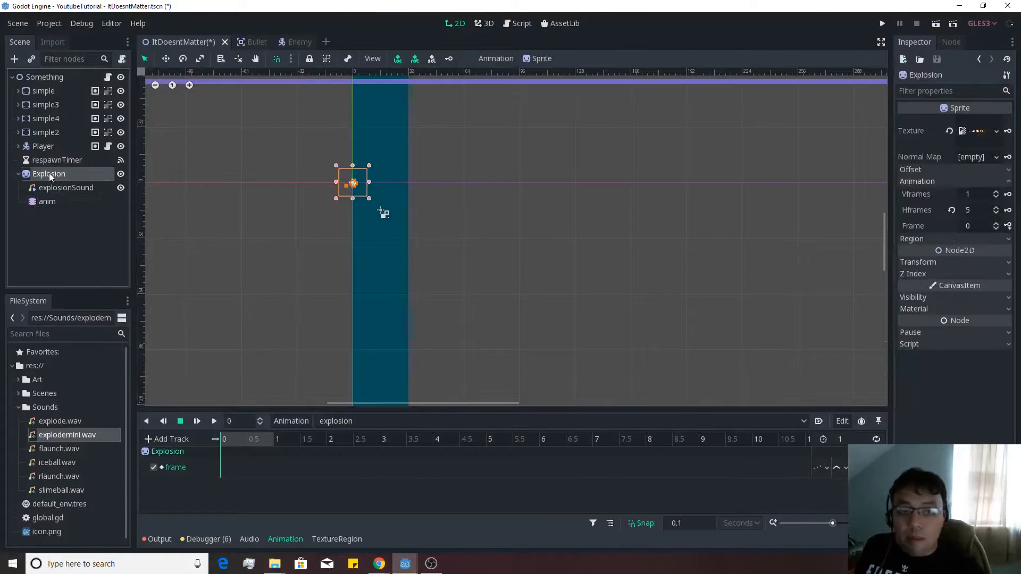
Key the sprite's Frame property through all five explosion frames.
left_click(996, 224)
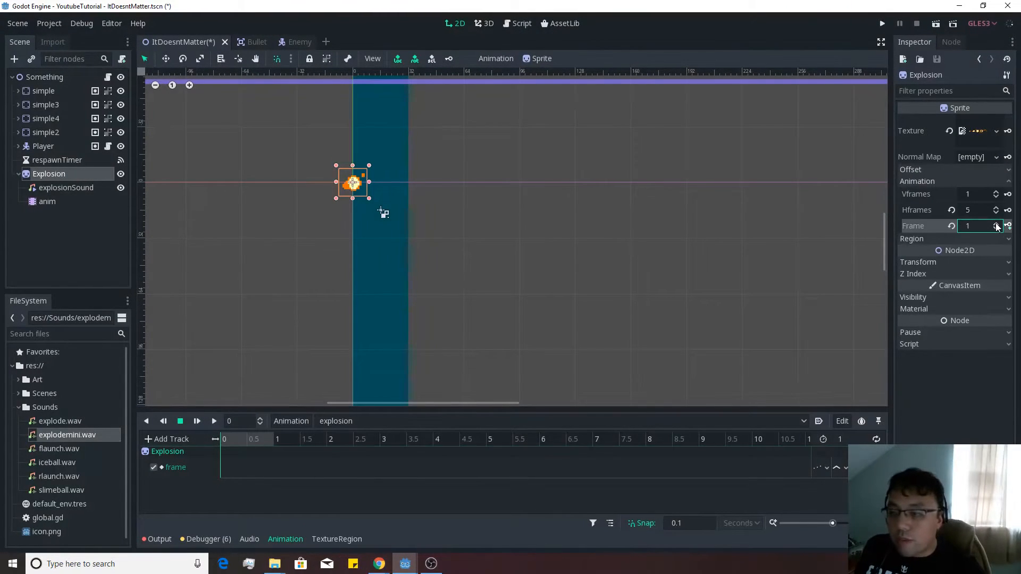
left_click(996, 223)
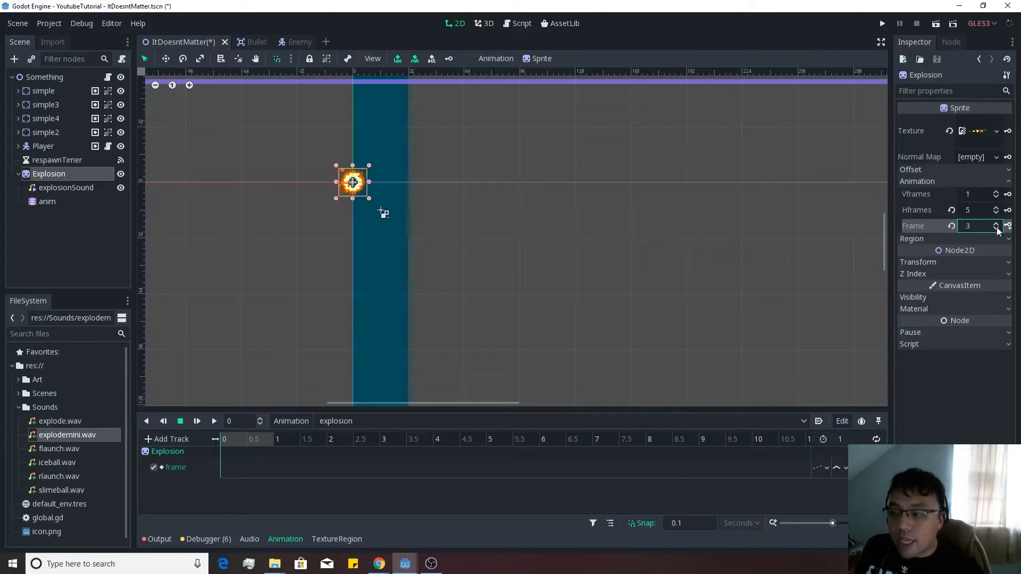
left_click(996, 224)
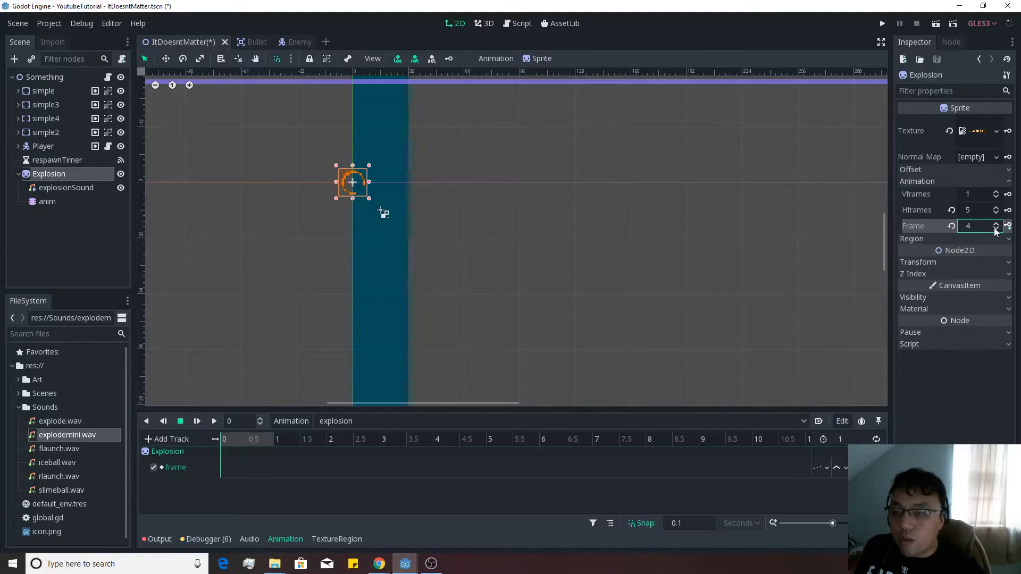
left_click(996, 227)
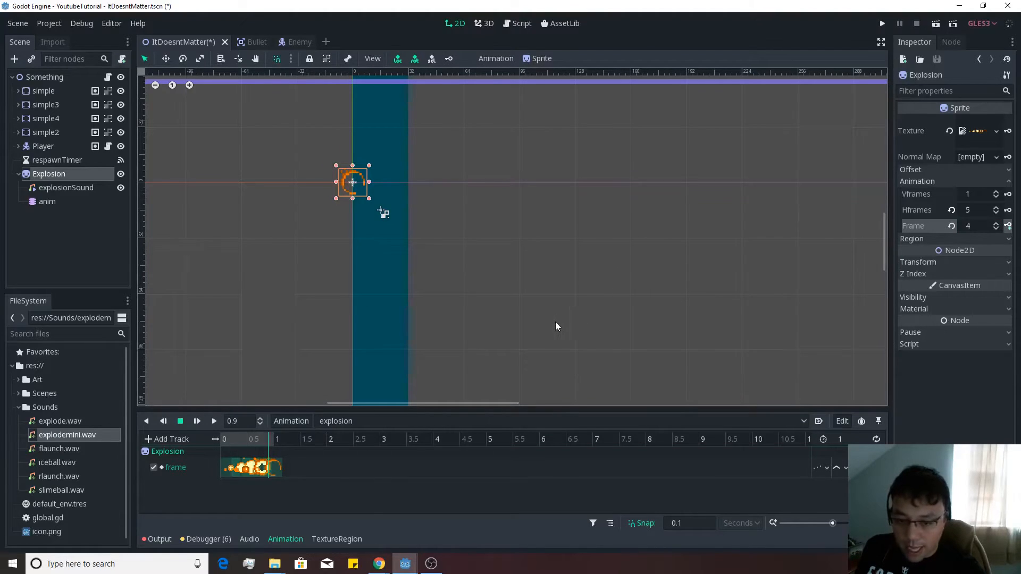
Pack the five frame keys near the start and set the animation length to 0.3 seconds.
left_click(214, 421)
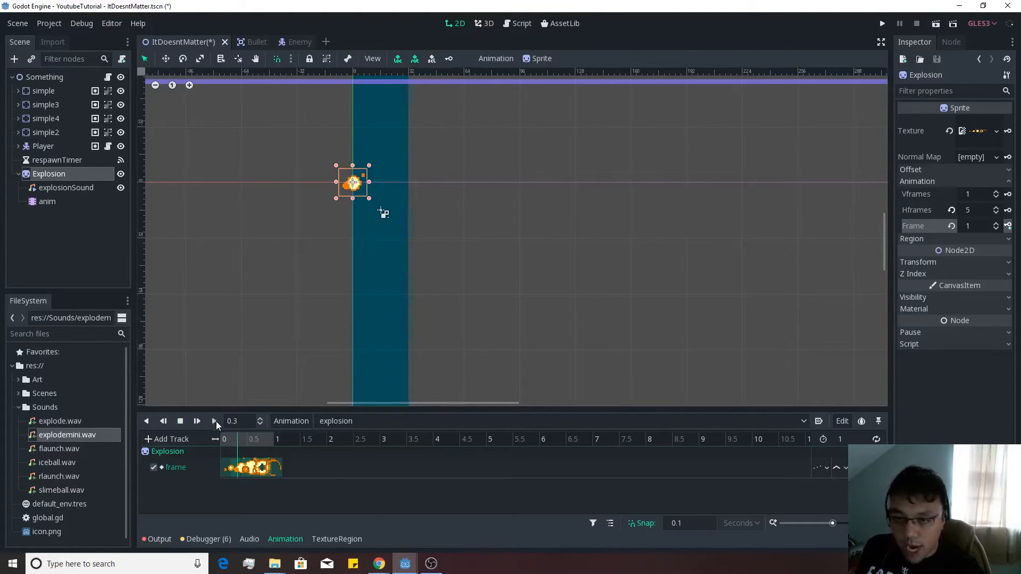
left_click(249, 467)
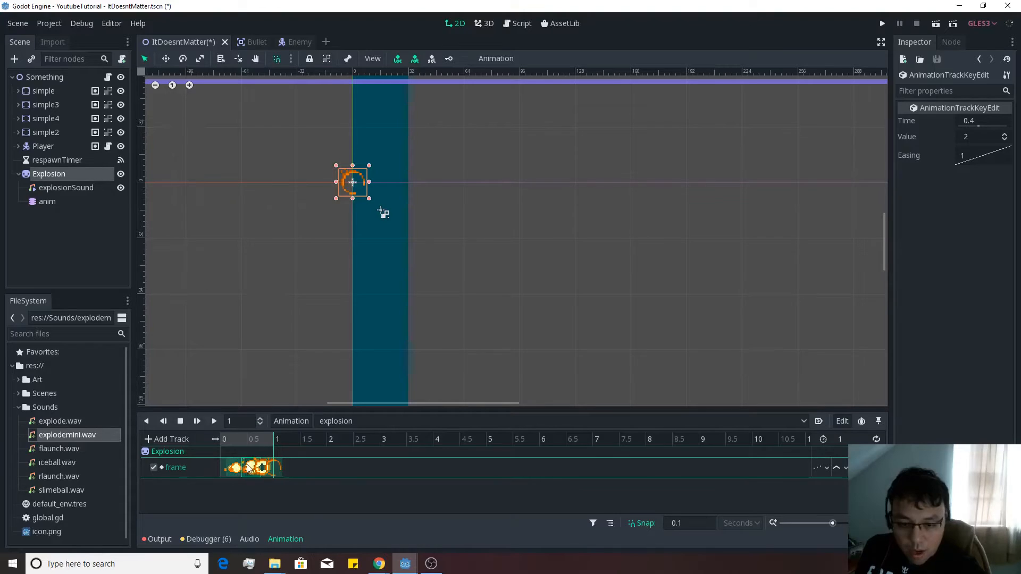
left_click(261, 467)
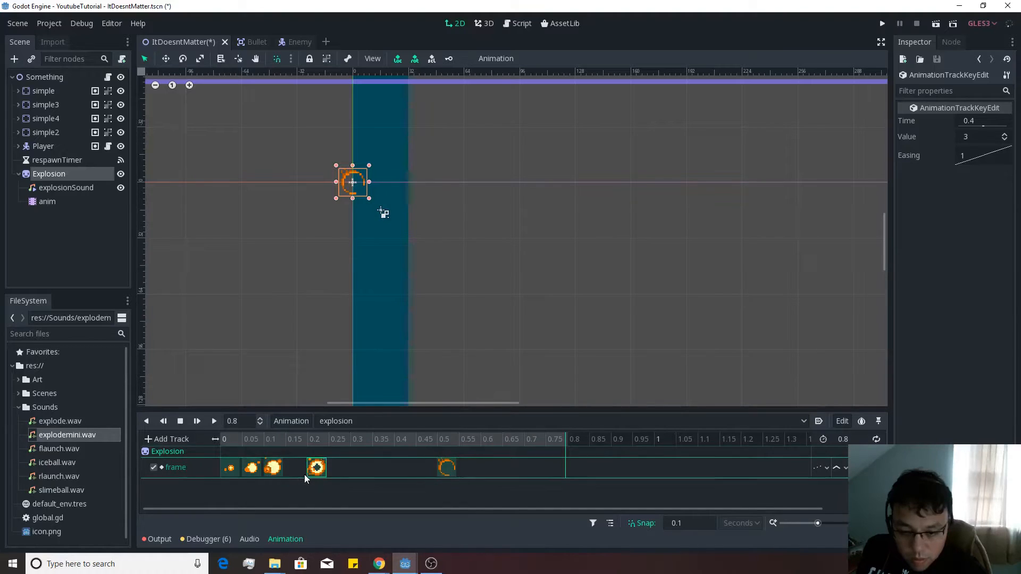
left_click(983, 120)
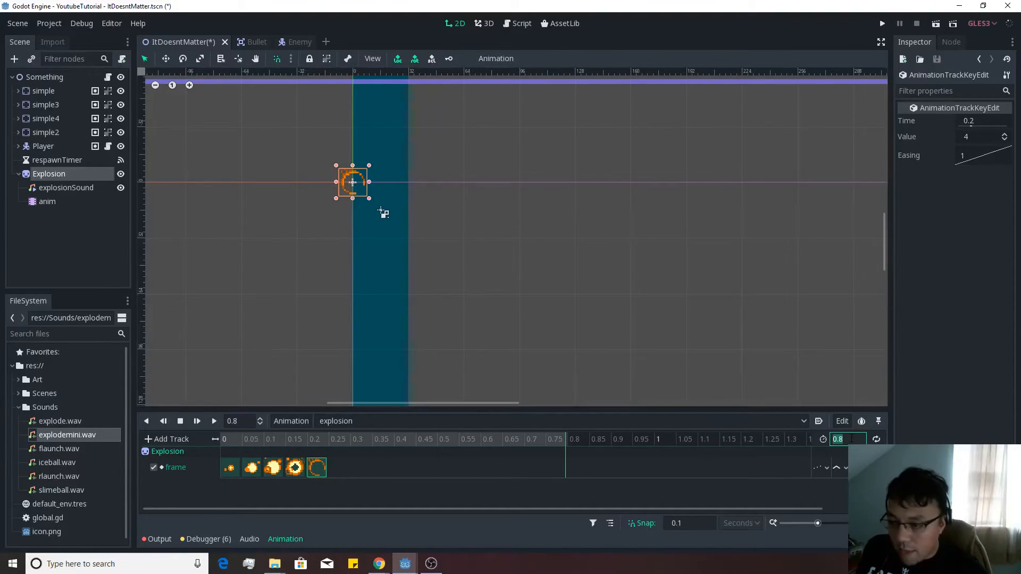
left_click(235, 439)
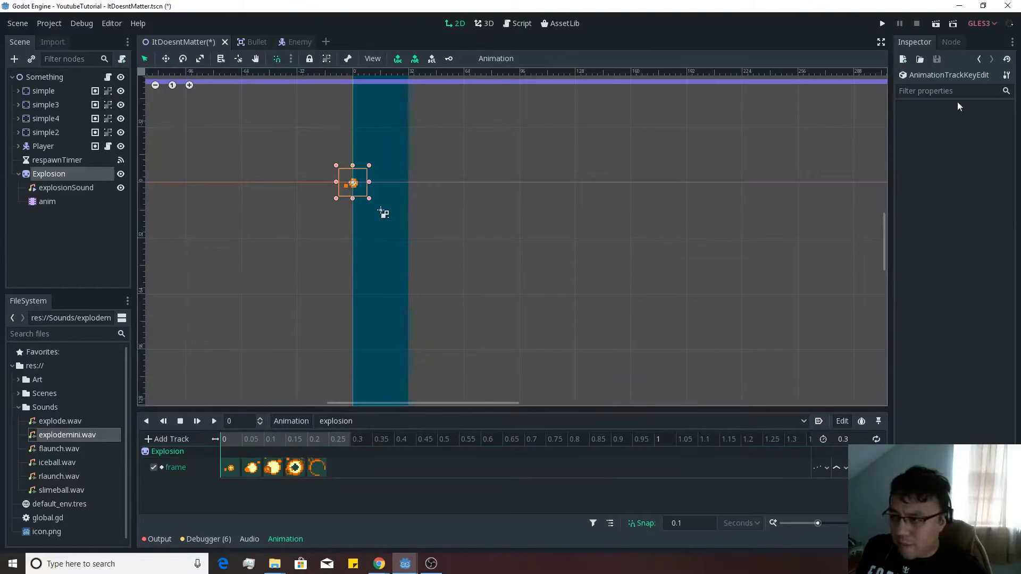
Add a property track for explosionSound's playing property.
left_click(317, 467)
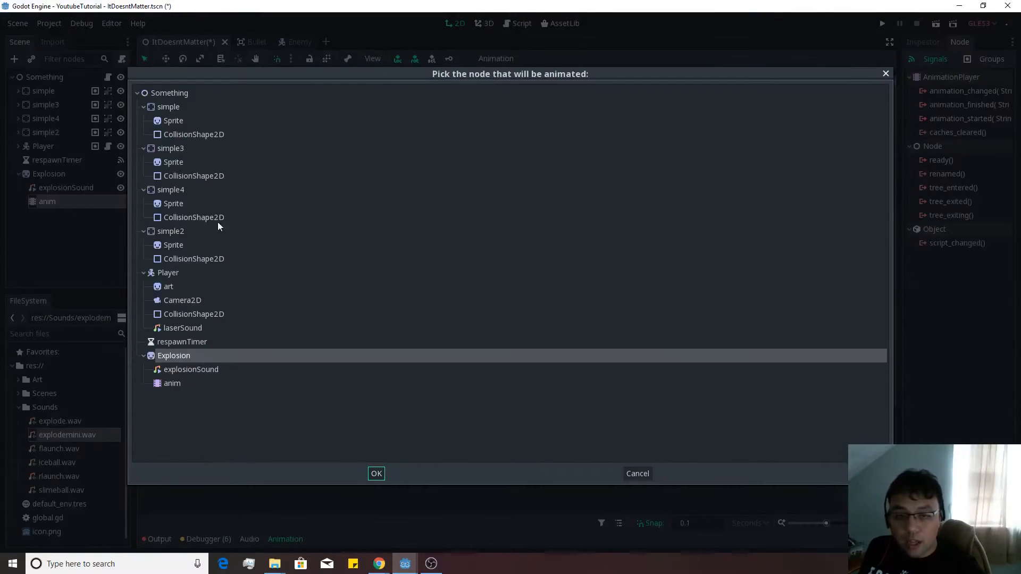
left_click(375, 473)
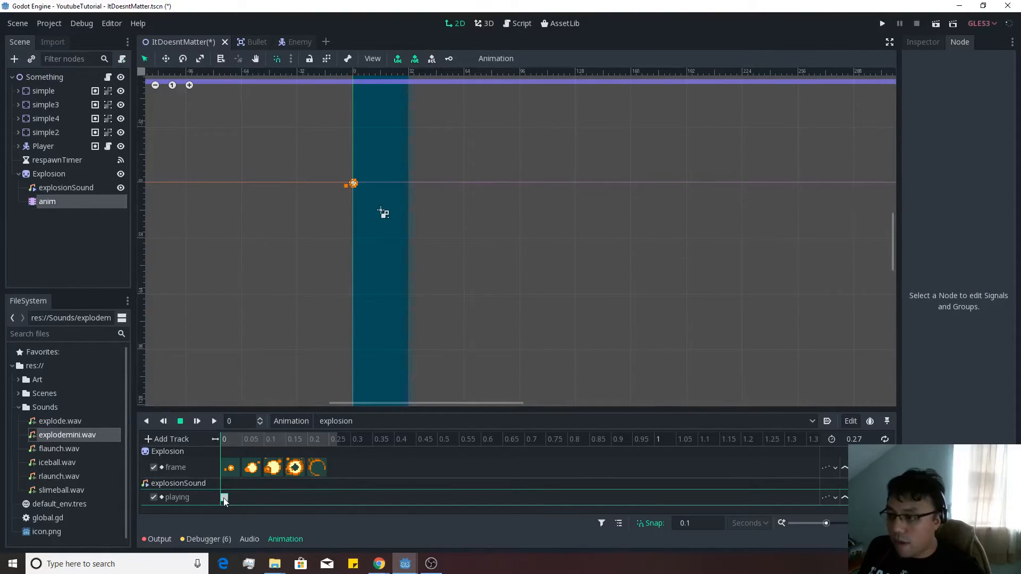
left_click(66, 187)
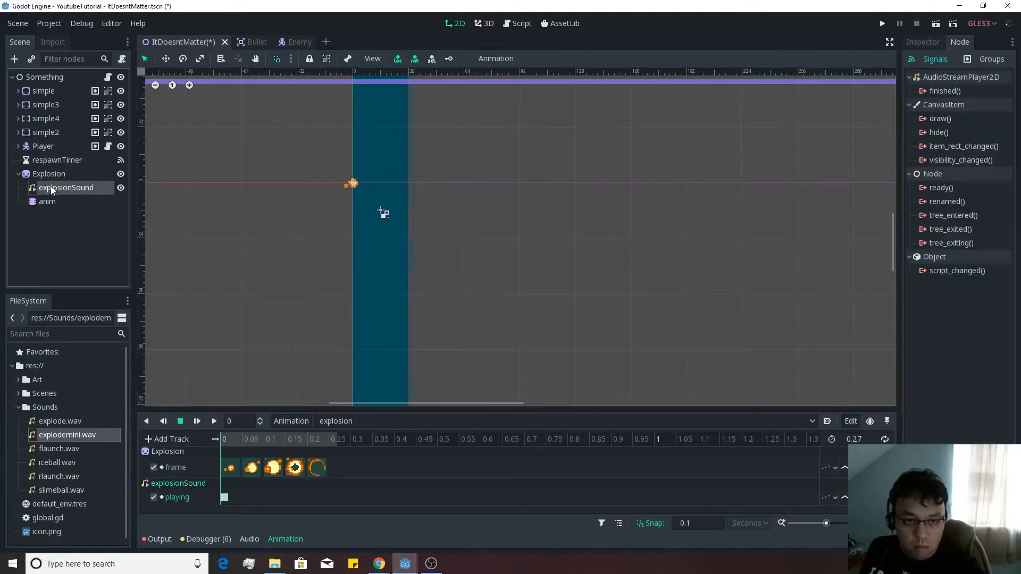
left_click(65, 187)
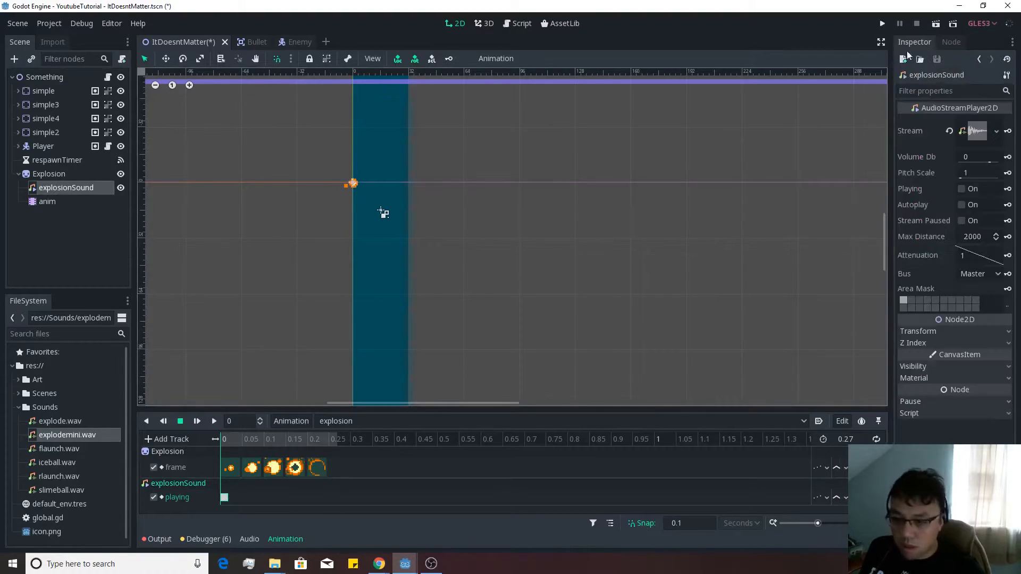
Set the playing key at time 0 to On and preview the animation with sound.
left_click(224, 498)
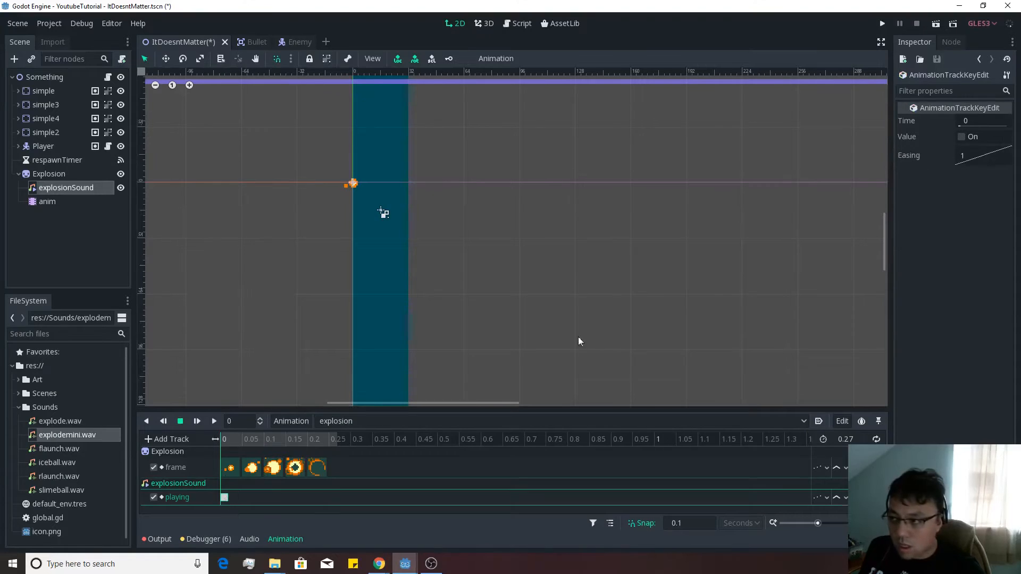
left_click(962, 136)
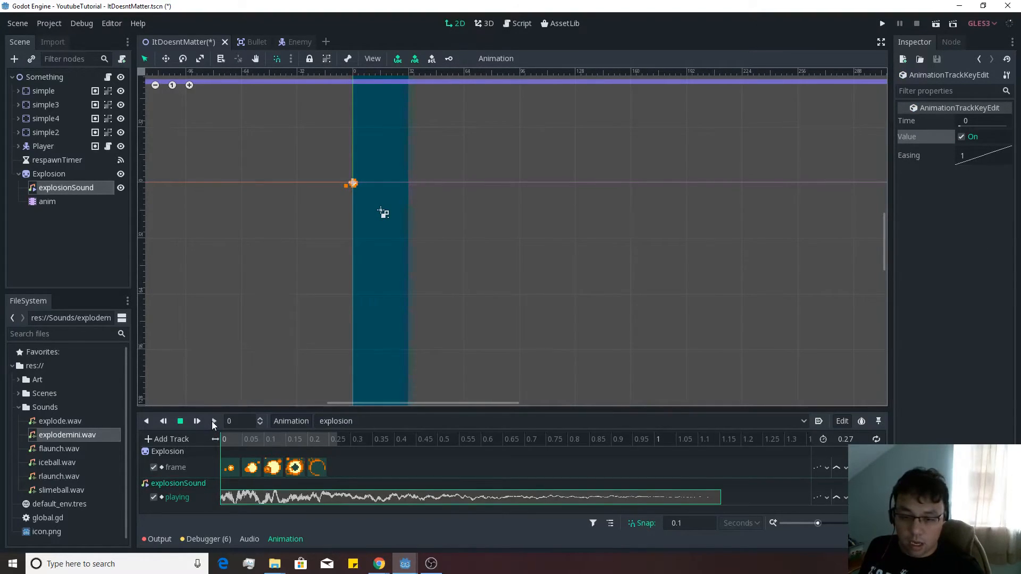
left_click(197, 421)
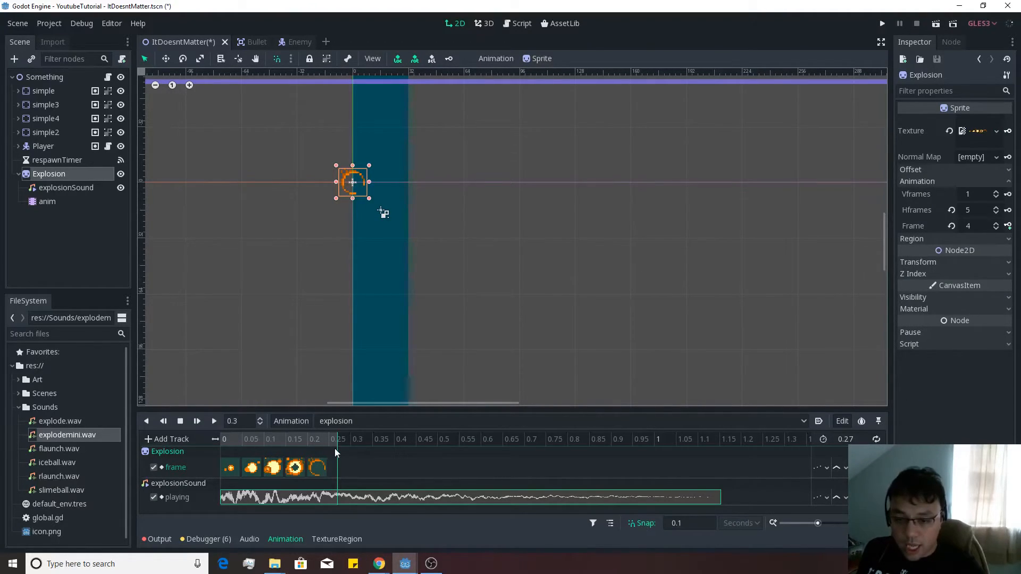
mouse_move(285, 403)
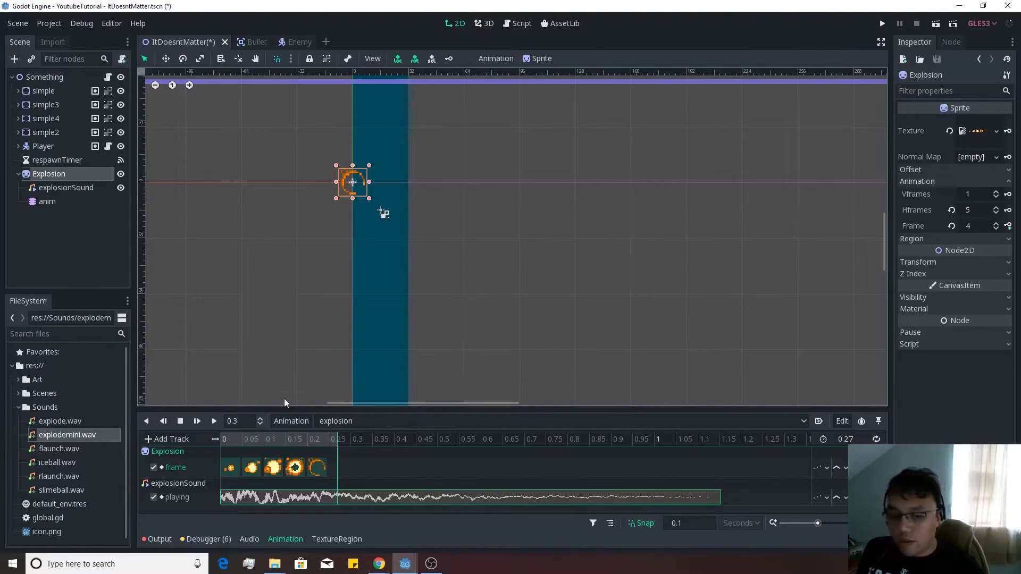
Add a texture track whose key near 0.27 s clears the explosion sprite's texture.
left_click(1007, 130)
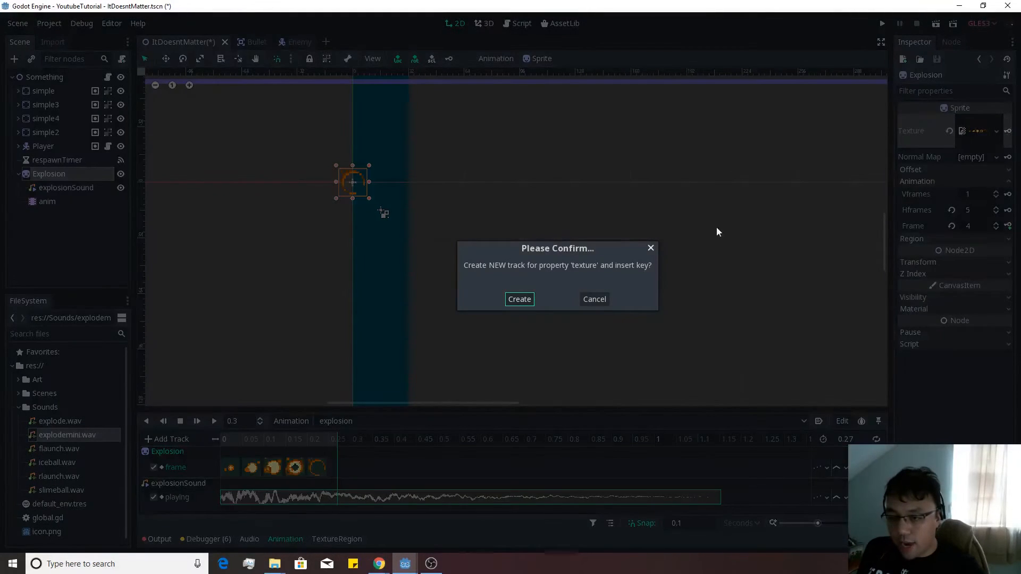
left_click(520, 299)
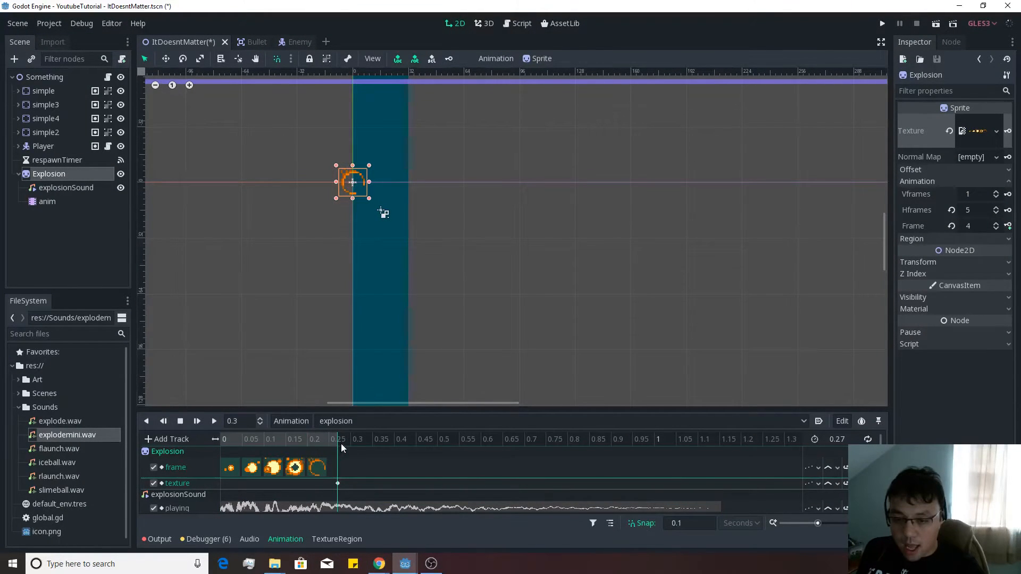
left_click(337, 483)
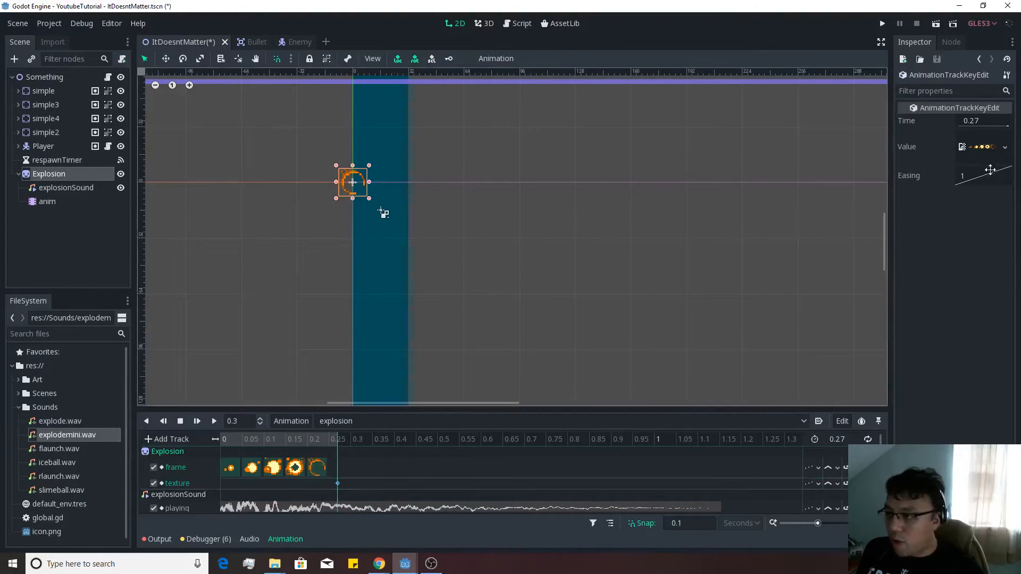
left_click(1005, 147)
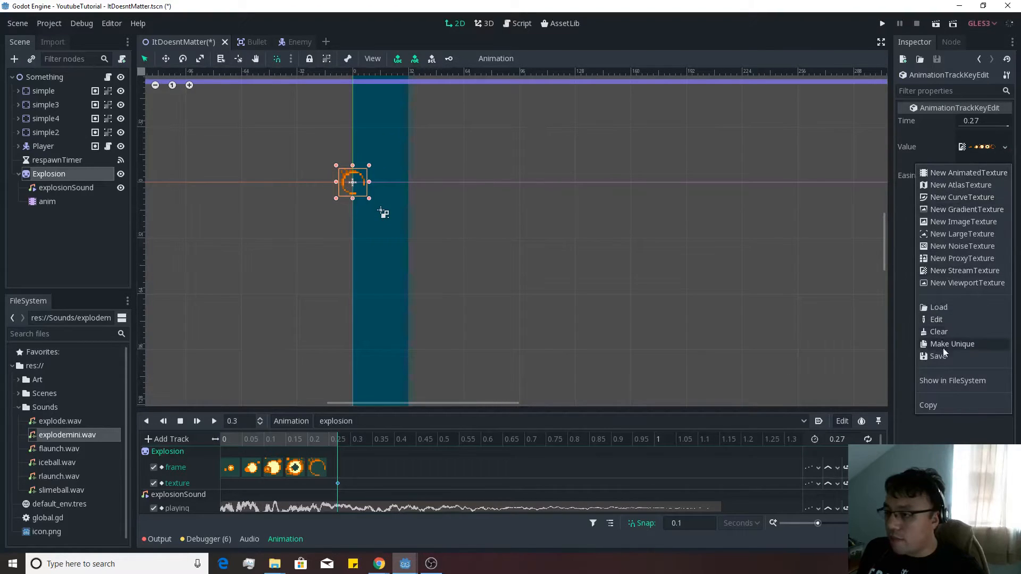
left_click(940, 331)
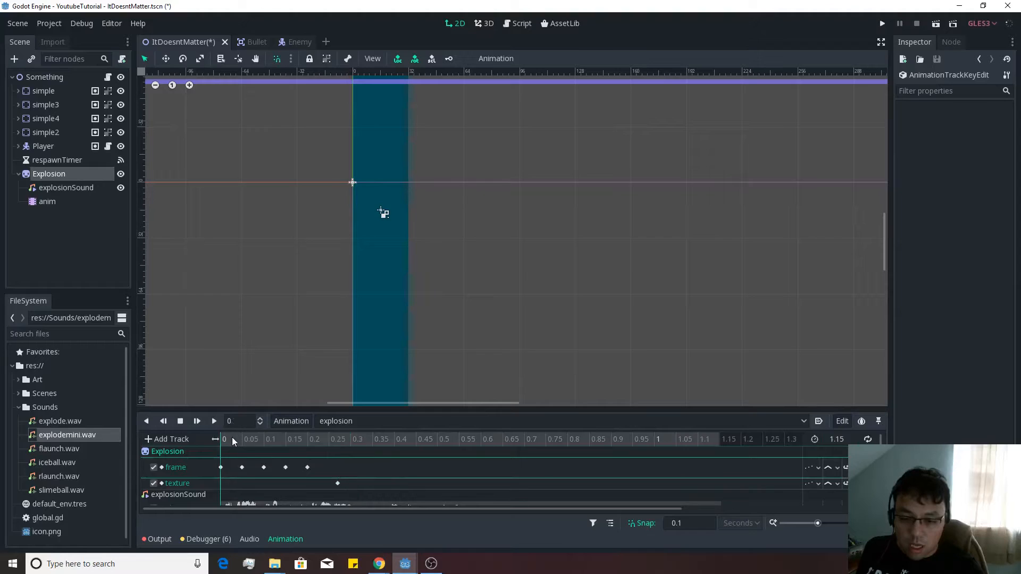
Replay the animation from the start and restore the sprite's original texture.
left_click(214, 421)
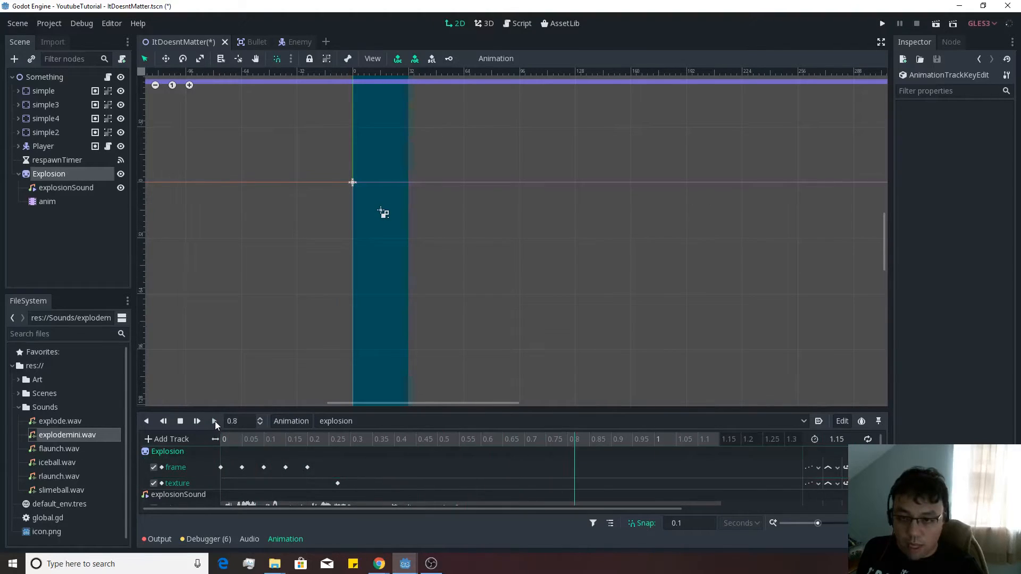
left_click(220, 467)
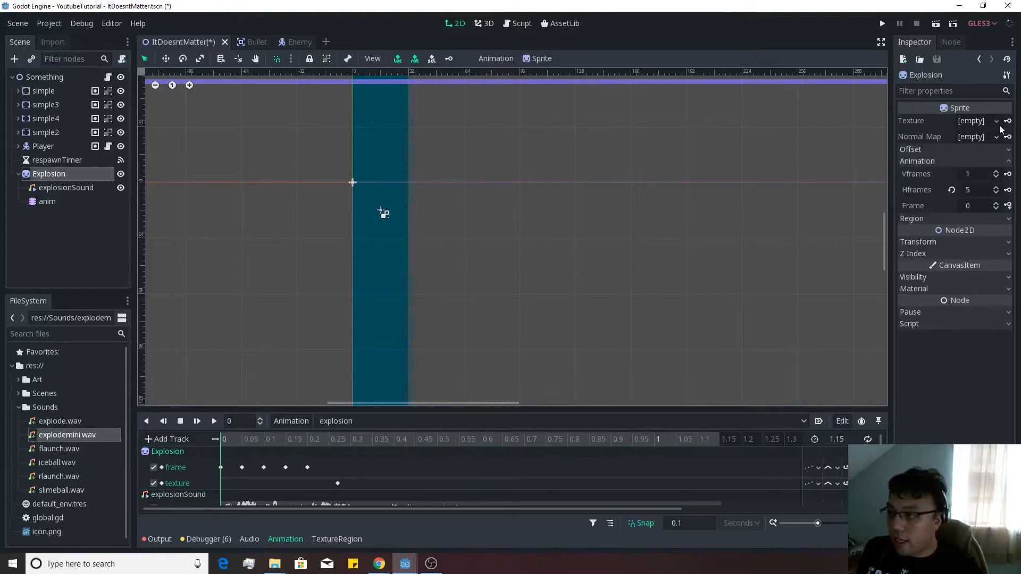
left_click(1008, 120)
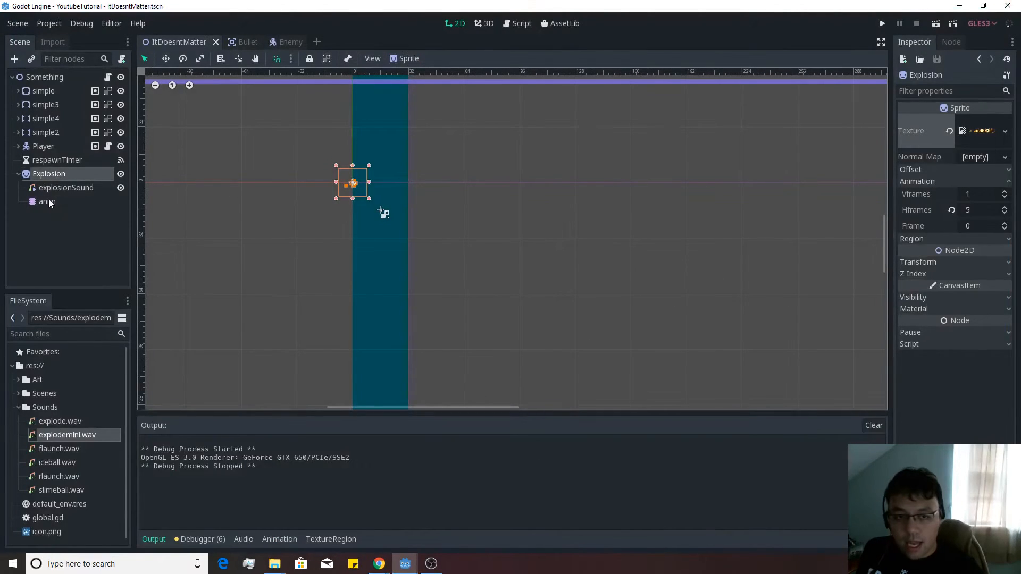
Begin attaching a new GDScript at res://Scenes/Explosion.gd to the Explosion node.
left_click(46, 201)
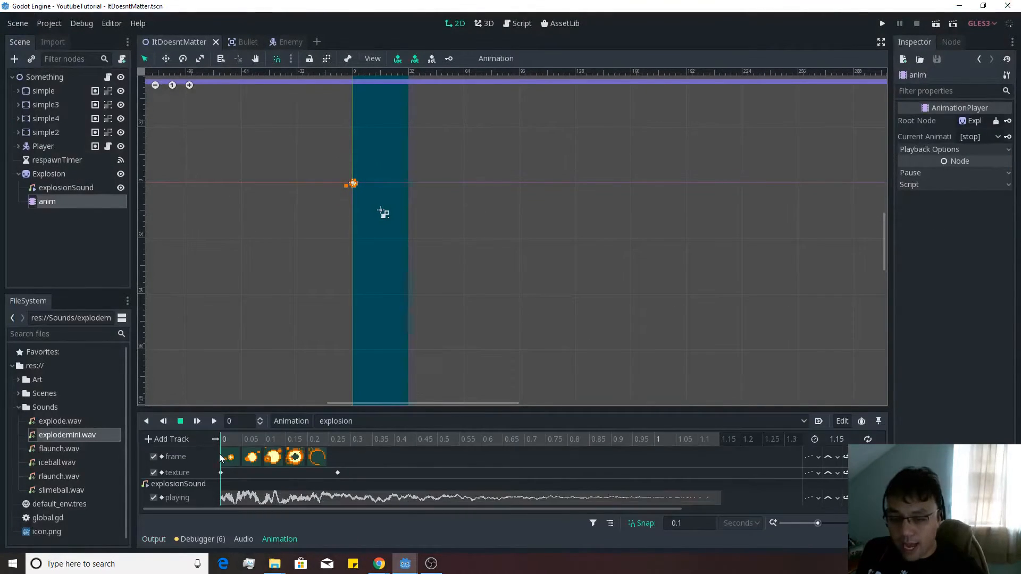
left_click(197, 422)
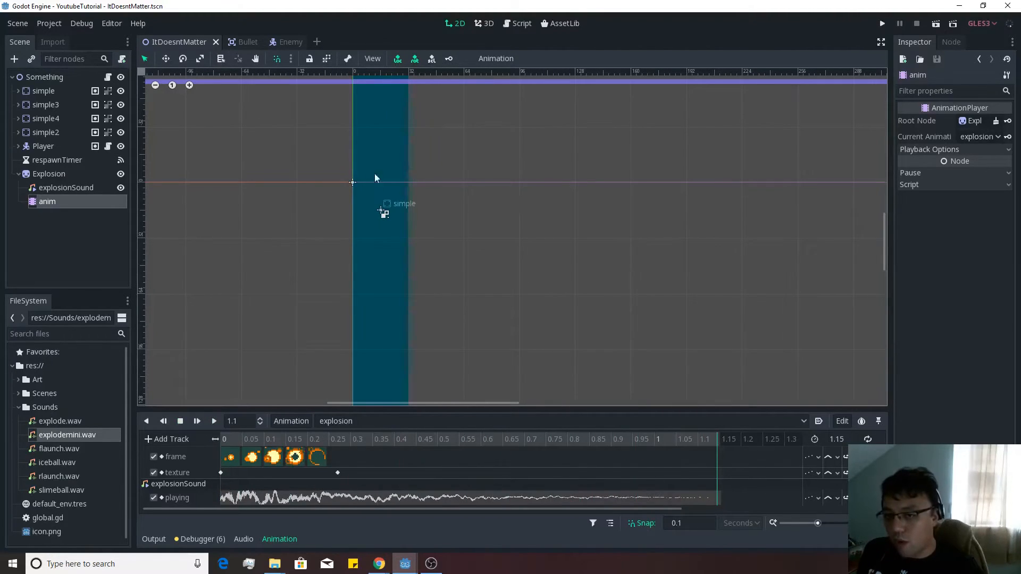
mouse_move(402, 195)
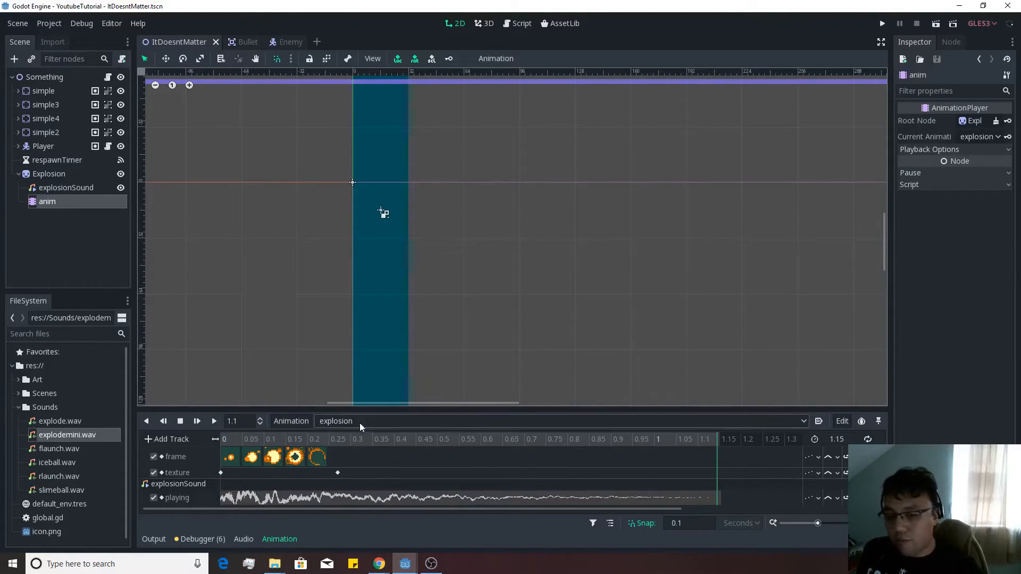
left_click(49, 173)
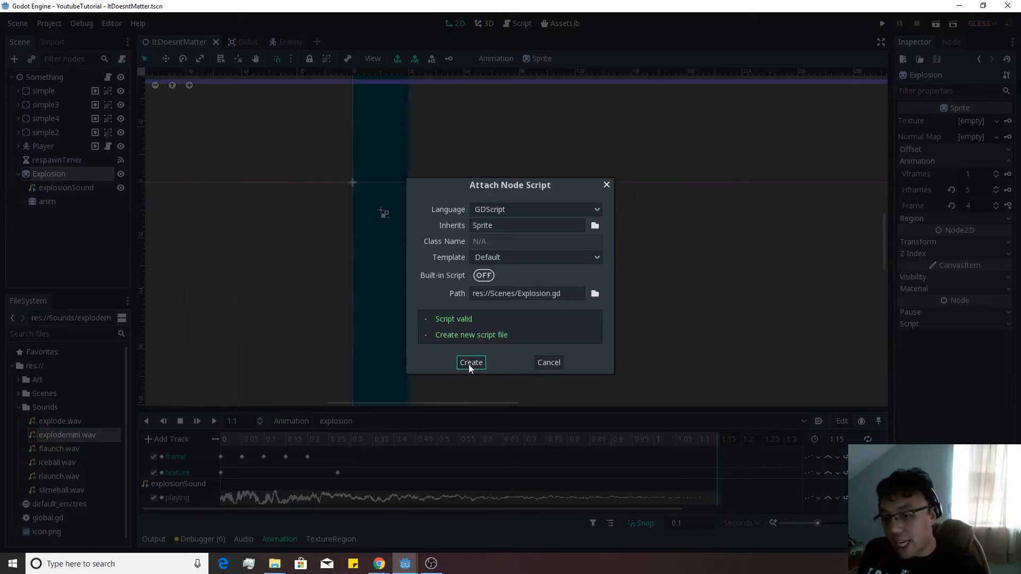
Create Explosion.gd extending Sprite and select the anim node to connect its signal.
left_click(470, 362)
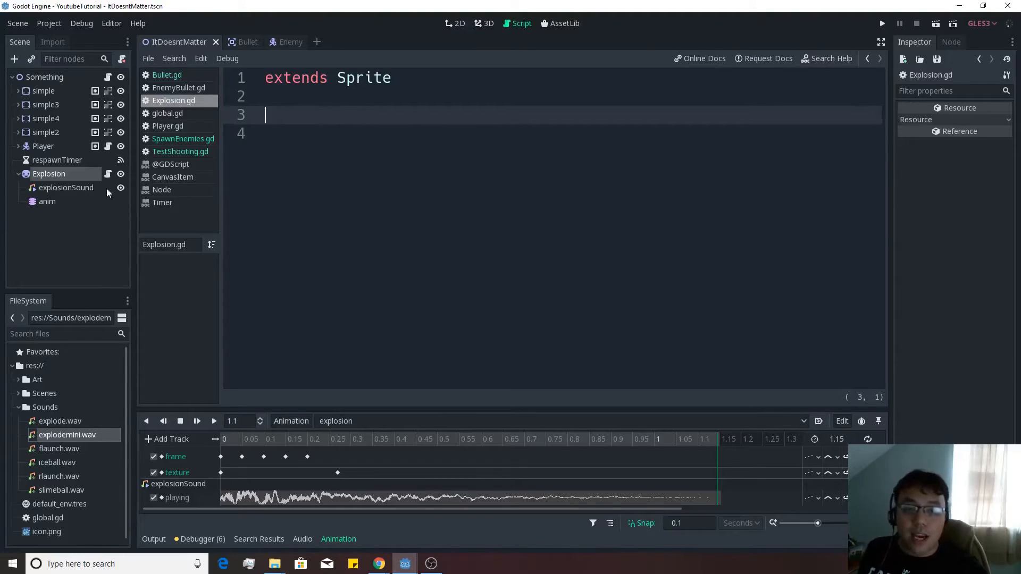
left_click(47, 201)
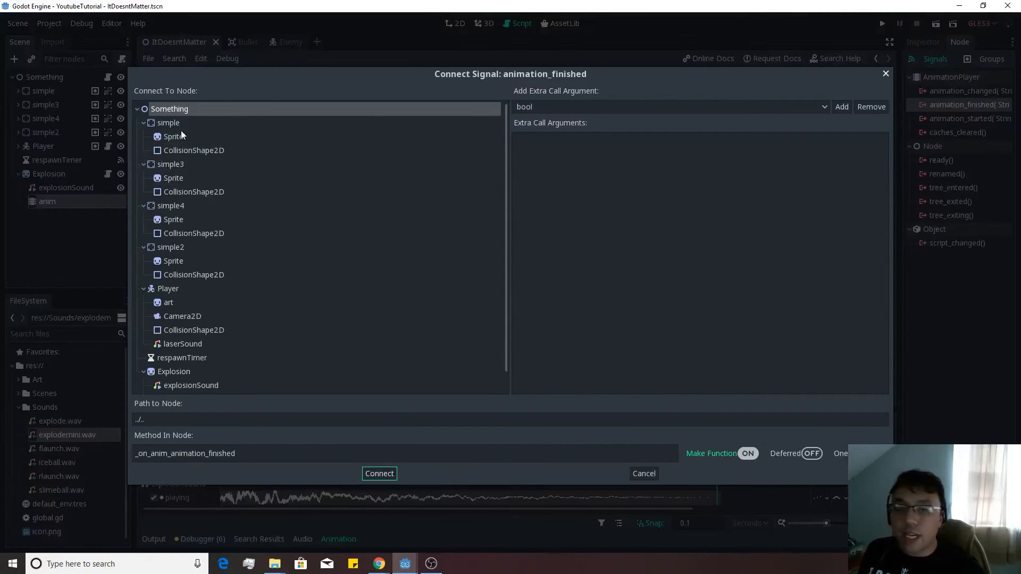
Connect anim's animation_finished to Explosion and have the handler call queue_free().
left_click(144, 123)
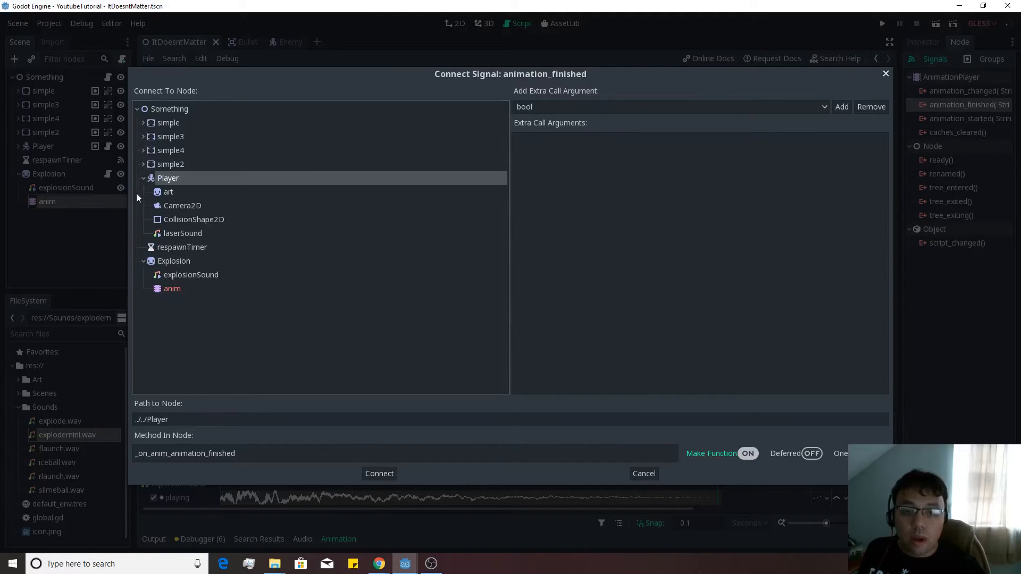
left_click(378, 473)
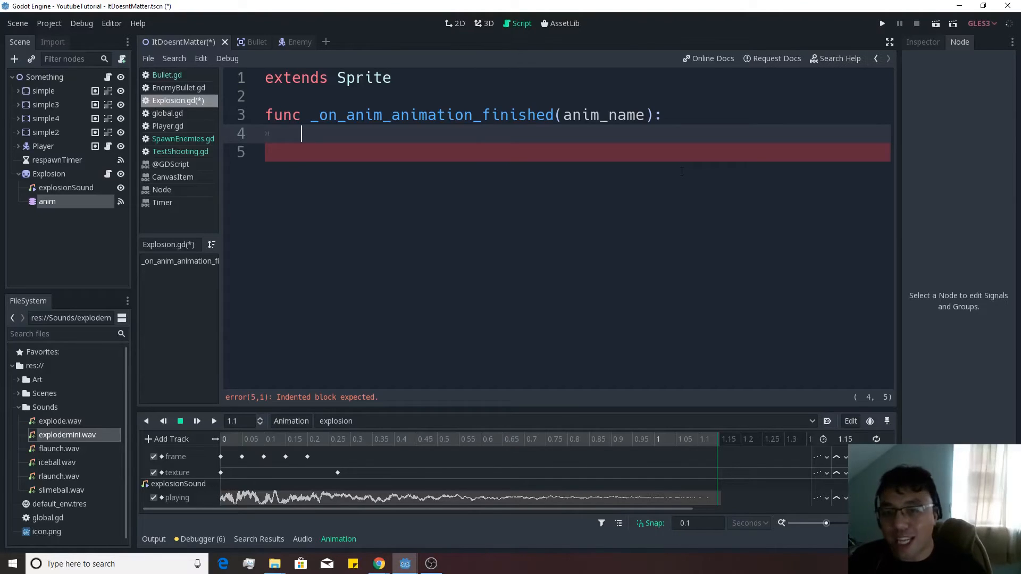
mouse_move(691, 456)
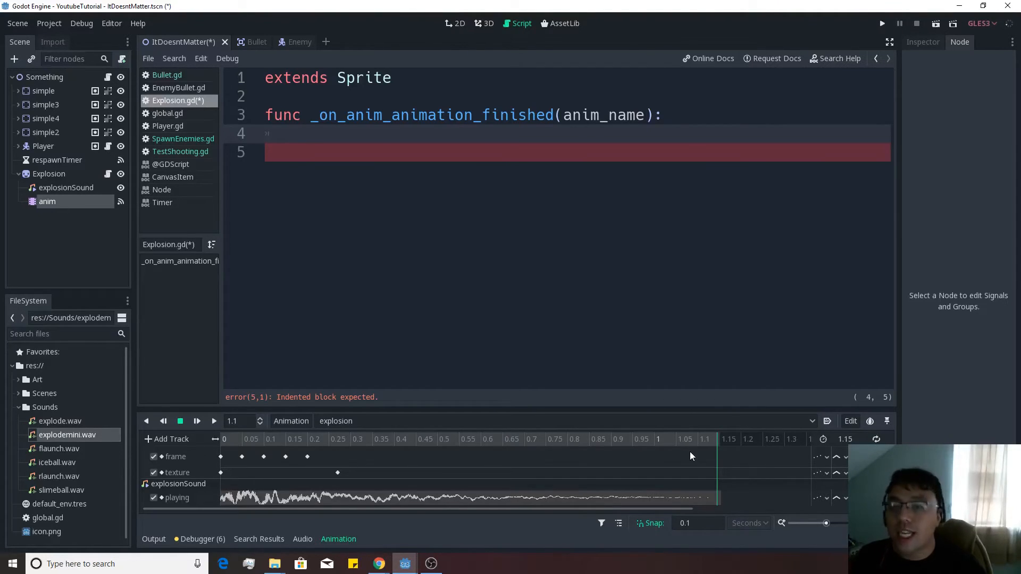
left_click(300, 133)
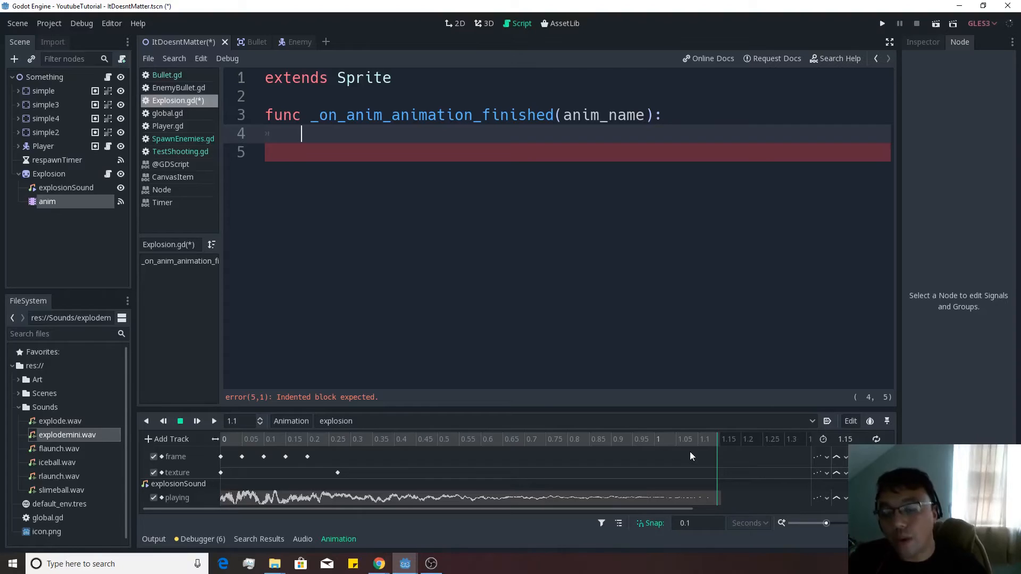
type("queue_free(")
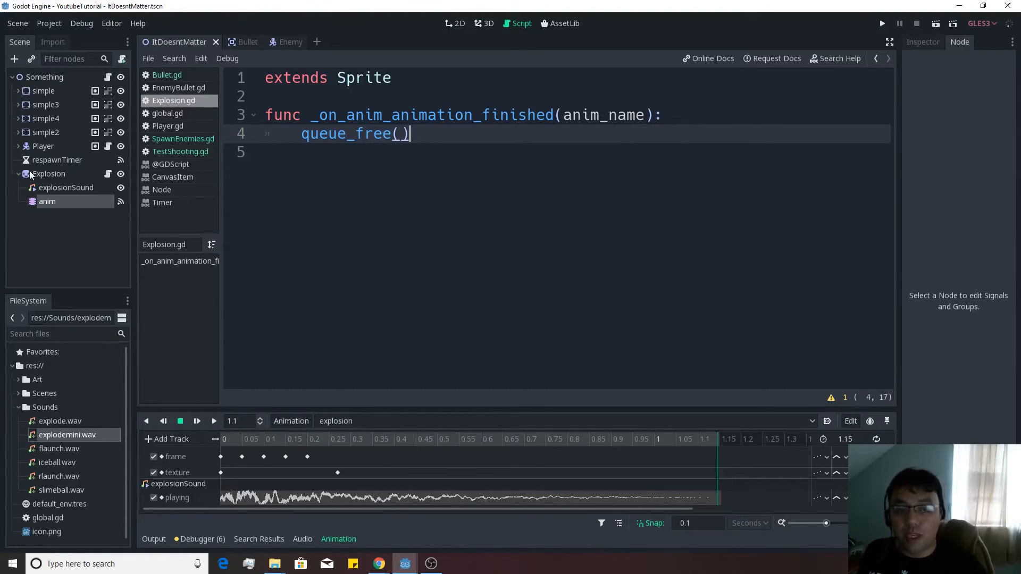
left_click(19, 174)
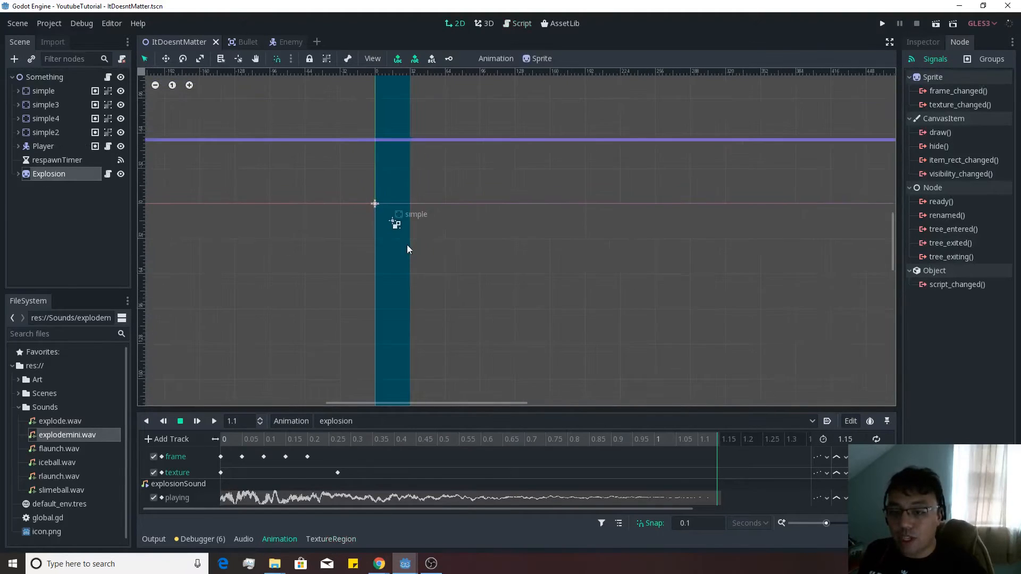
Save the Explosion branch as Scenes/Explosion.tscn via Save Branch as Scene.
right_click(49, 173)
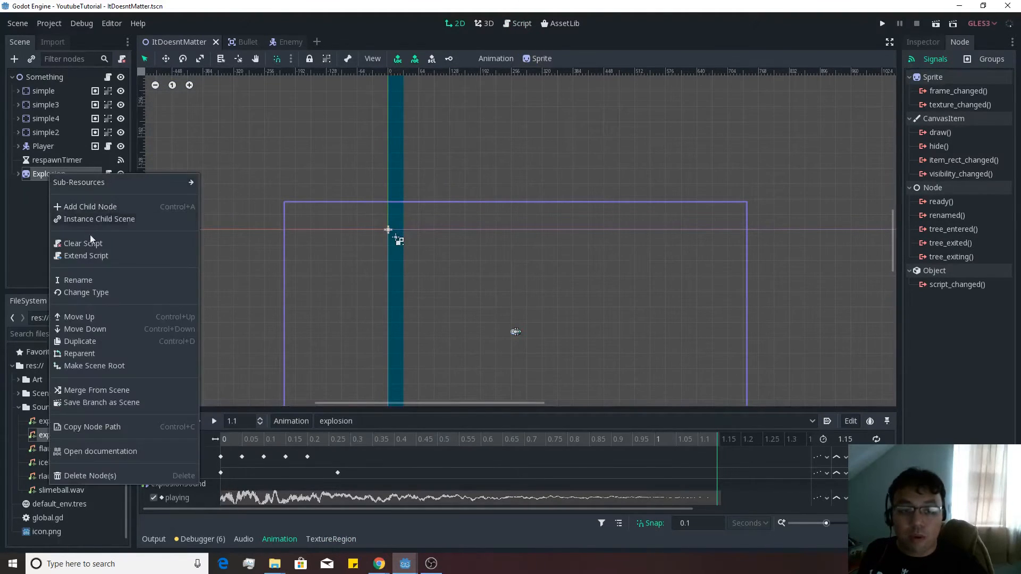
mouse_move(102, 402)
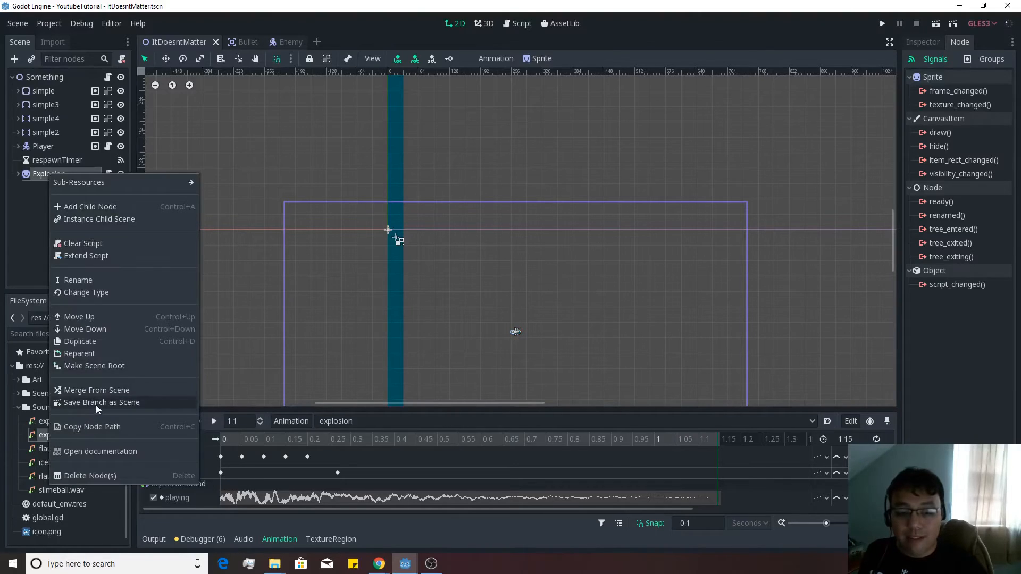
left_click(102, 402)
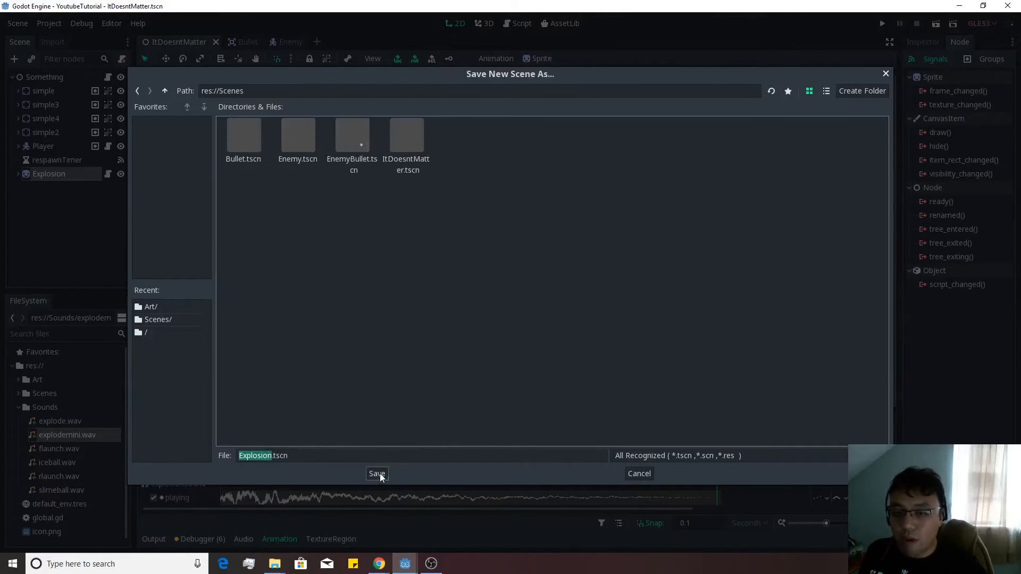
left_click(376, 473)
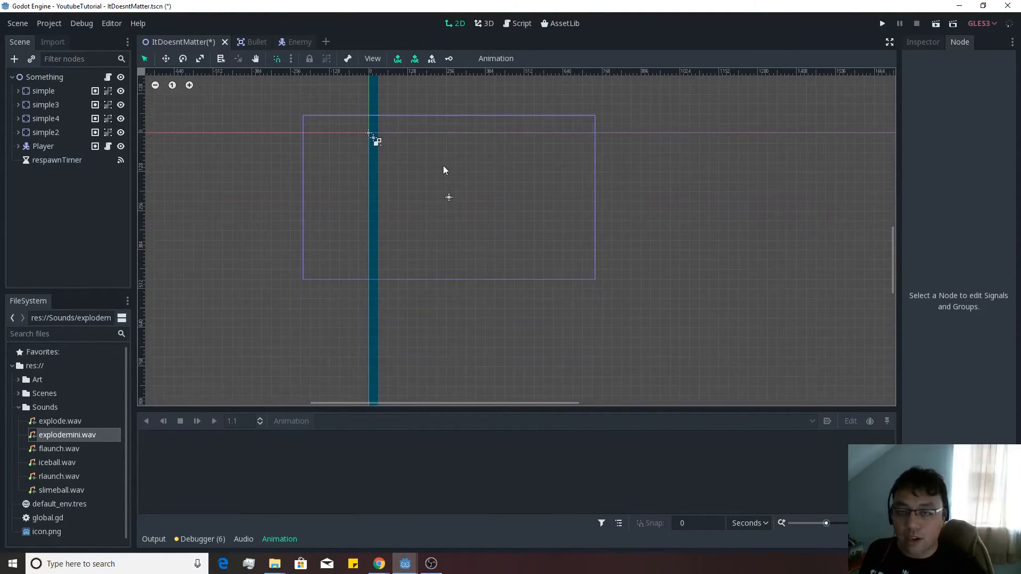
View the Enemy scene's script and expand the Scenes folder to reach Explosion.tscn.
left_click(279, 42)
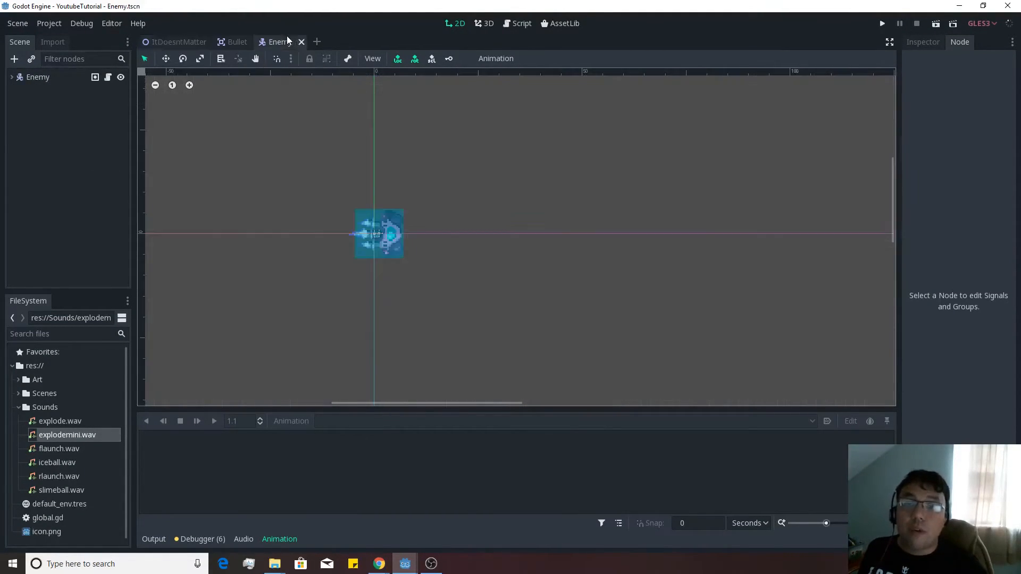
left_click(521, 23)
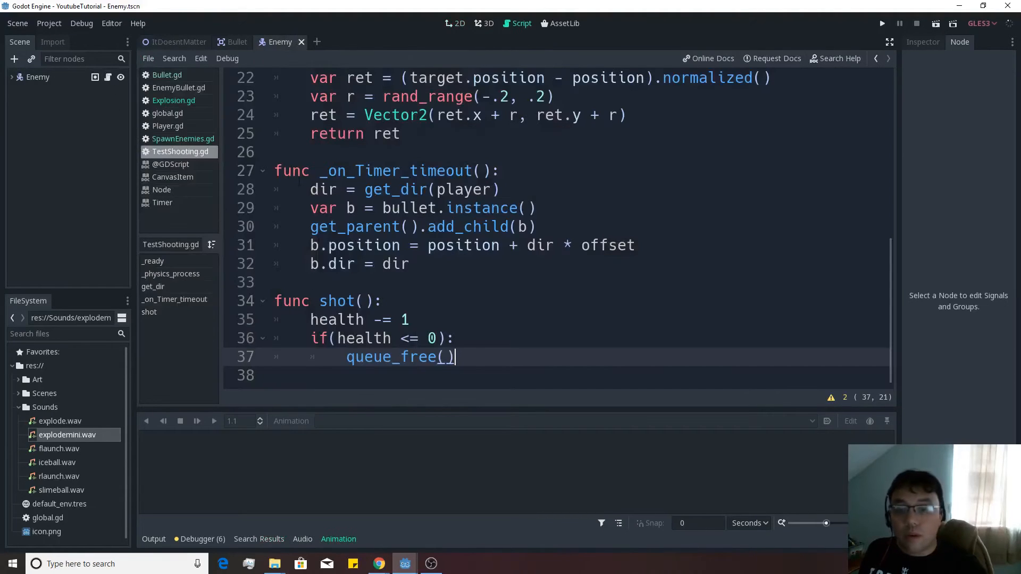
mouse_move(108, 77)
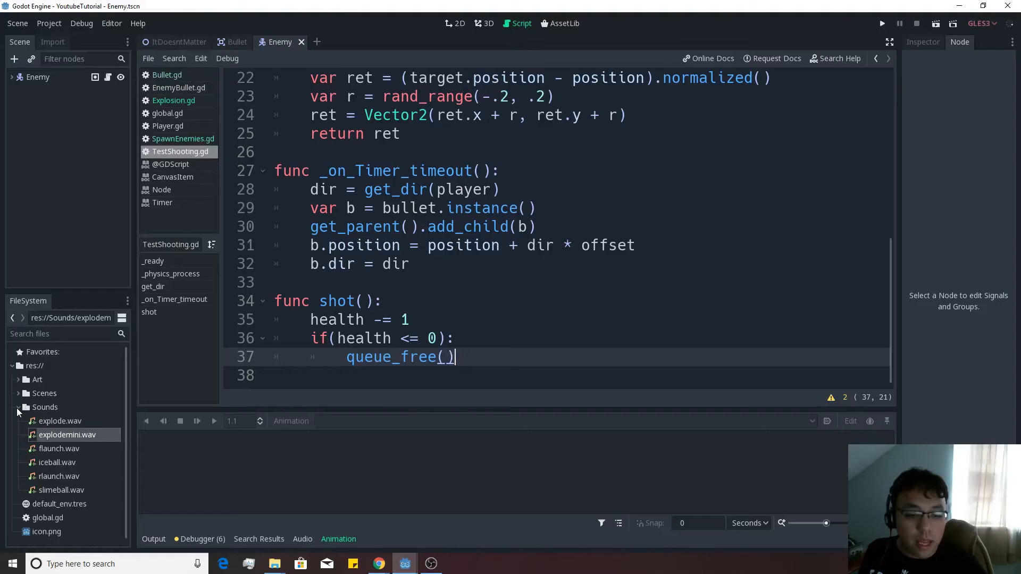
left_click(19, 407)
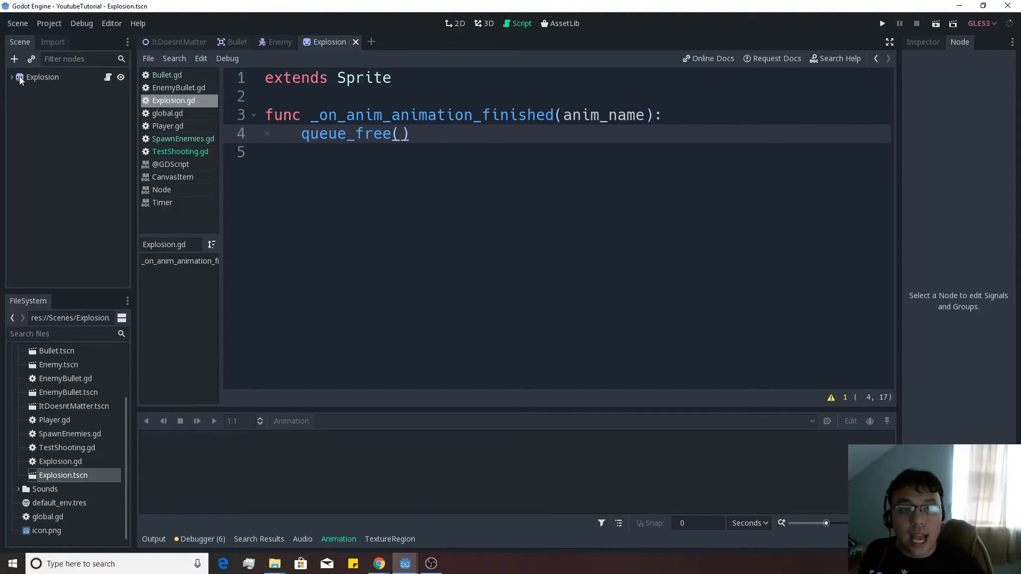
Select the Explosion scene's anim player so its Current Animation shows [stop].
left_click(41, 105)
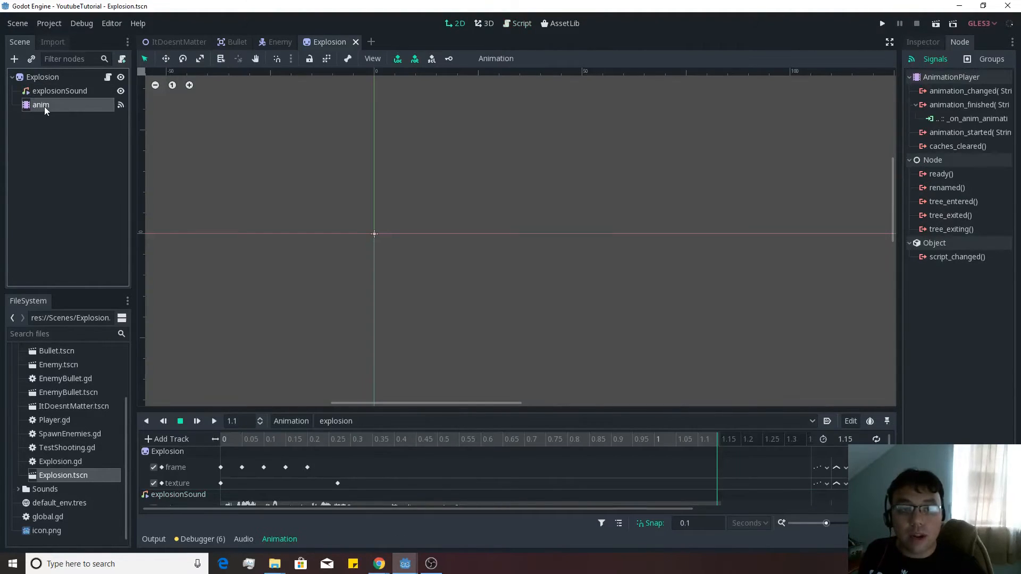
left_click(40, 106)
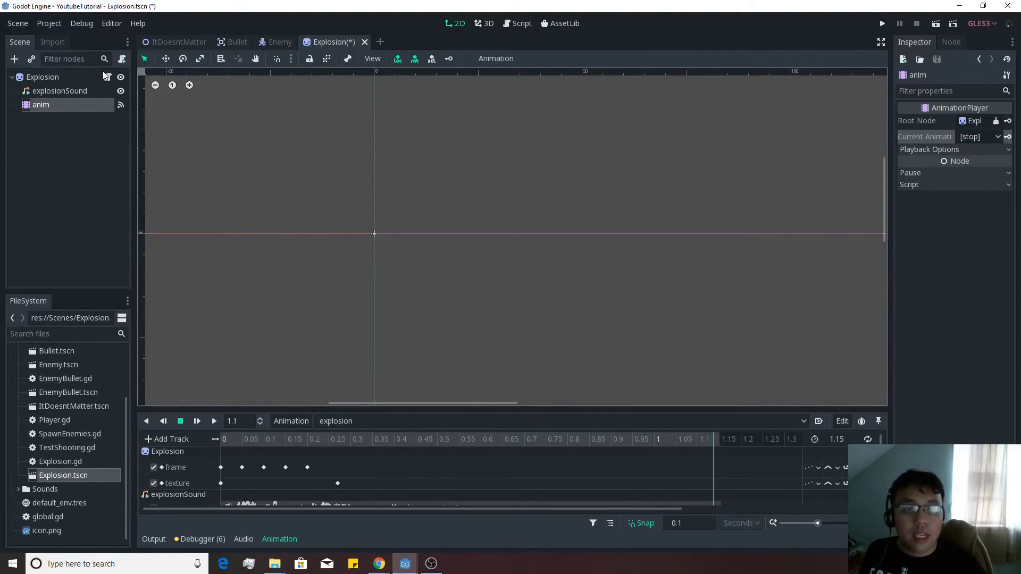
Add func _ready() to Explosion.gd calling $anim.play("explosion").
left_click(521, 23)
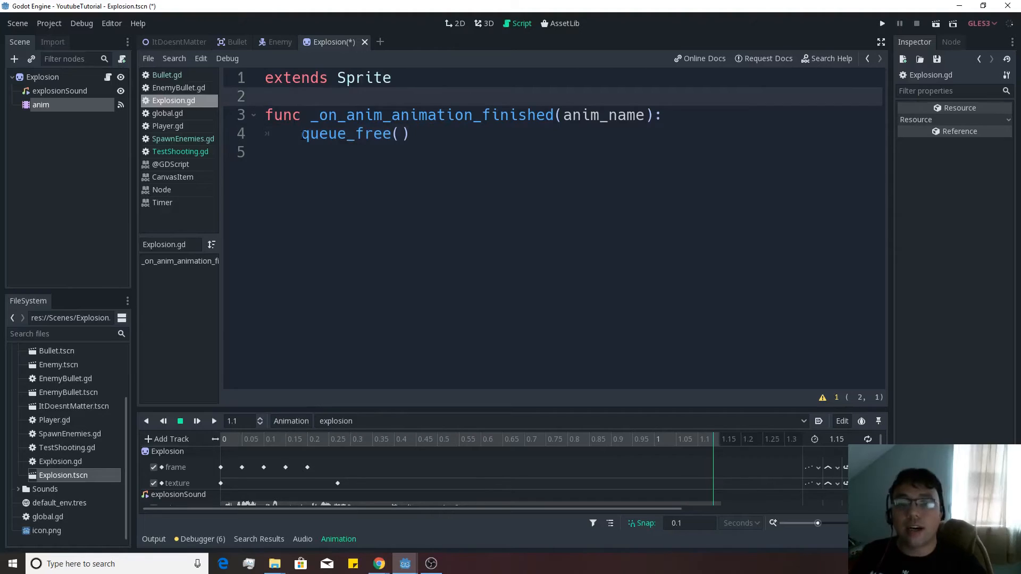
type("func")
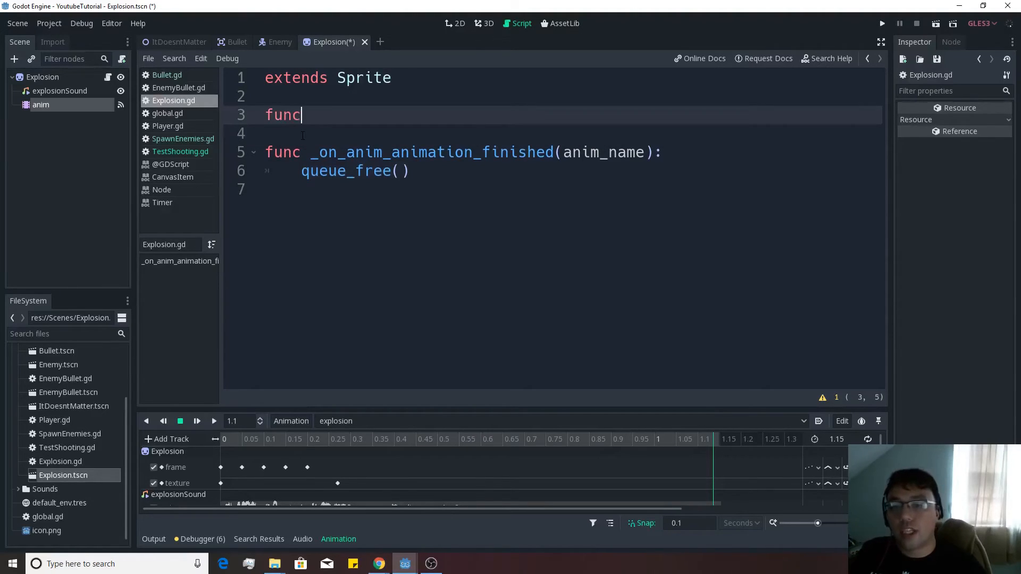
type("_ready")
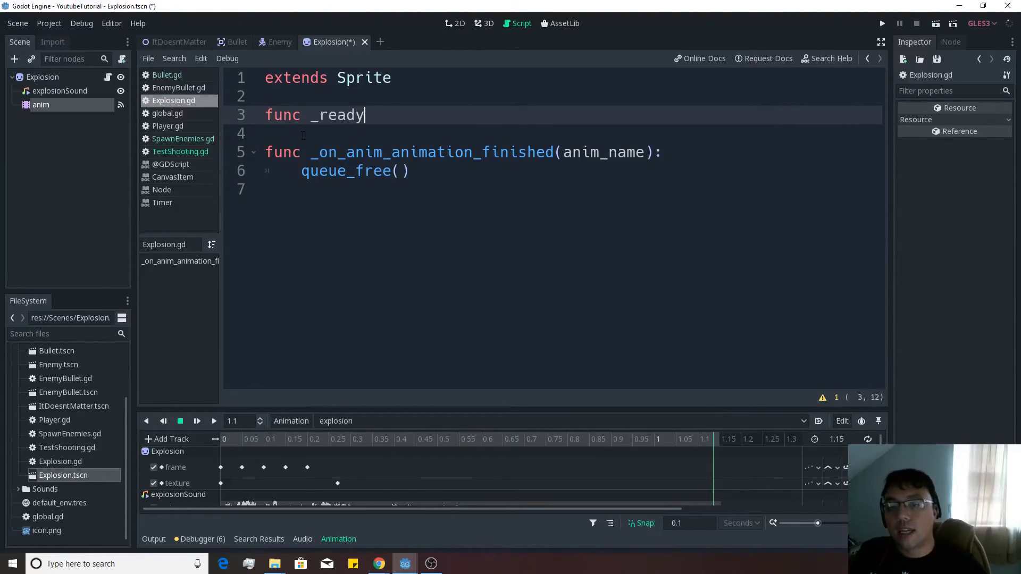
type("():")
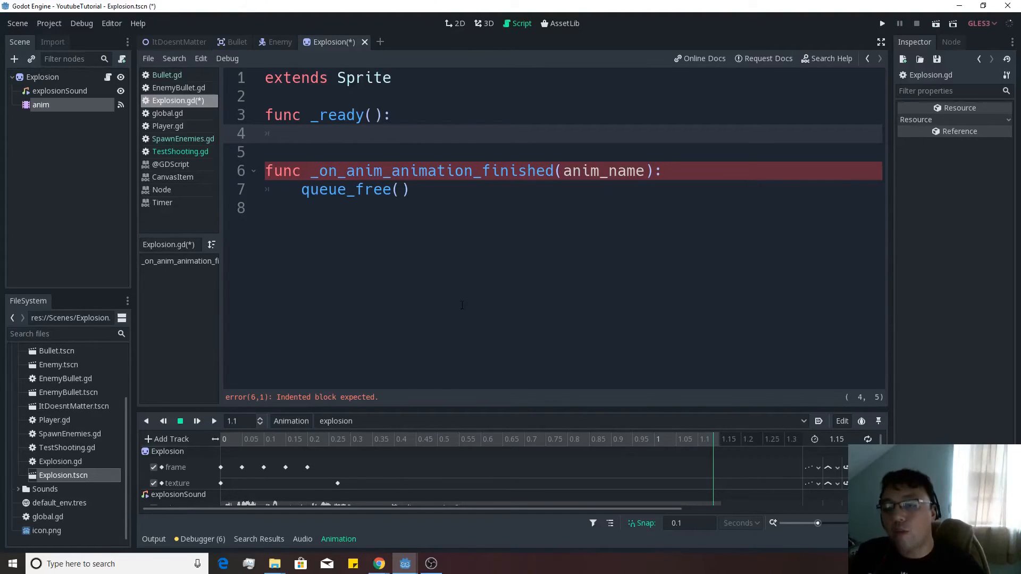
type("$anim.")
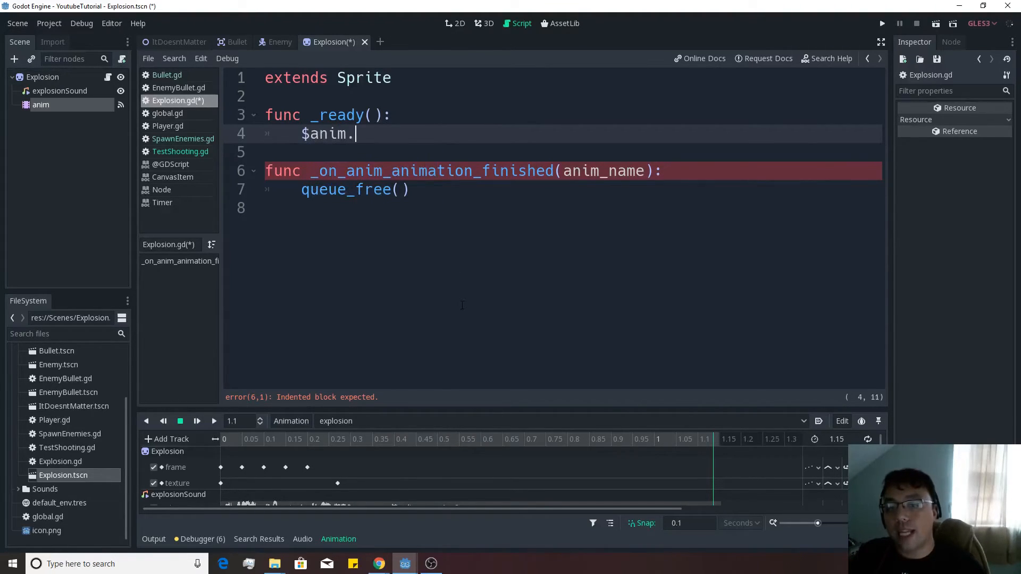
type("play(\"explosion")
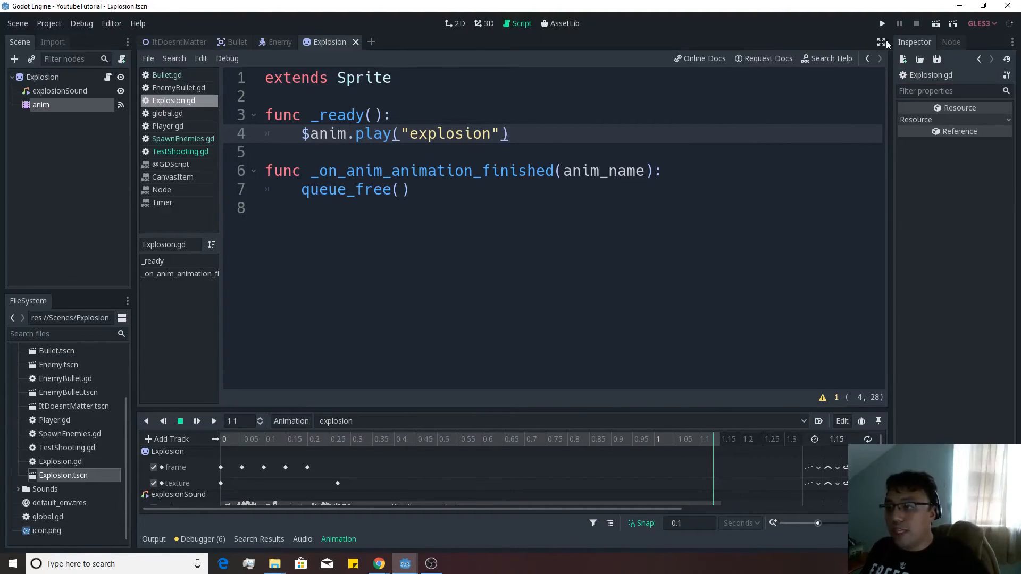
Declare var death = preload("res://Scenes/Explosion.tscn") in the Enemy script.
left_click(280, 42)
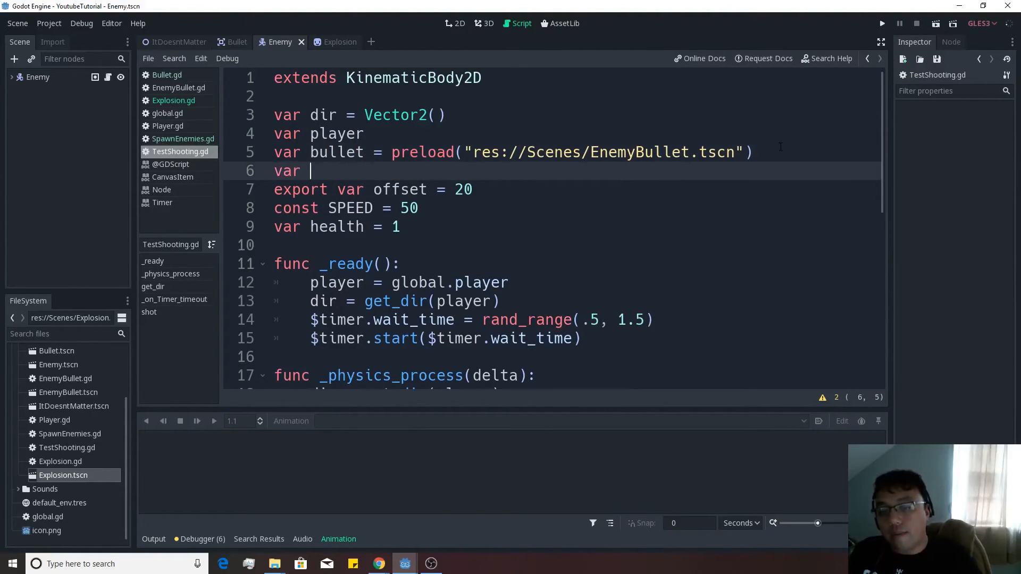
type("exploas")
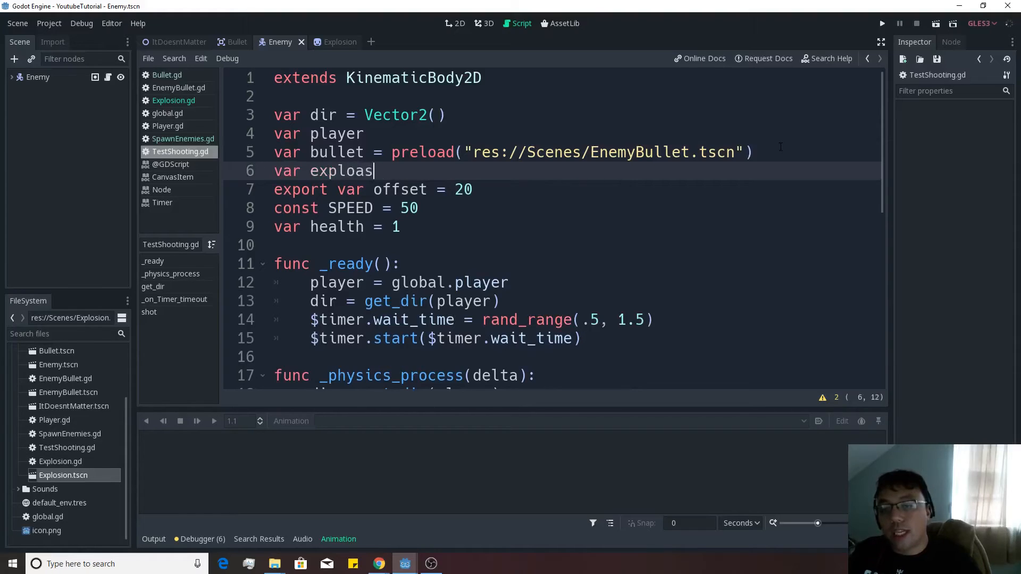
type("death = pre")
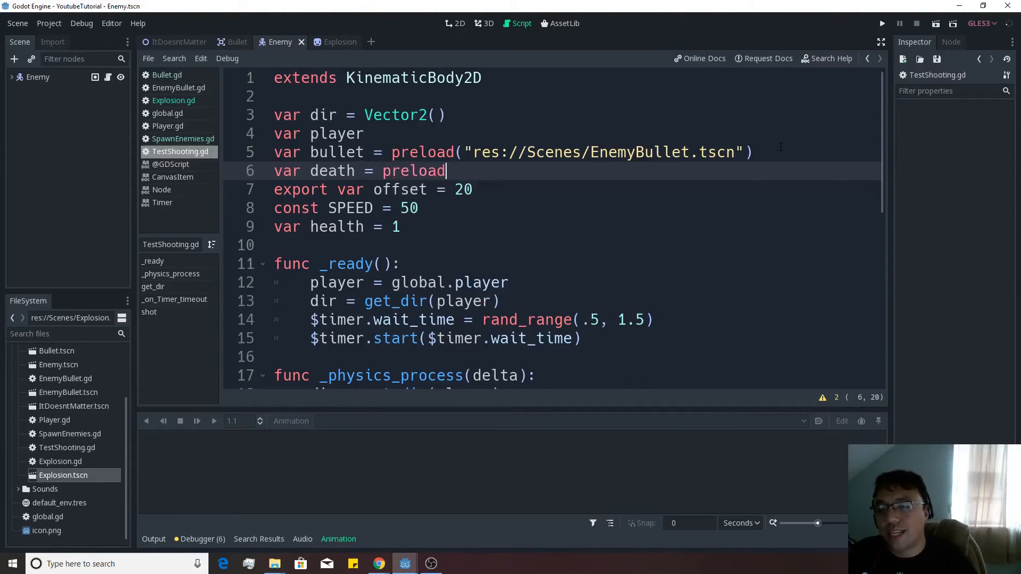
type("(\"res://Scen")
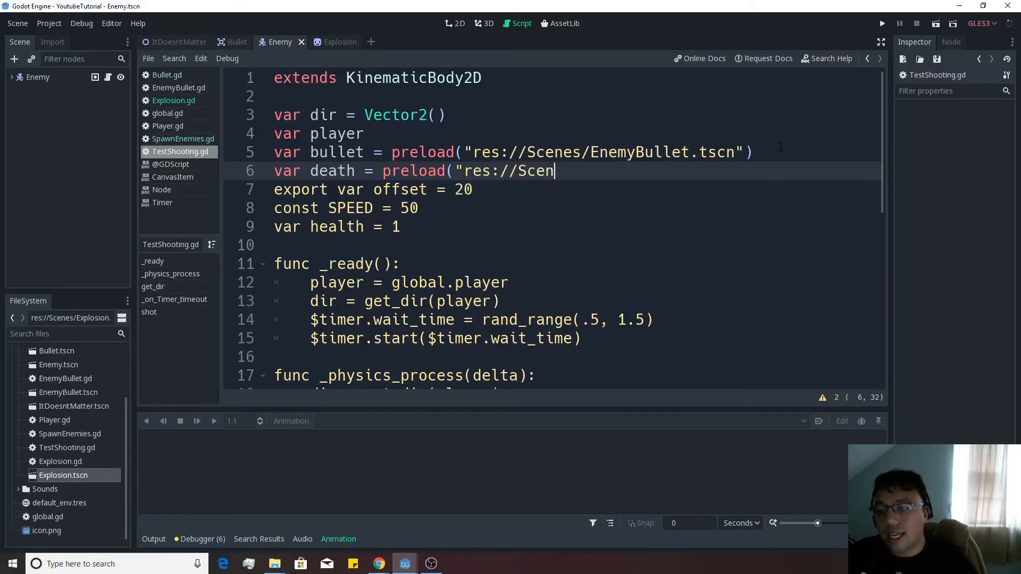
type("es/E")
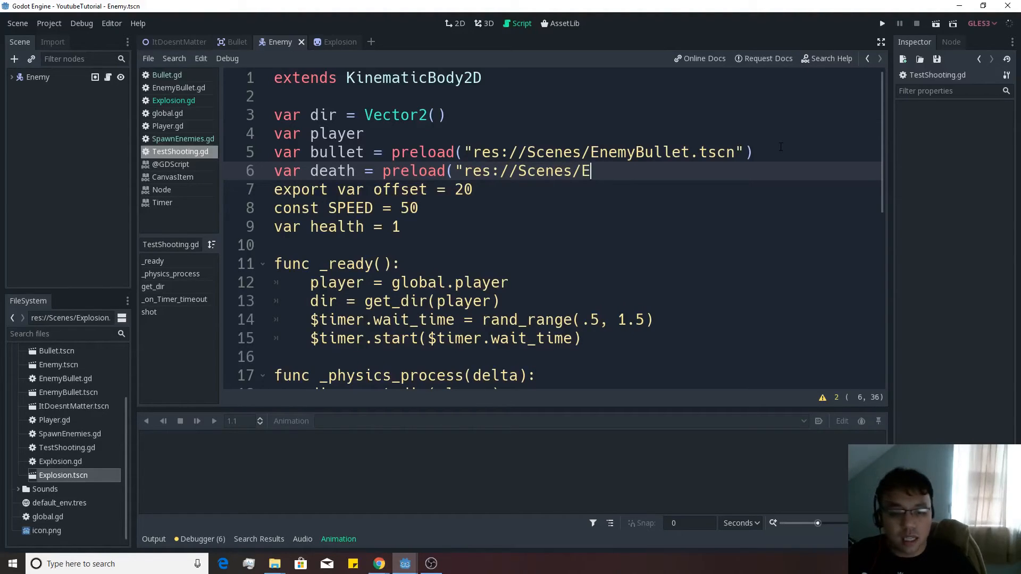
type("xplosion")
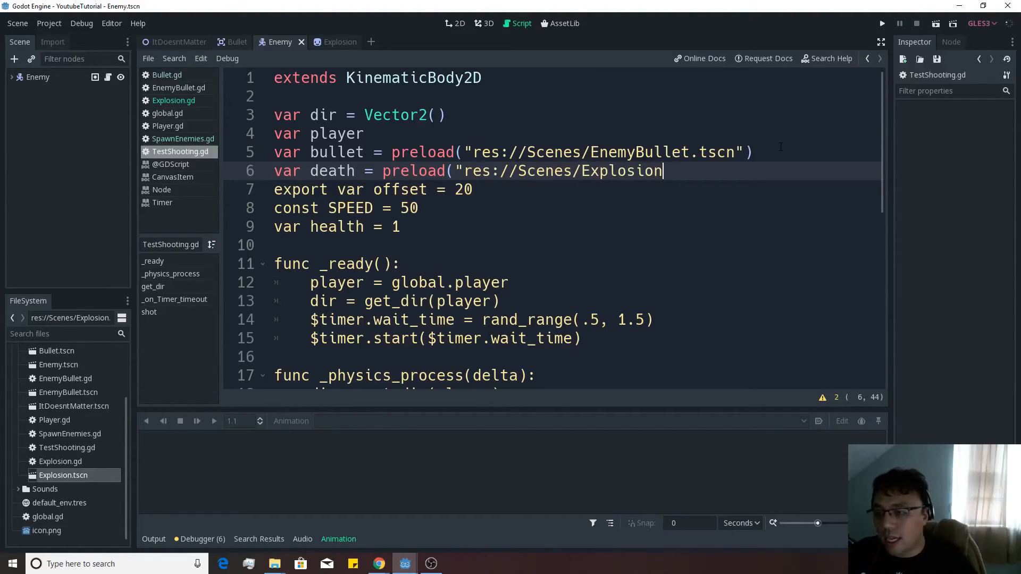
type(".tscn\")")
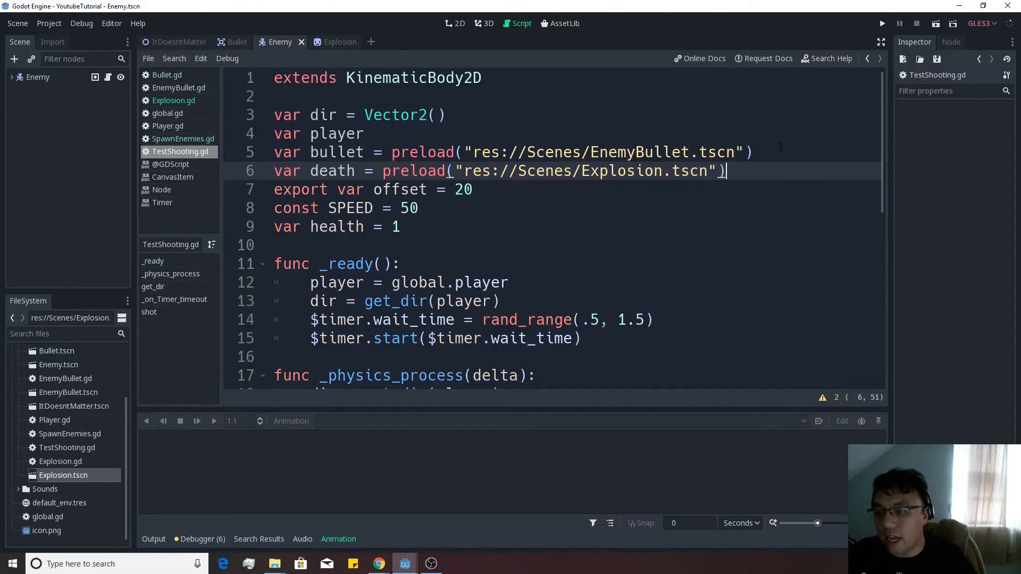
Inside shot()'s health check, add var e = death.instance().
scroll("down", 3)
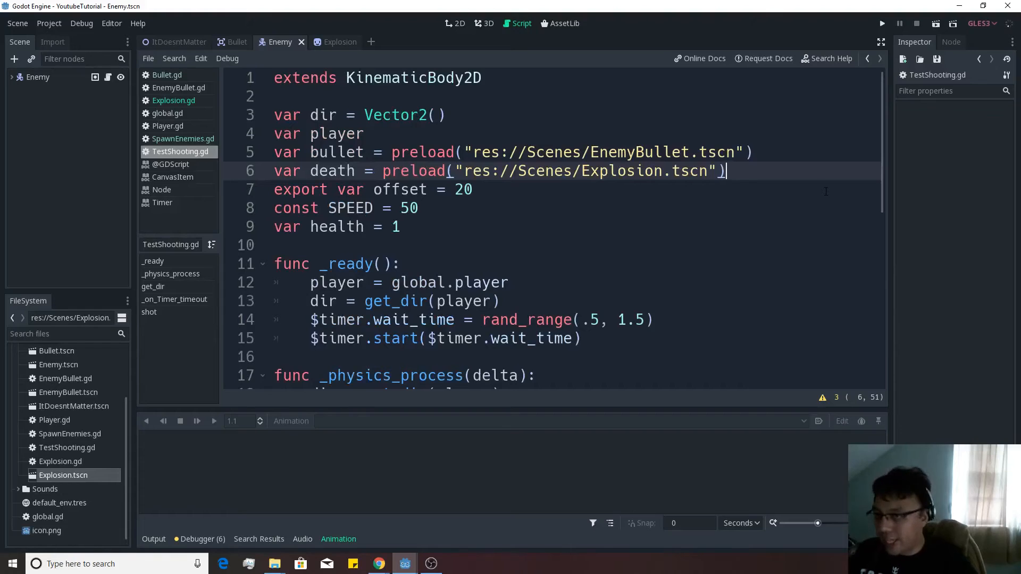
scroll("down", 3)
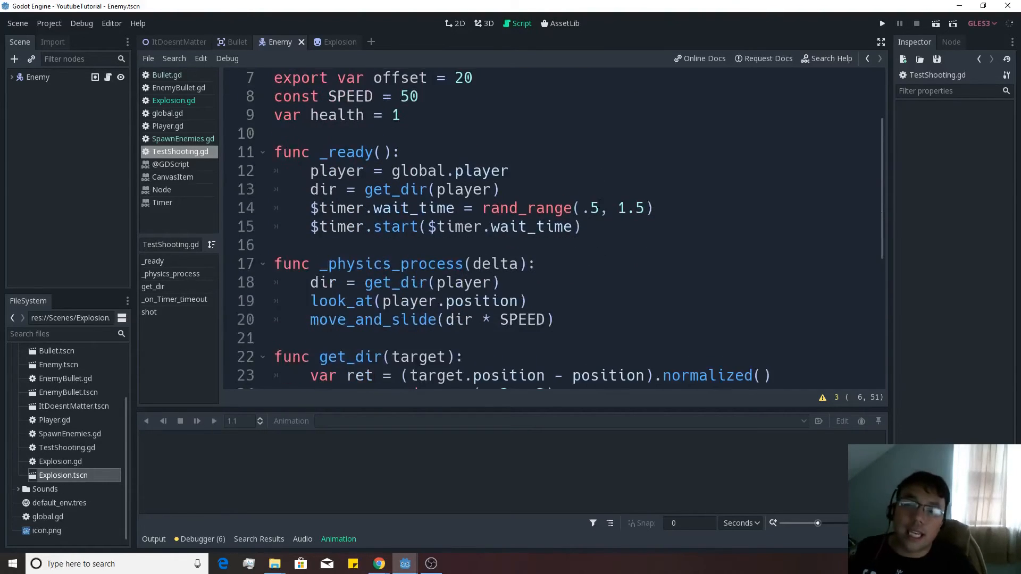
scroll("down", 3)
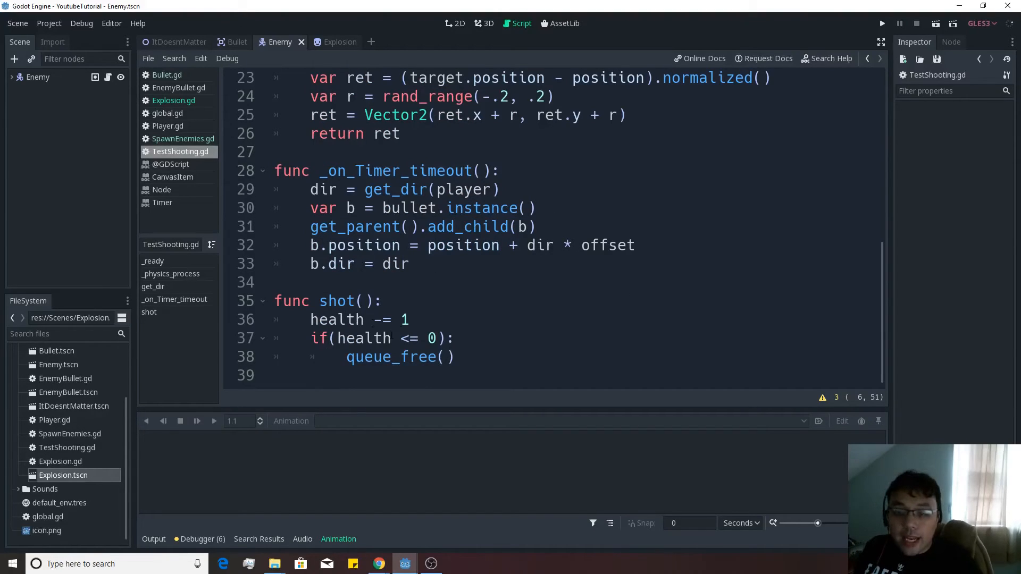
key("enter")
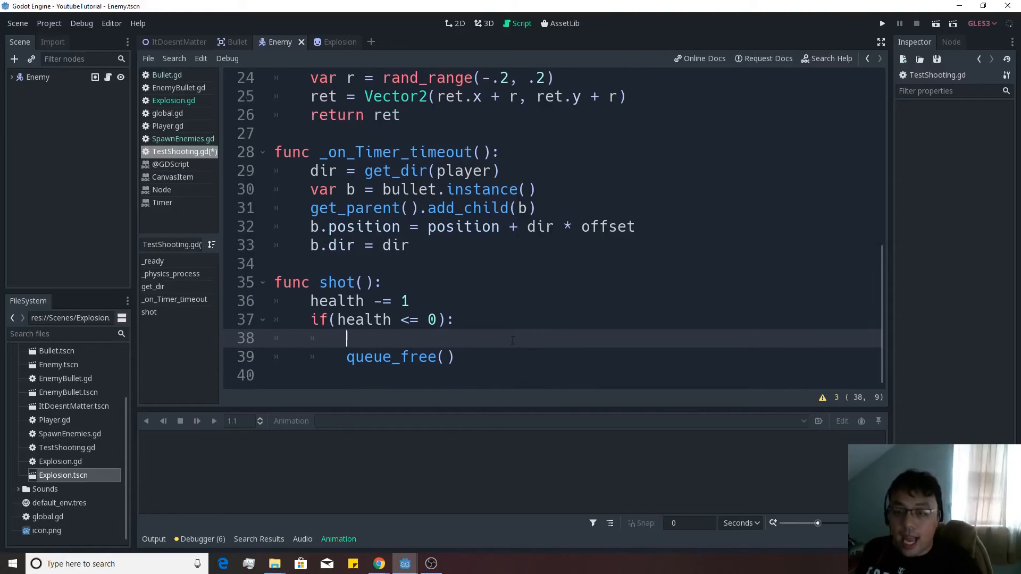
type("var")
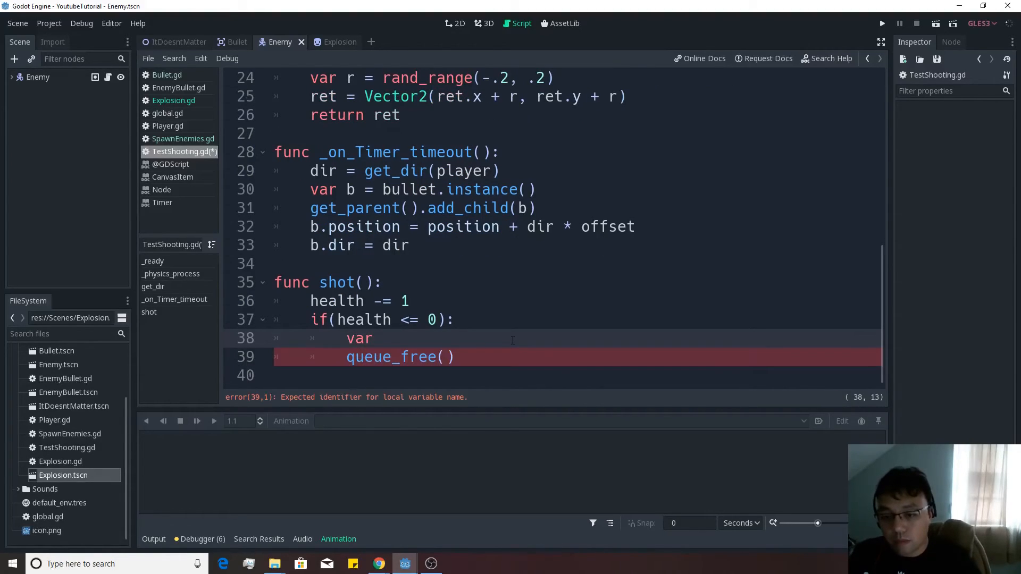
type("e")
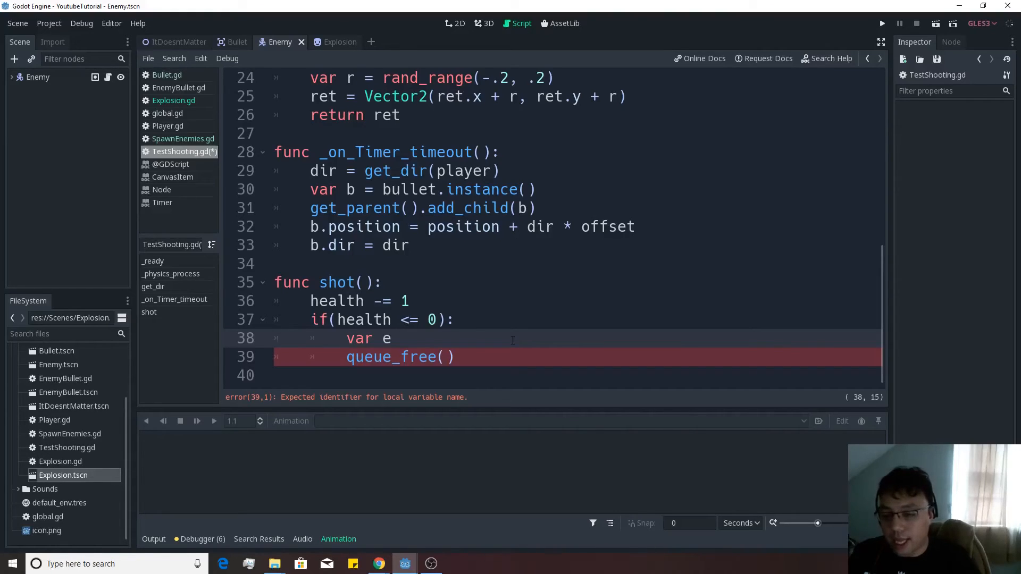
type("=")
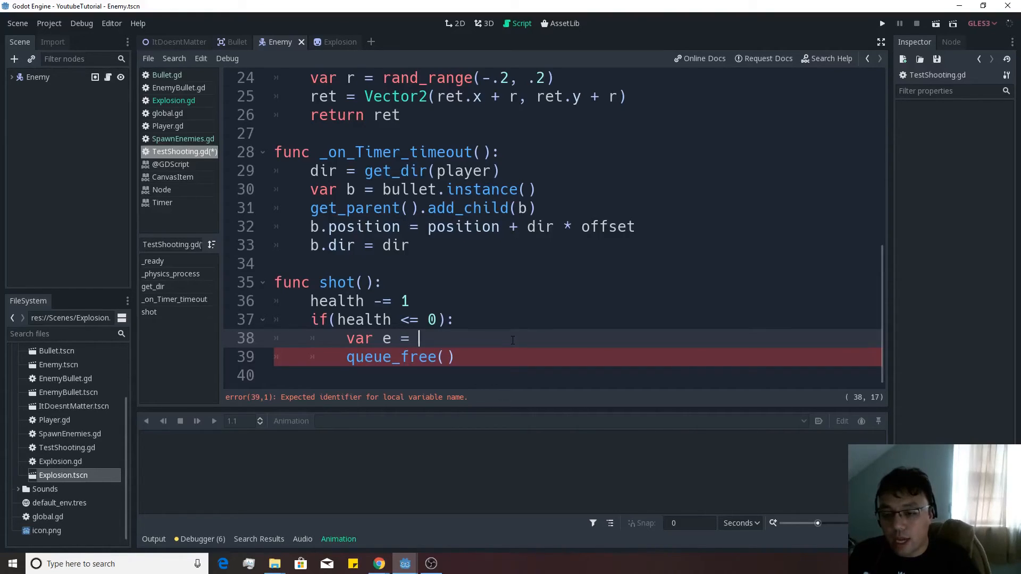
type("death.instacne")
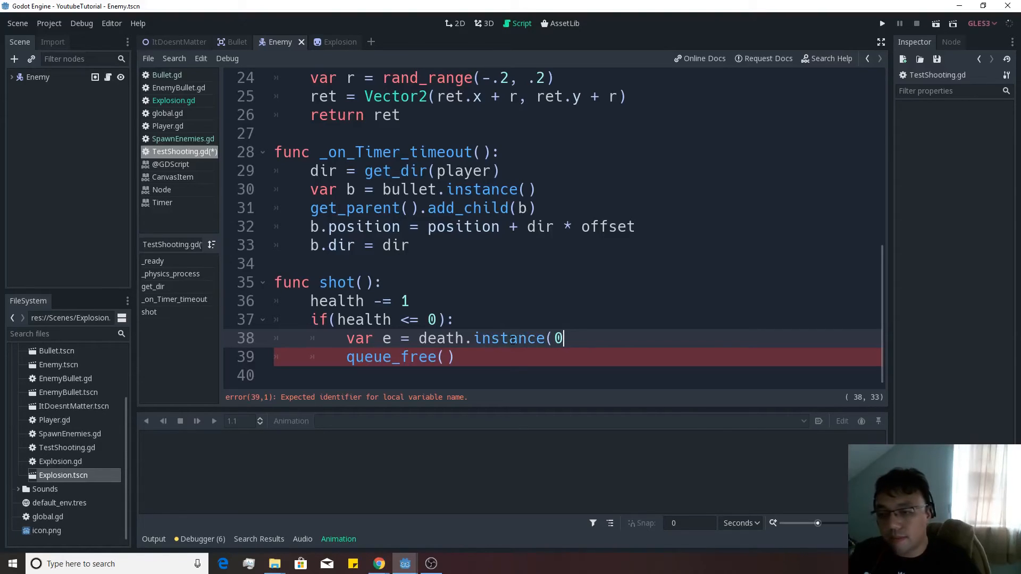
key("Backspace")
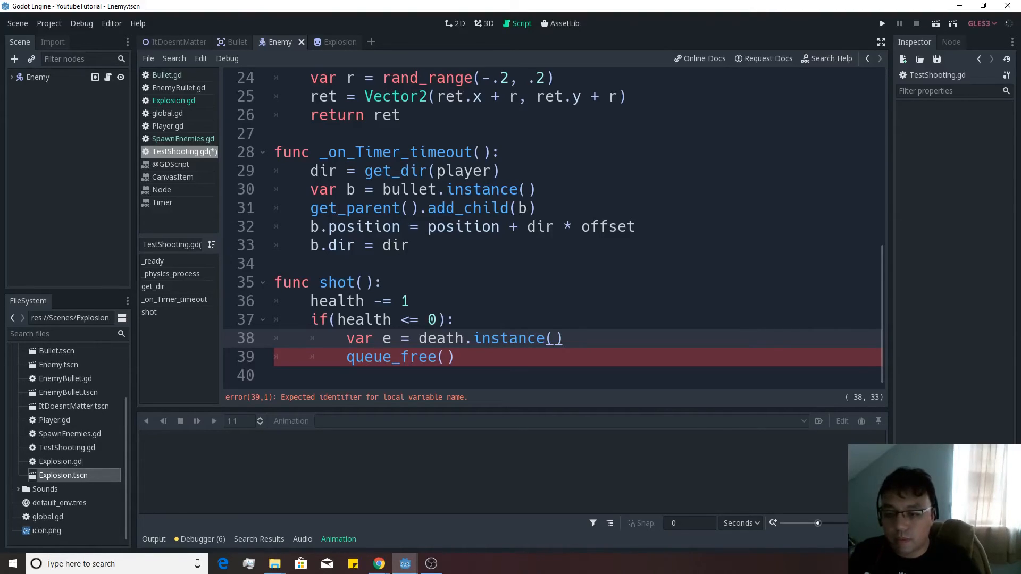
key("enter")
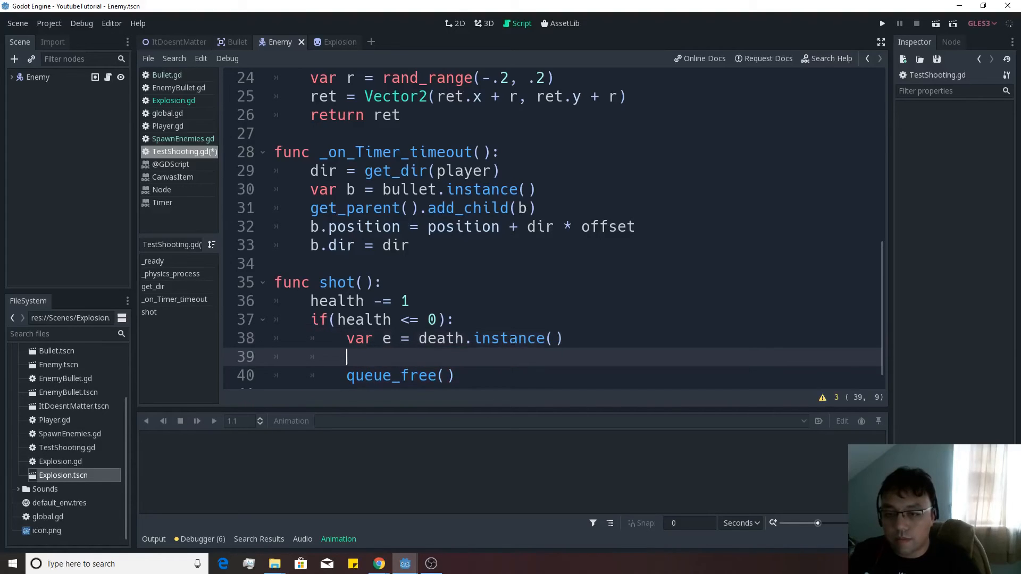
Add get_parent().add_child(e) and e.position = position to spawn the explosion.
type("get_parent().add")
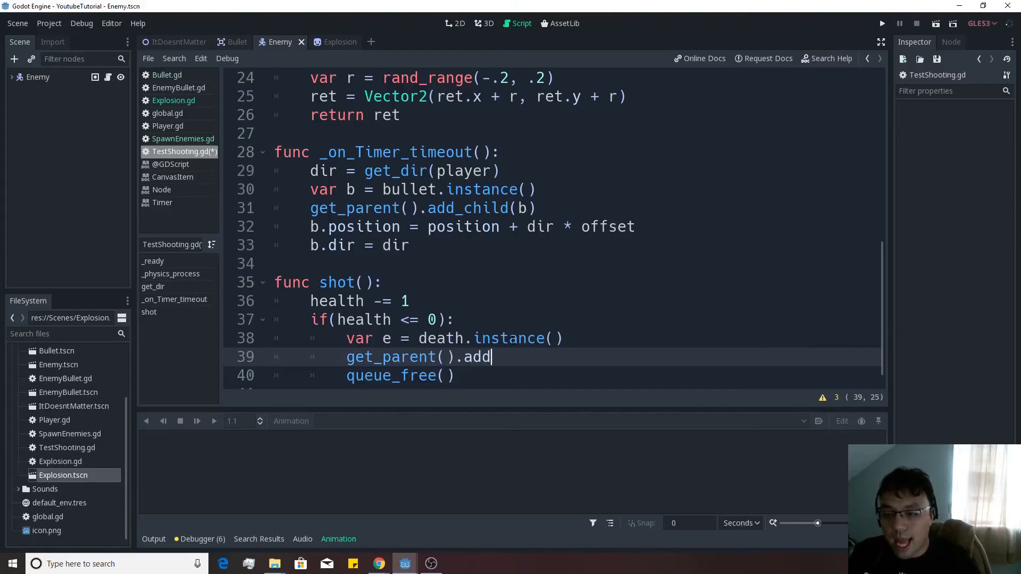
type("_child()")
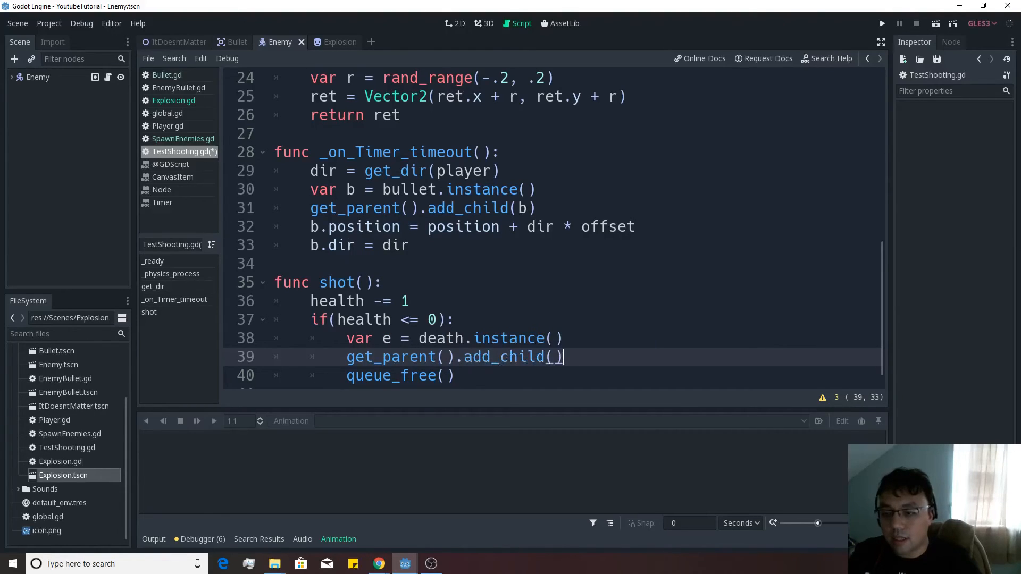
type("e")
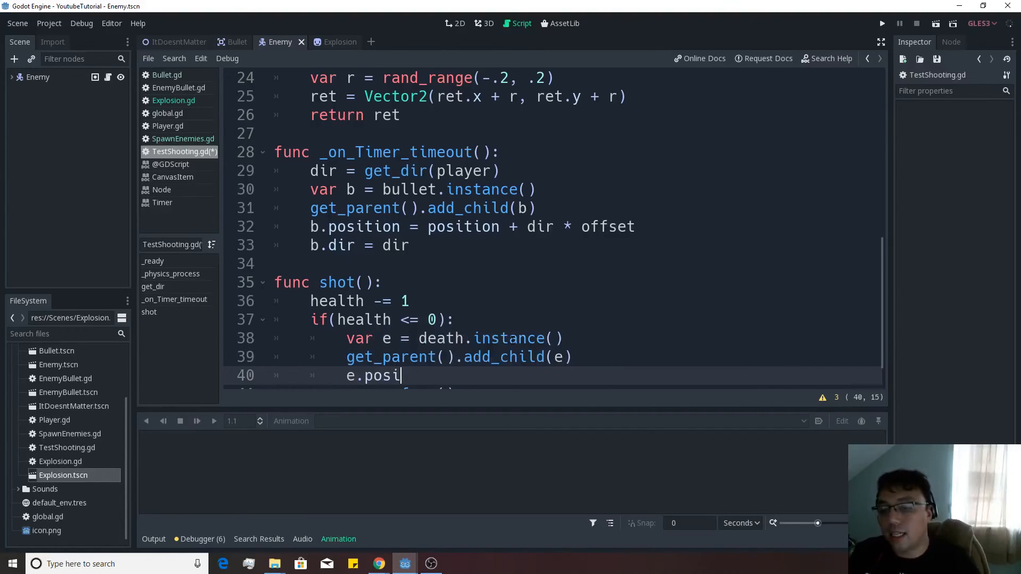
type("tion =")
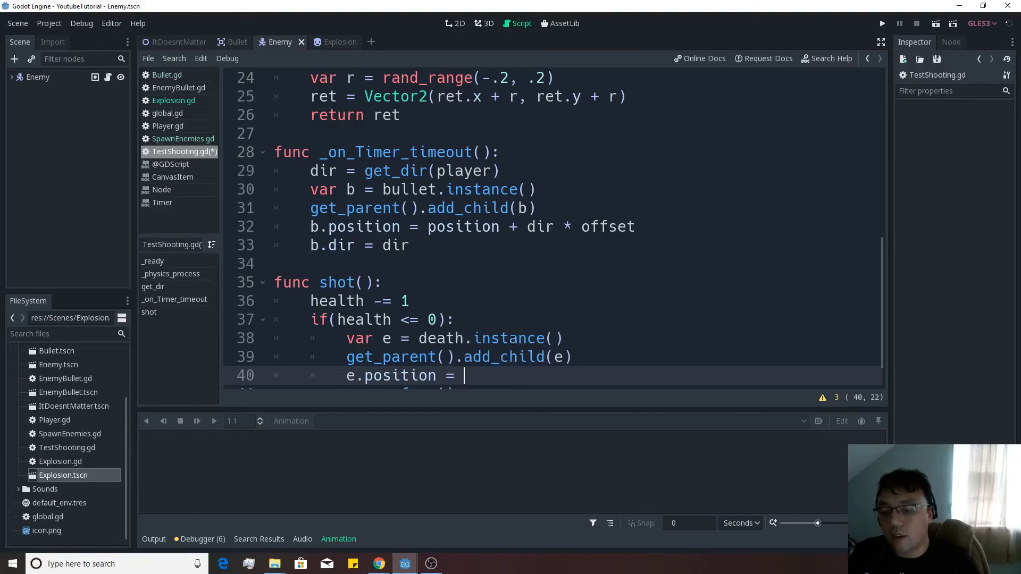
type("posit")
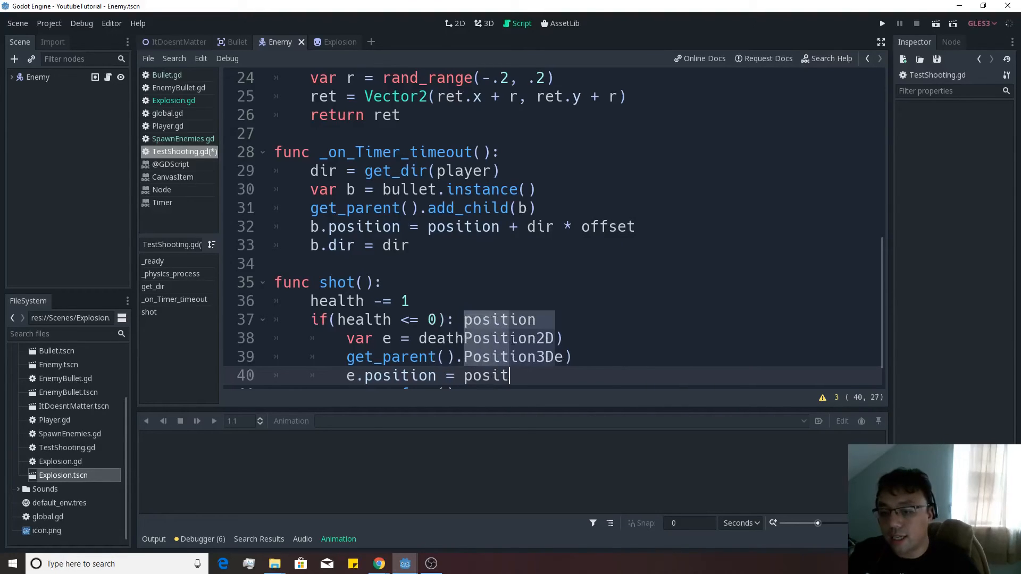
type("ion")
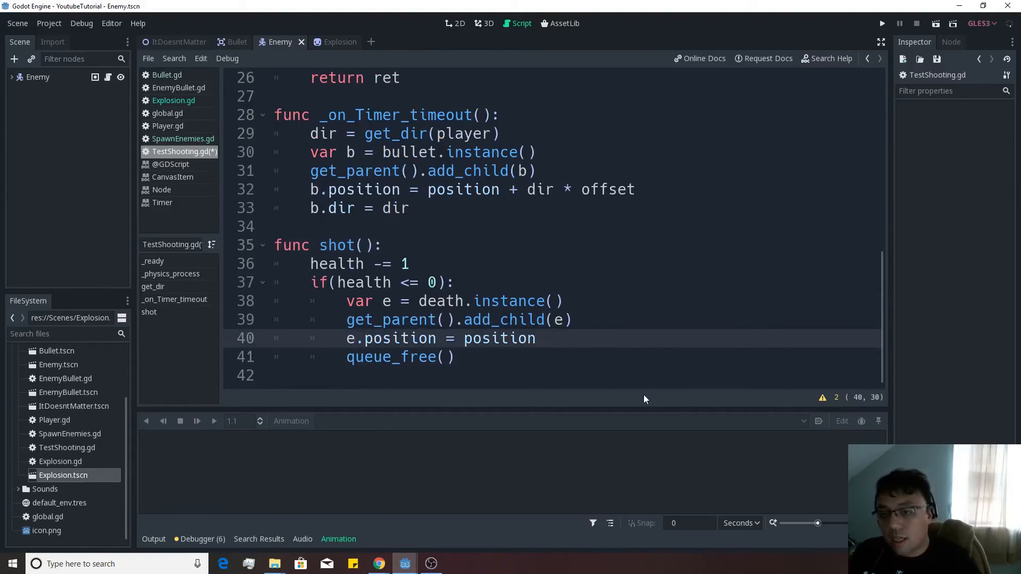
Save the Enemy script and run the game to test the explosion.
key("ctrl+s")
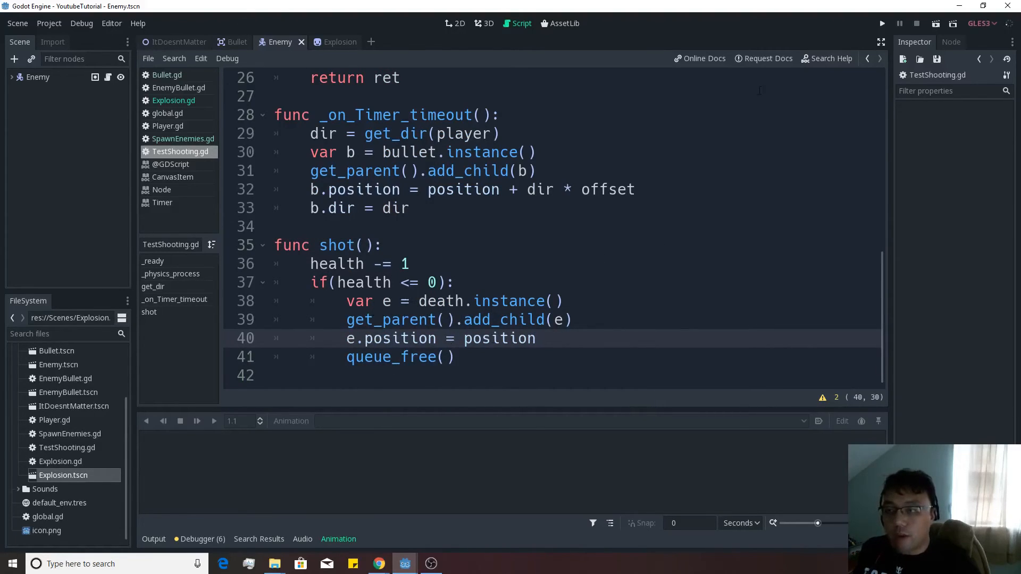
left_click(880, 22)
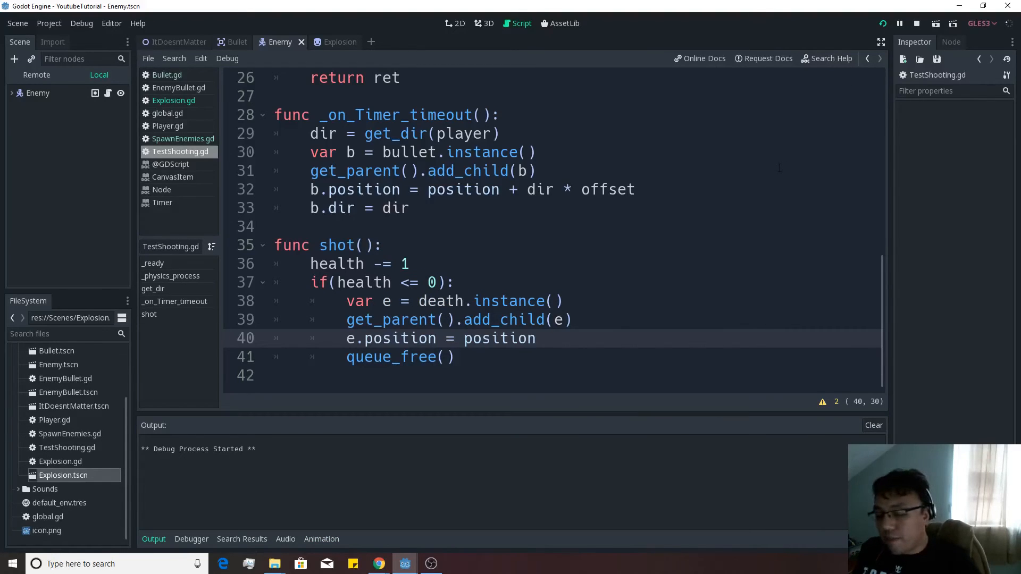
left_click(900, 23)
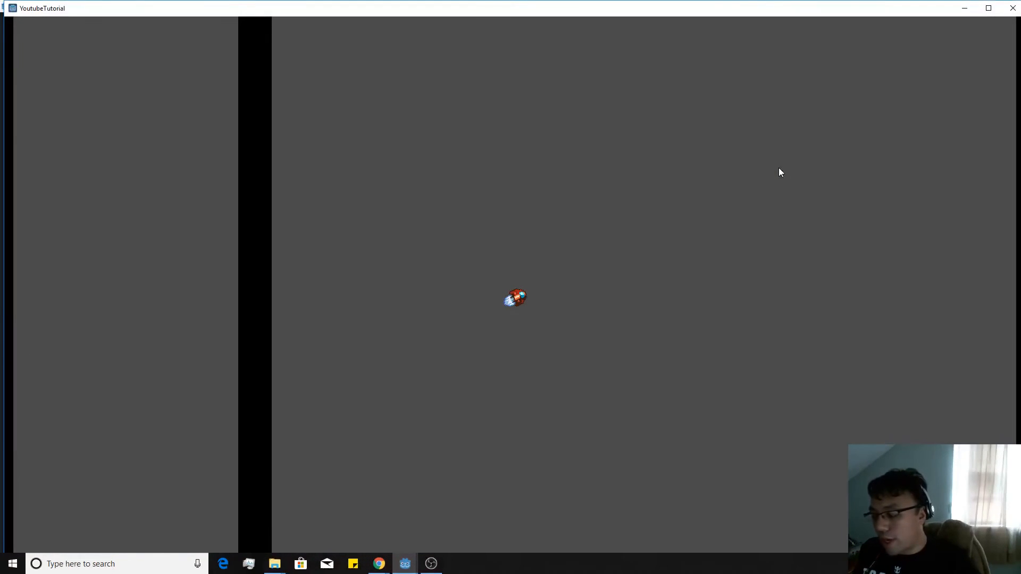